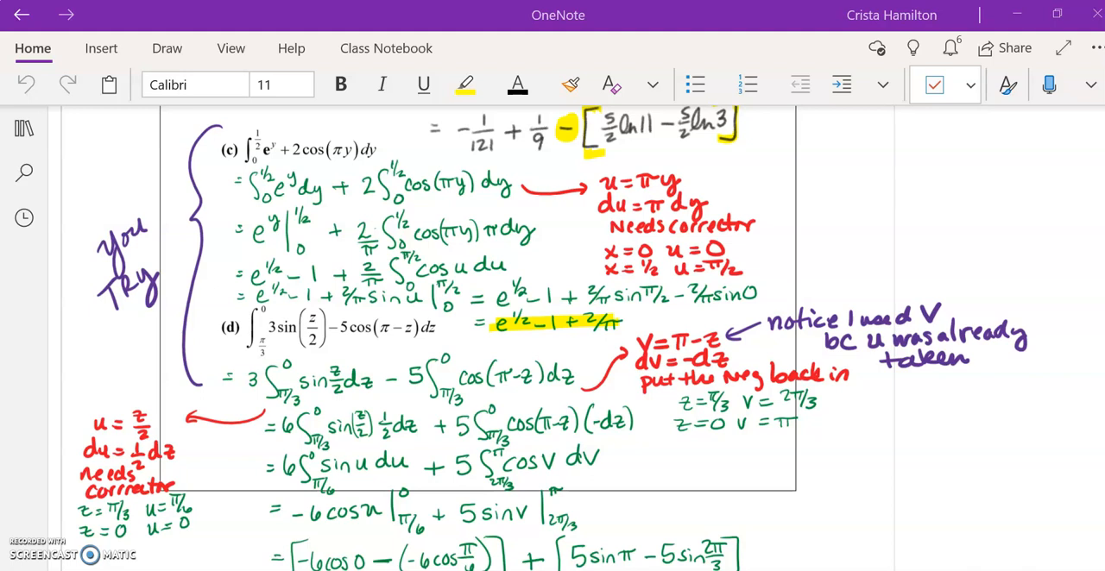
Highlight 3, 5, u and y in part (d) pink and bring Example 3(a) into view.
scroll(down, 3)
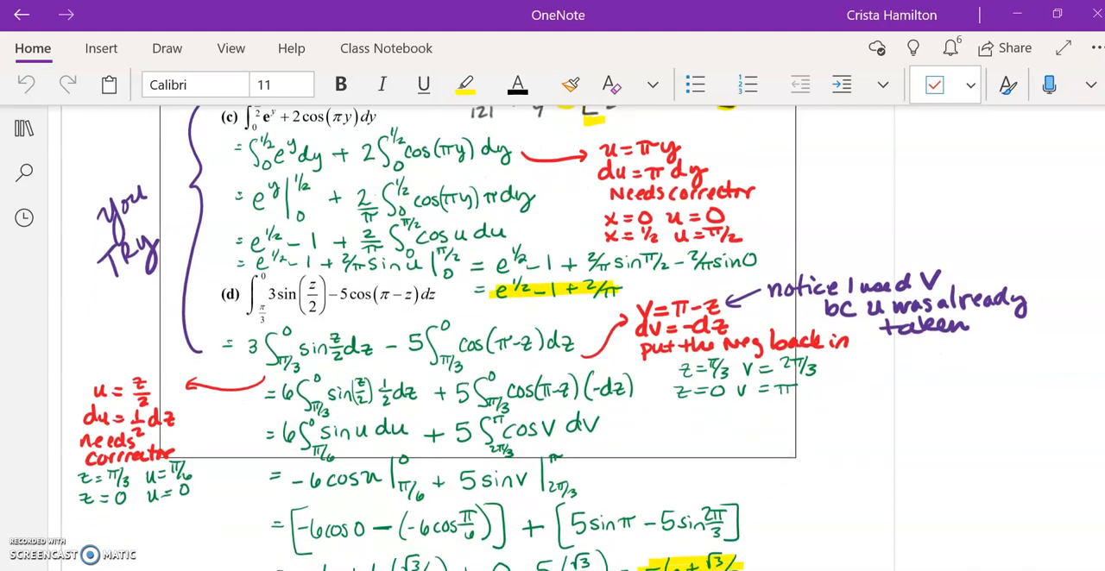
scroll(down, 3)
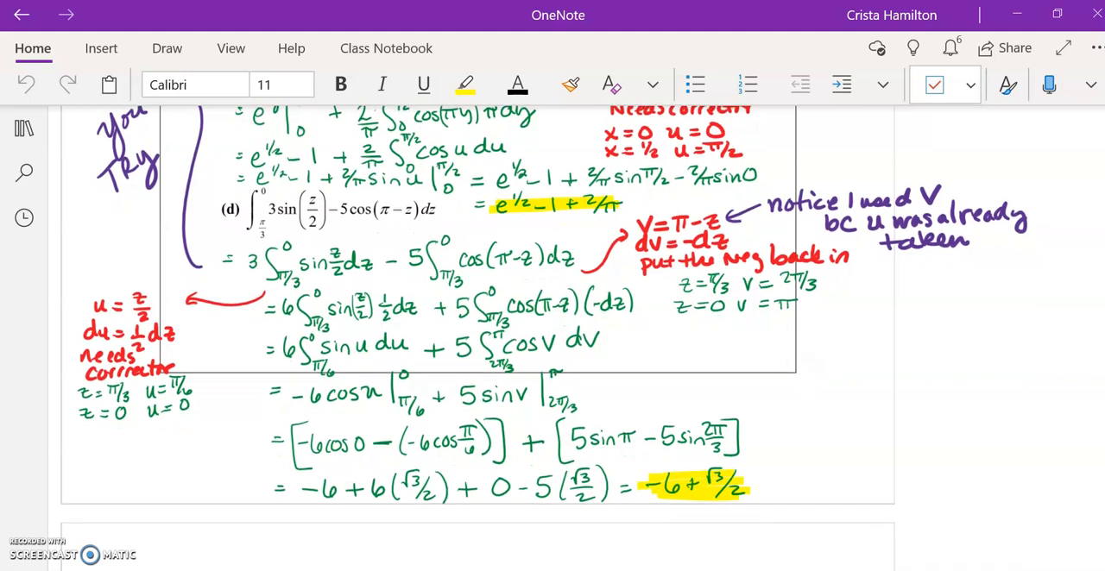
click(166, 49)
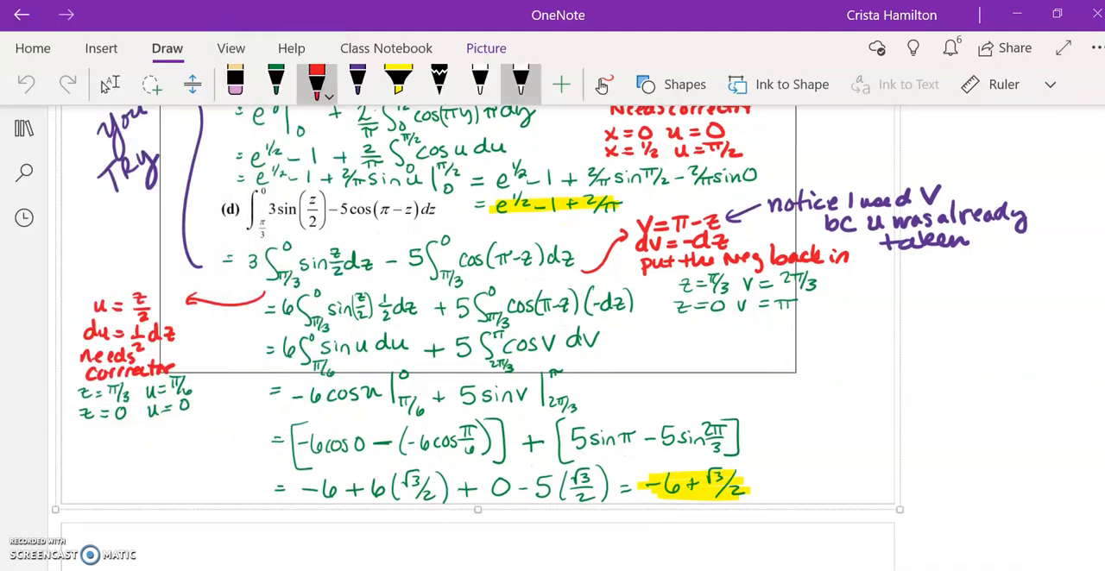
click(394, 83)
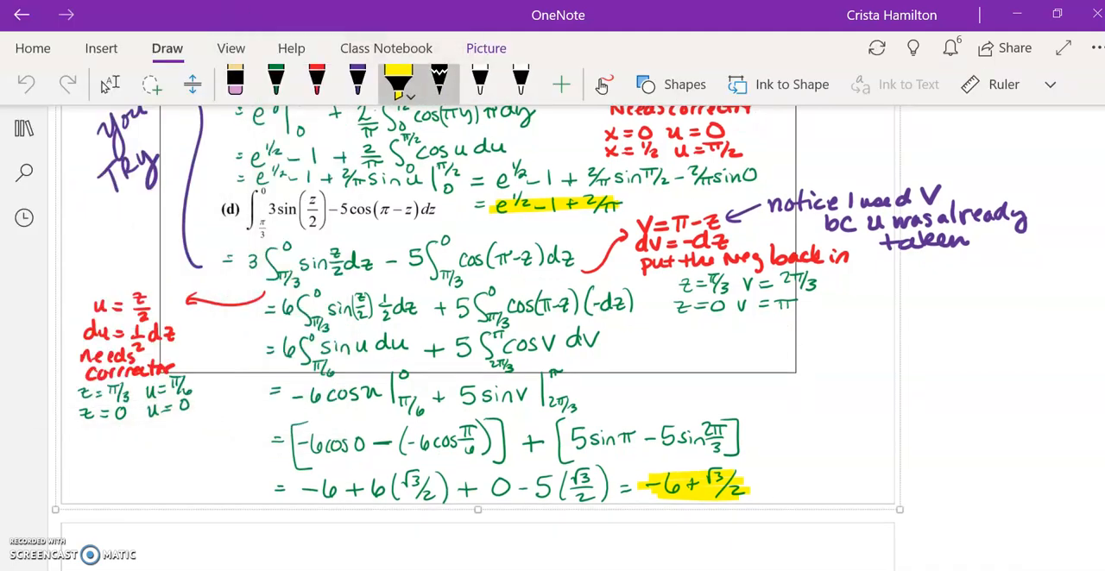
click(397, 83)
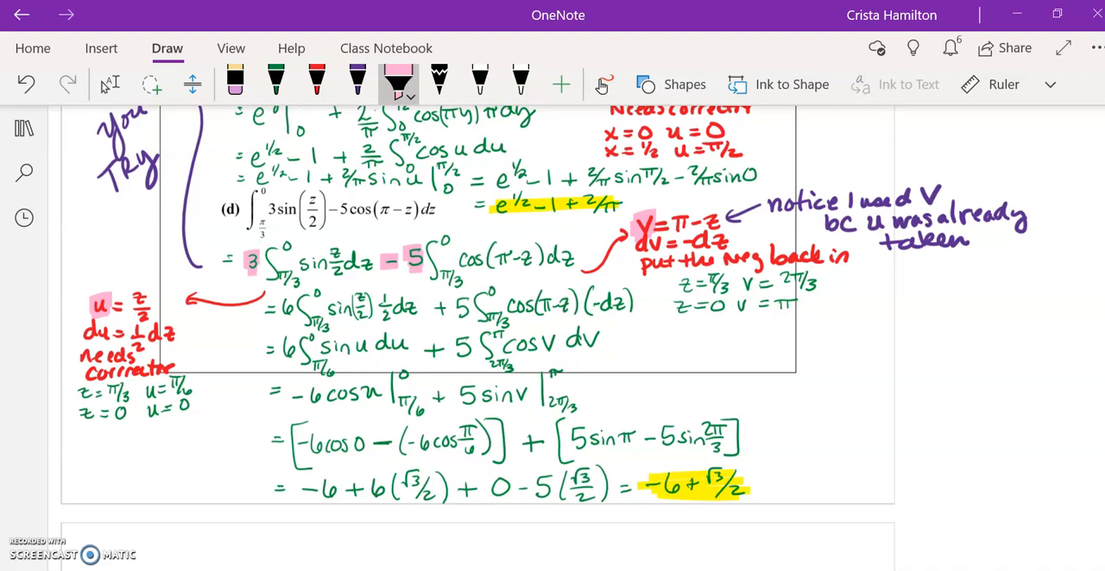
click(318, 83)
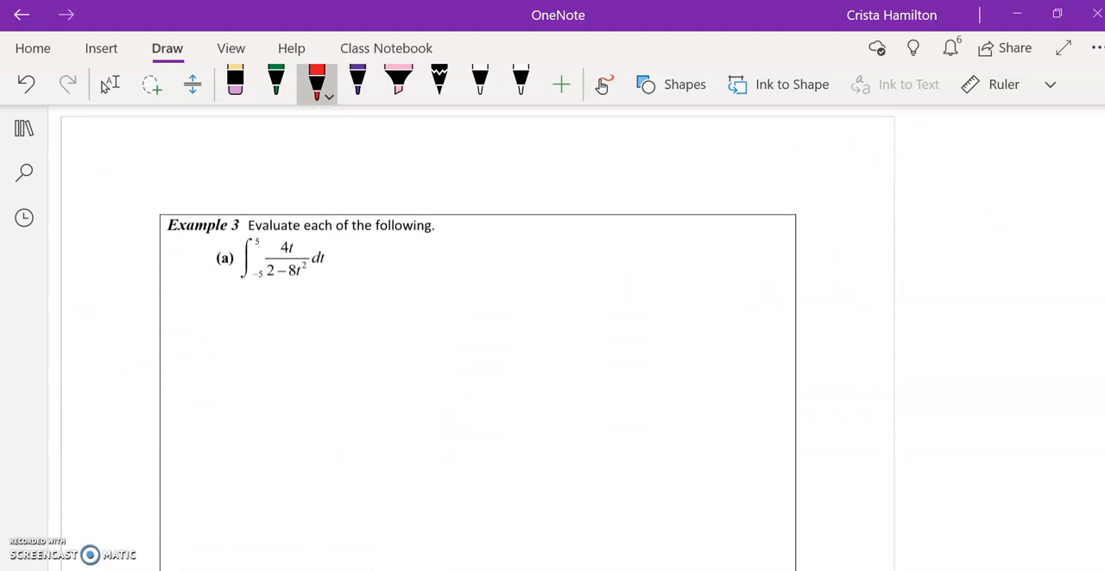
Circle Example 3(a)'s integrand in black and begin the 'integrand' label.
scroll(down, 3)
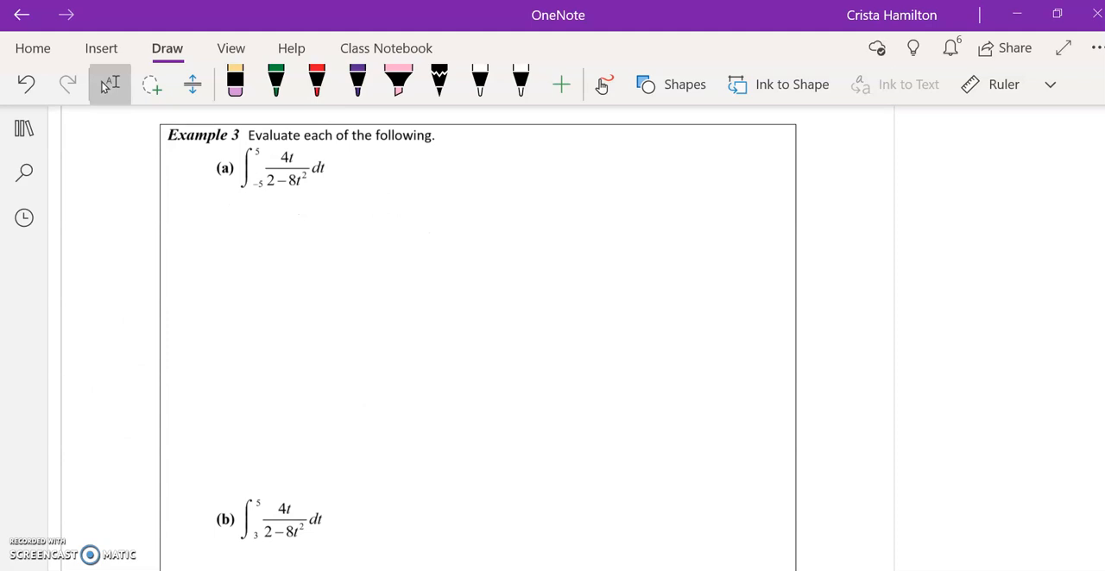
click(438, 83)
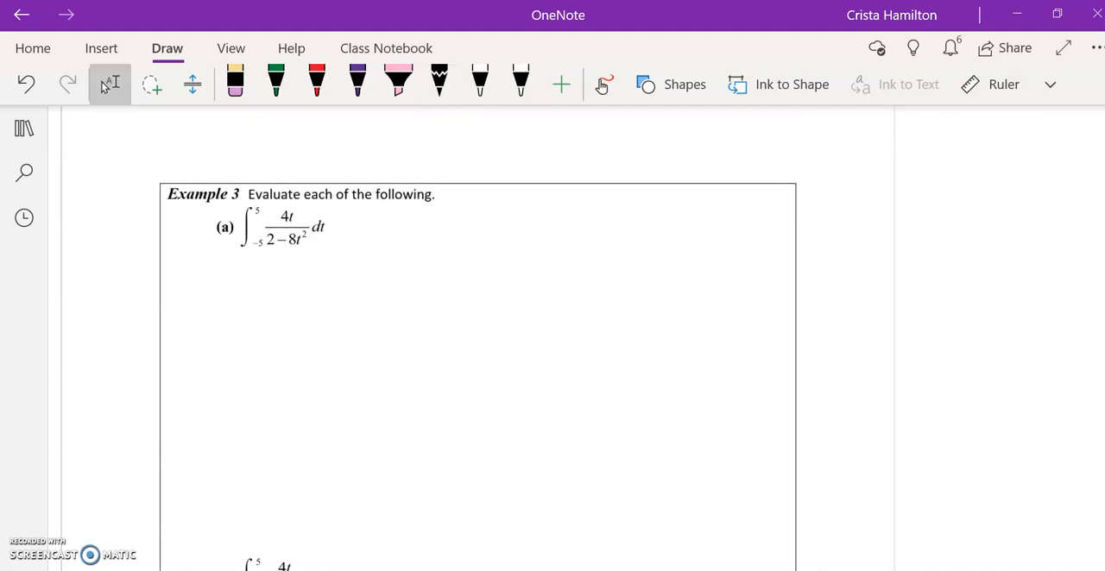
click(439, 83)
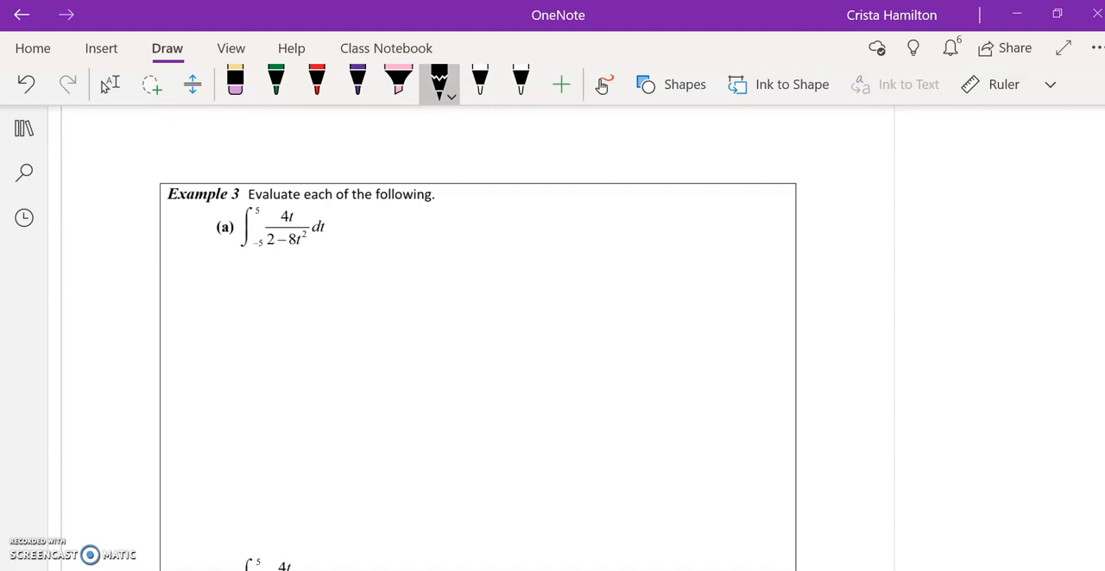
drag(315, 142, 290, 172)
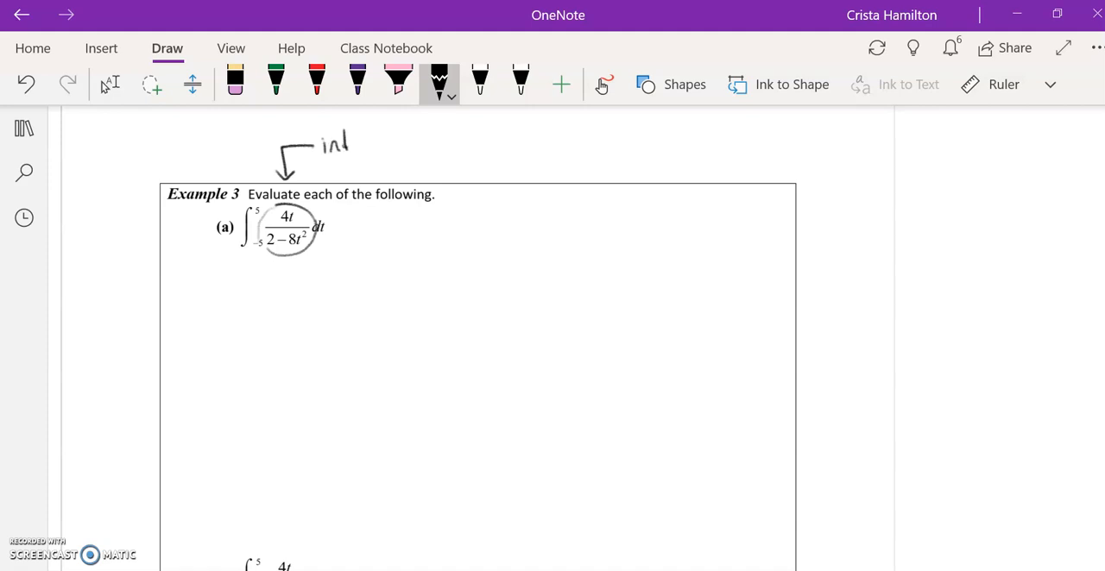
drag(349, 147, 396, 152)
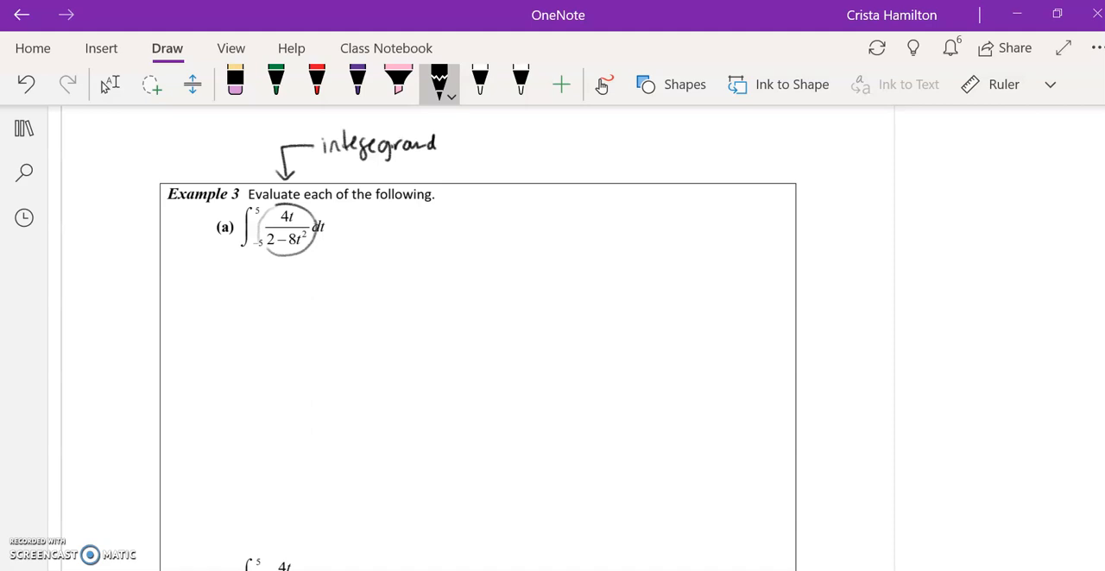
click(235, 83)
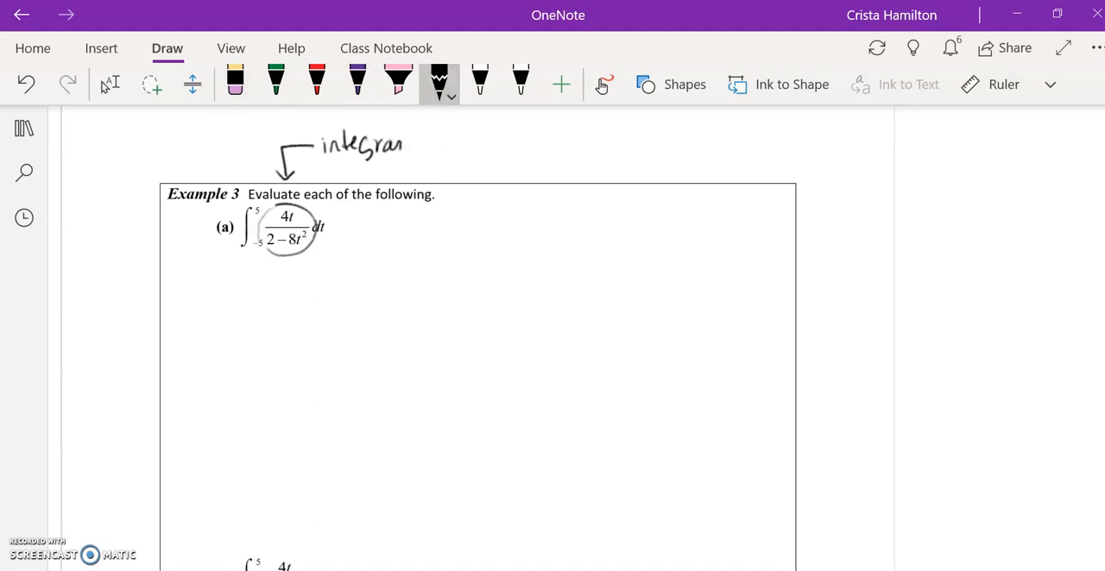
Finish the note 'integrand needs to be continuous' and draw an arrow downward.
drag(435, 142, 466, 142)
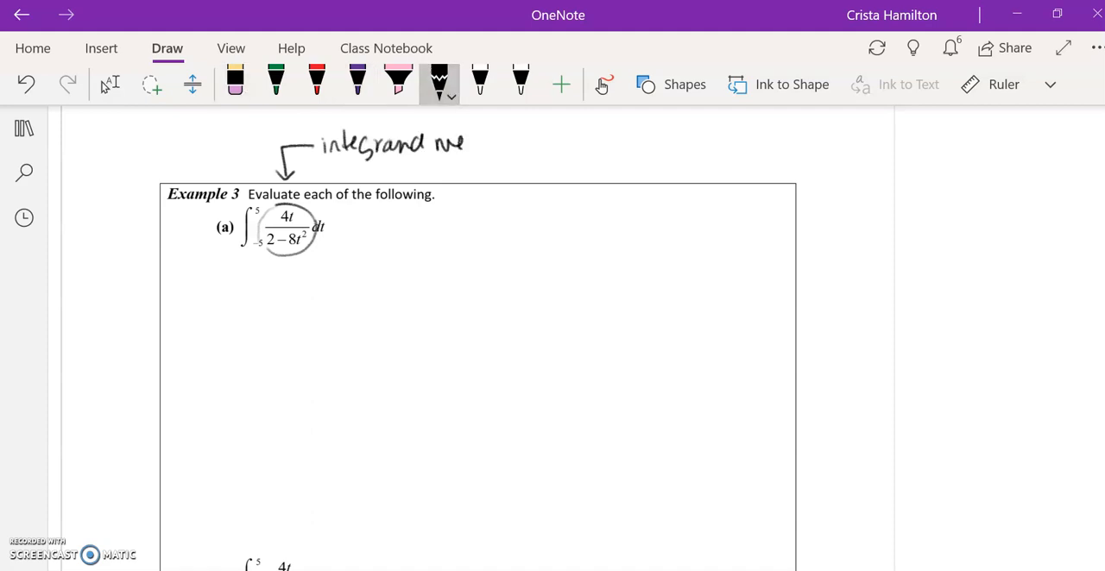
drag(466, 145, 535, 145)
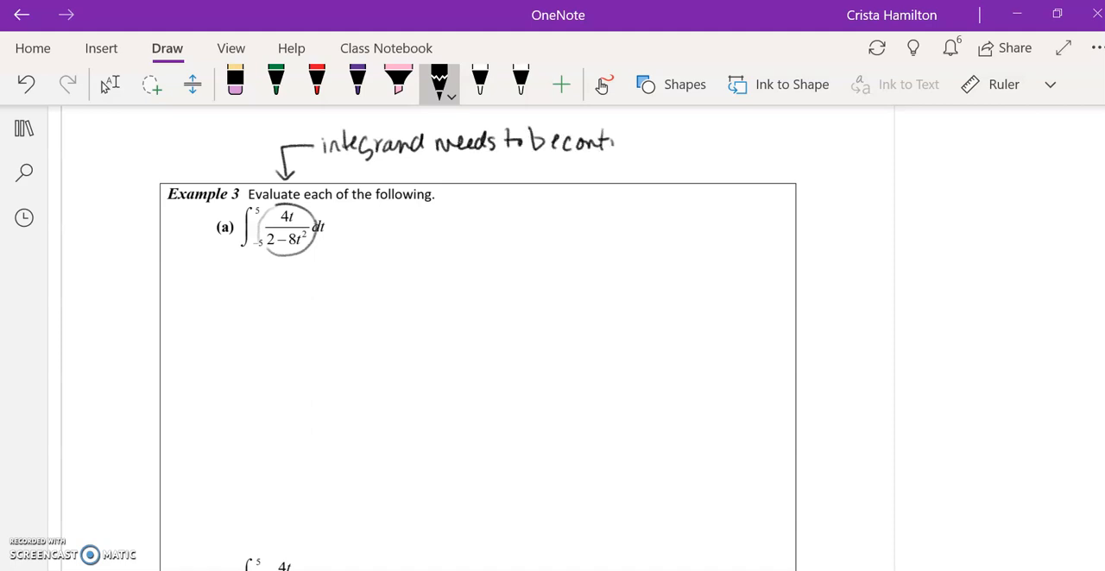
drag(614, 142, 677, 142)
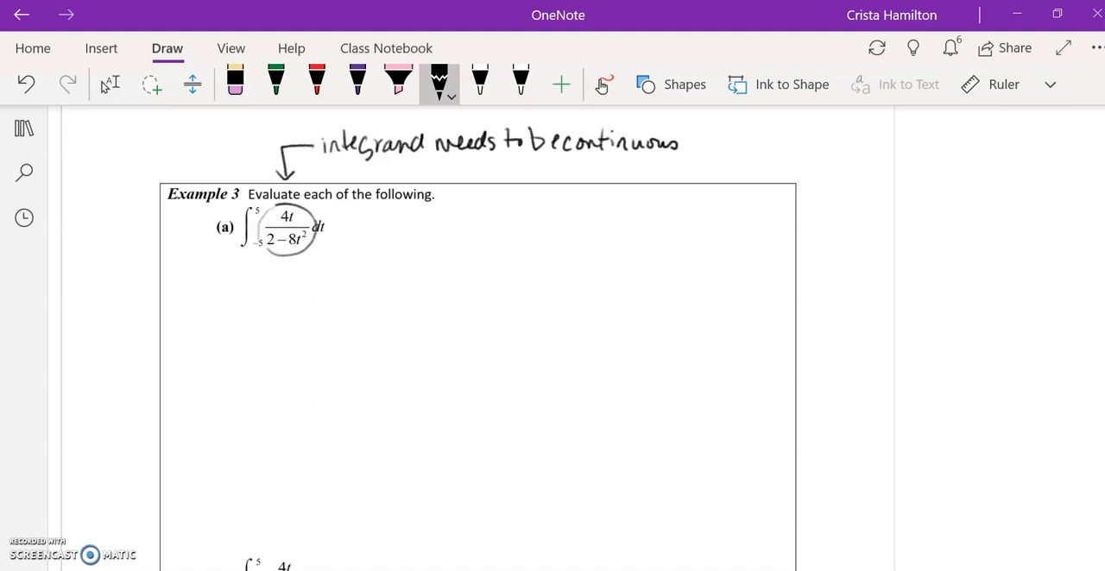
drag(315, 245, 337, 259)
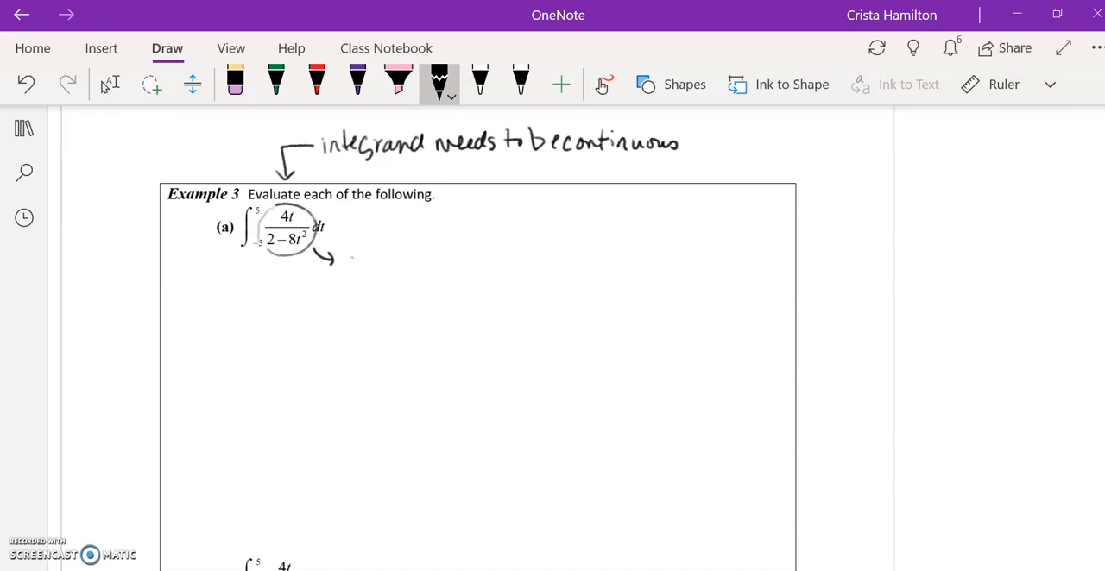
Write 2−8t²=0 and start t²=, erasing a stray mark.
drag(352, 262, 415, 259)
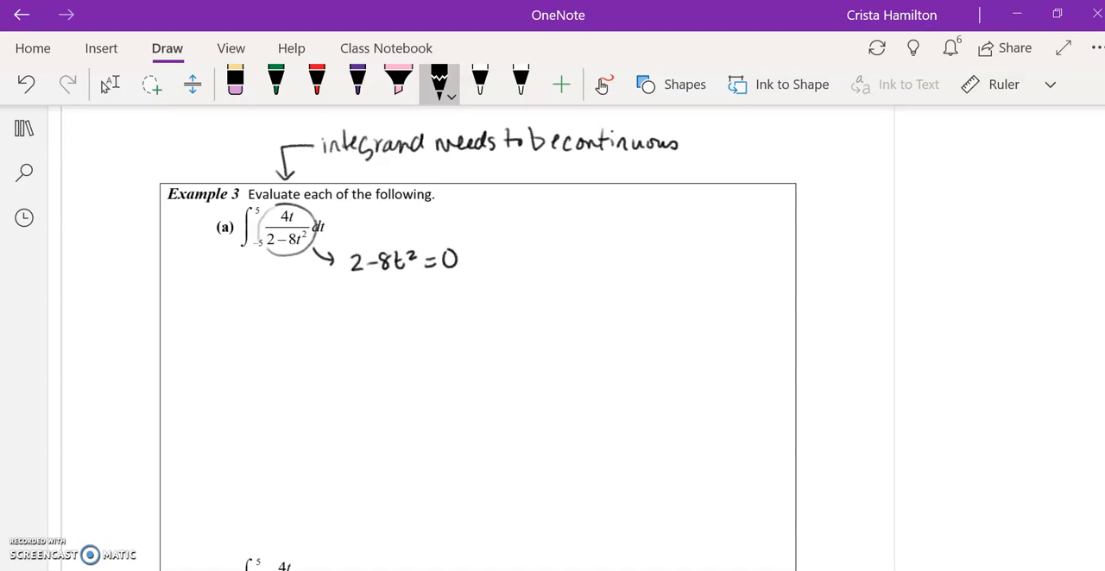
drag(397, 285, 414, 294)
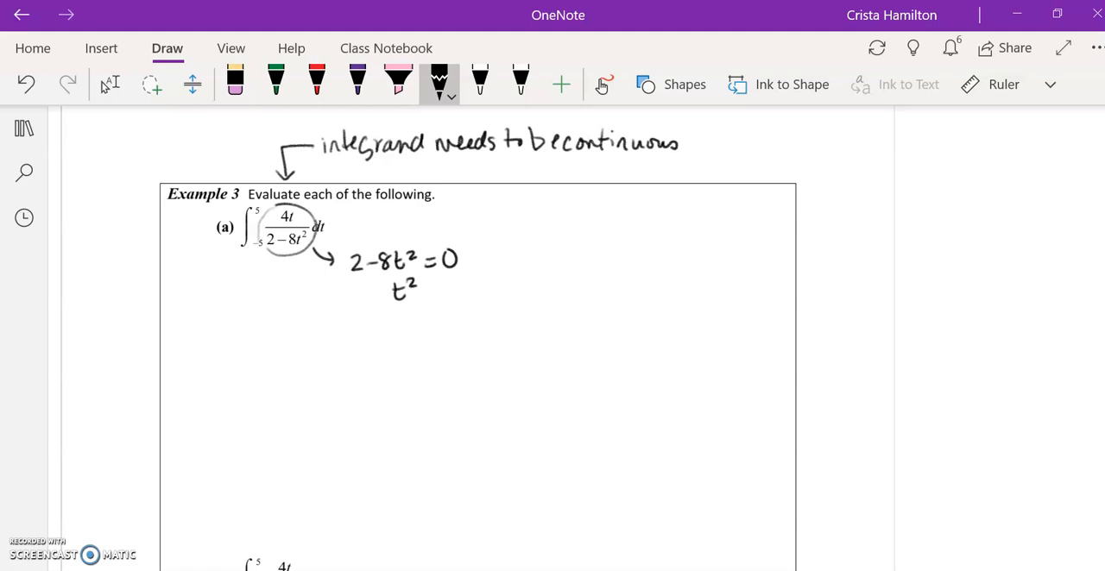
drag(418, 286, 429, 292)
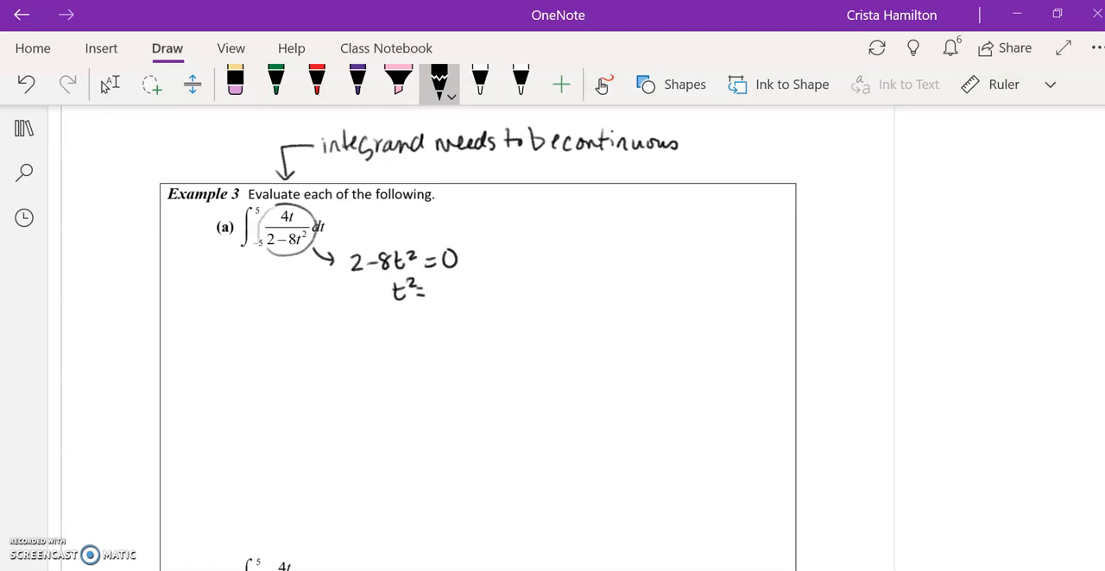
drag(435, 279, 449, 289)
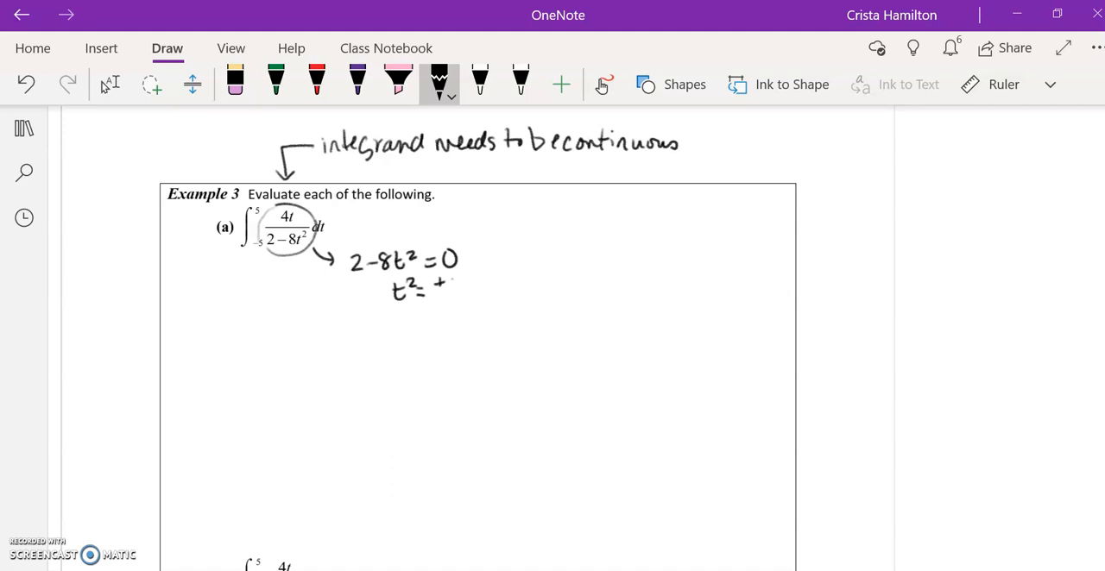
drag(440, 288, 469, 293)
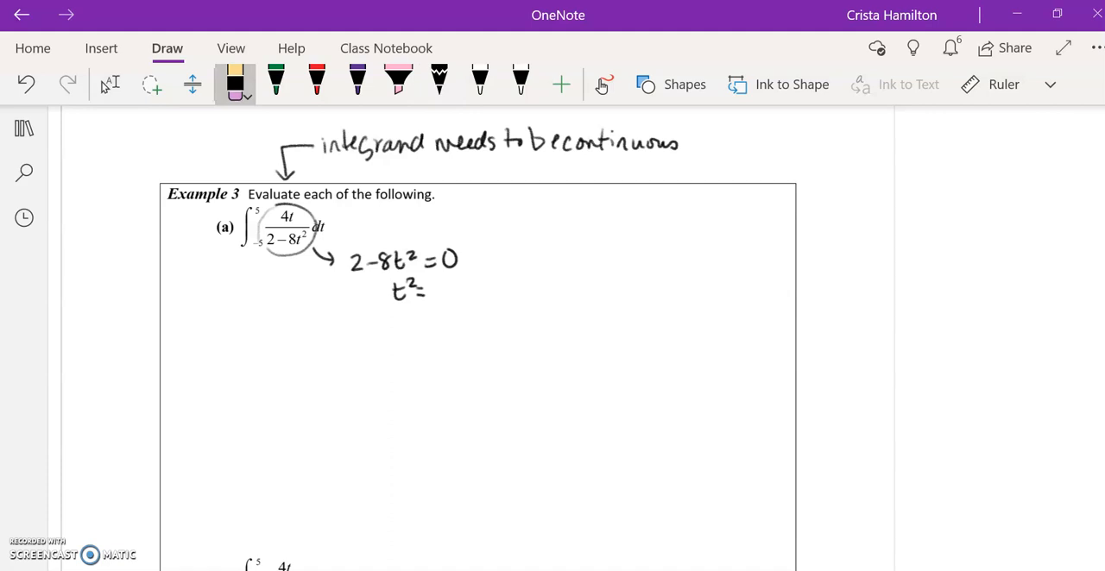
click(435, 83)
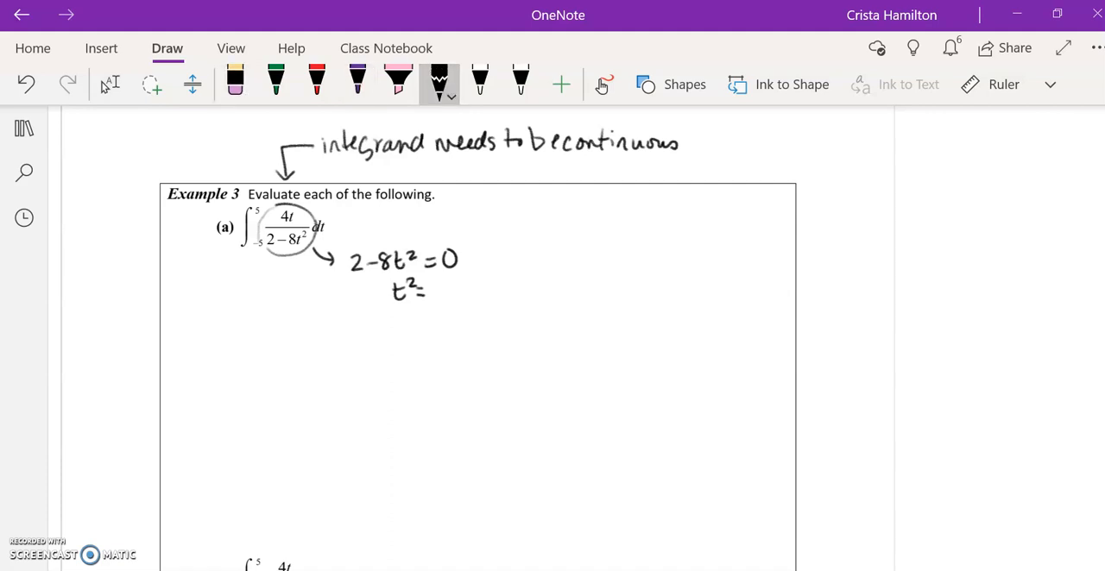
Write t²=1/4, t=±1/2, the interval [−5, 5] and sketch a pair of axes.
drag(423, 285, 414, 319)
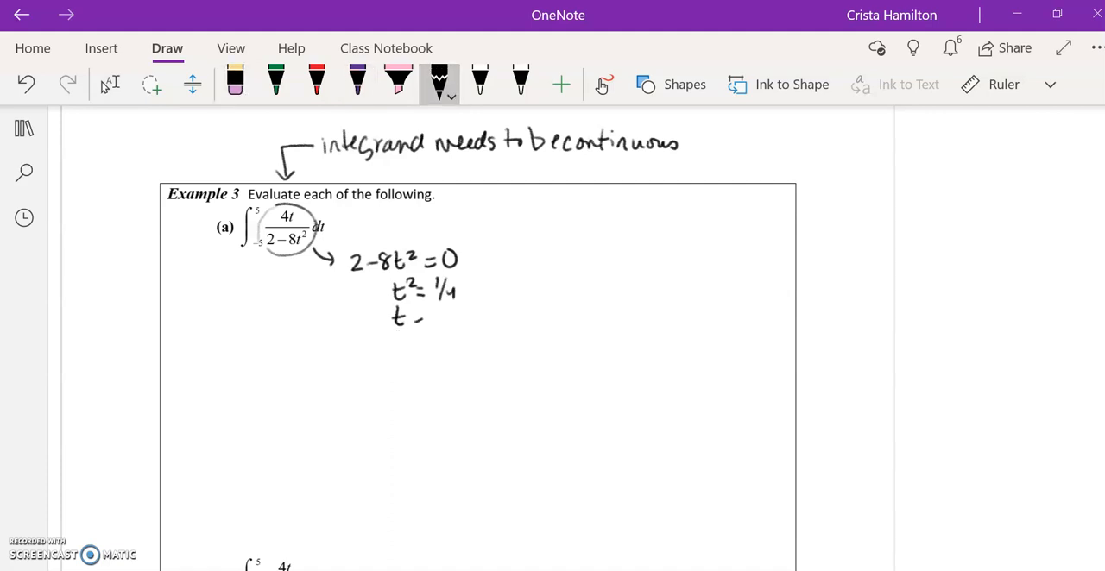
drag(418, 314, 469, 314)
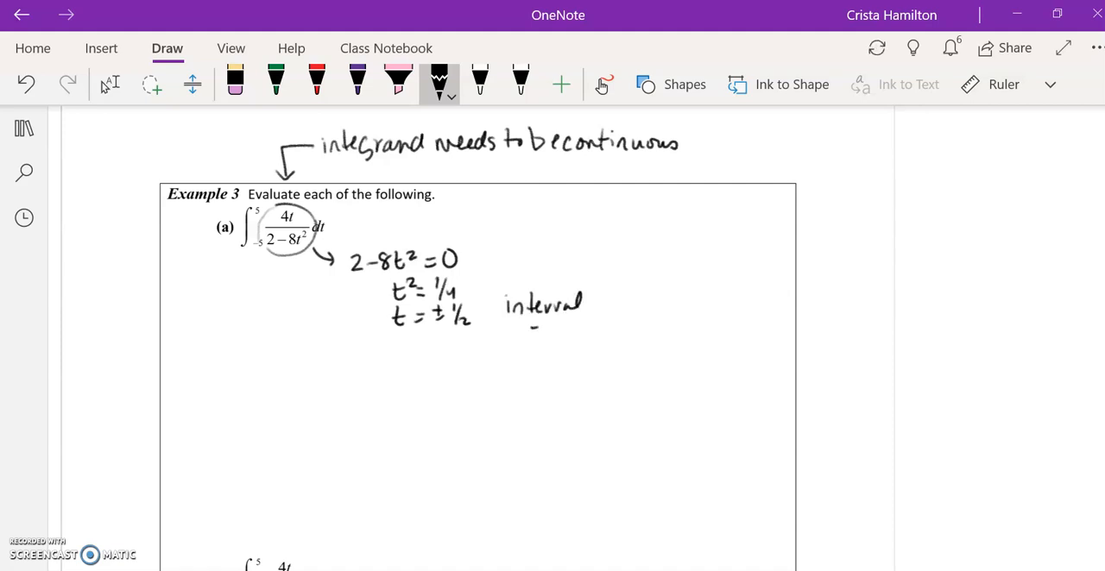
drag(521, 332, 587, 332)
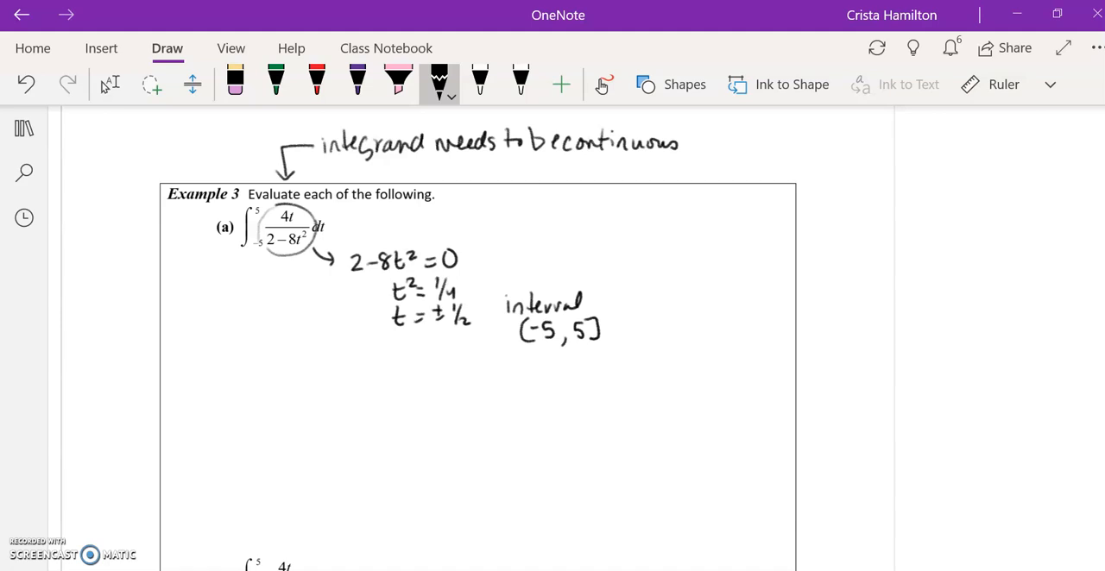
drag(694, 204, 695, 324)
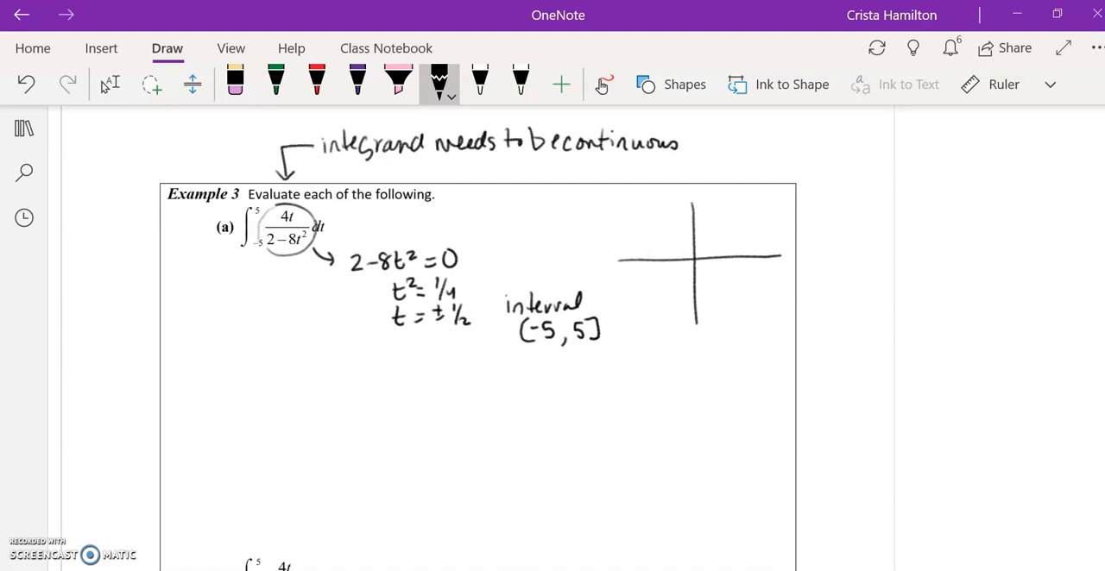
Mark the asymptotes at t=±1/2 with red dashed lines and draw the left branch.
click(314, 83)
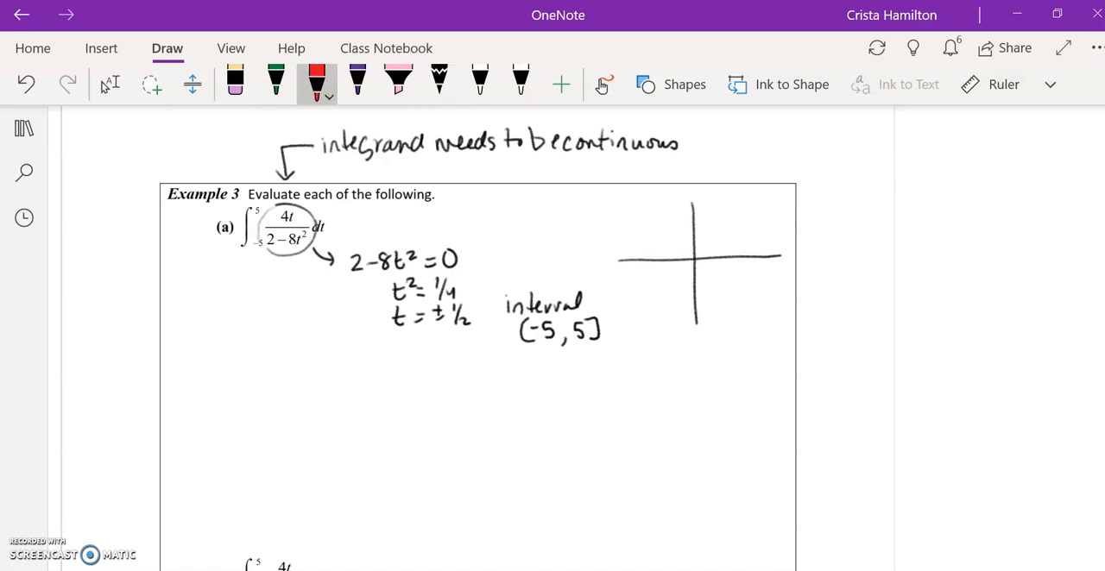
drag(596, 259, 832, 259)
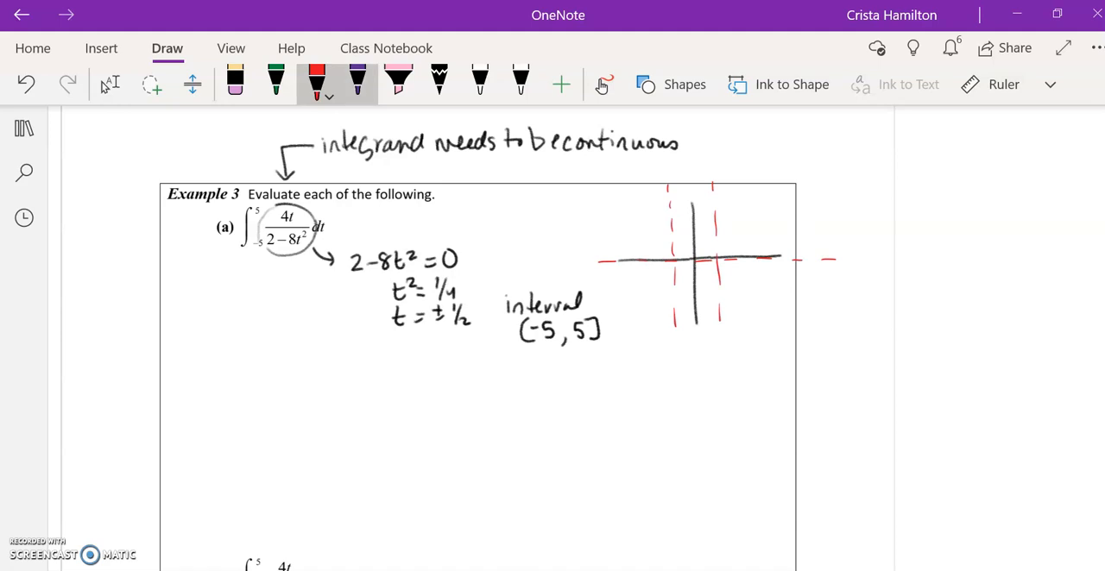
click(314, 83)
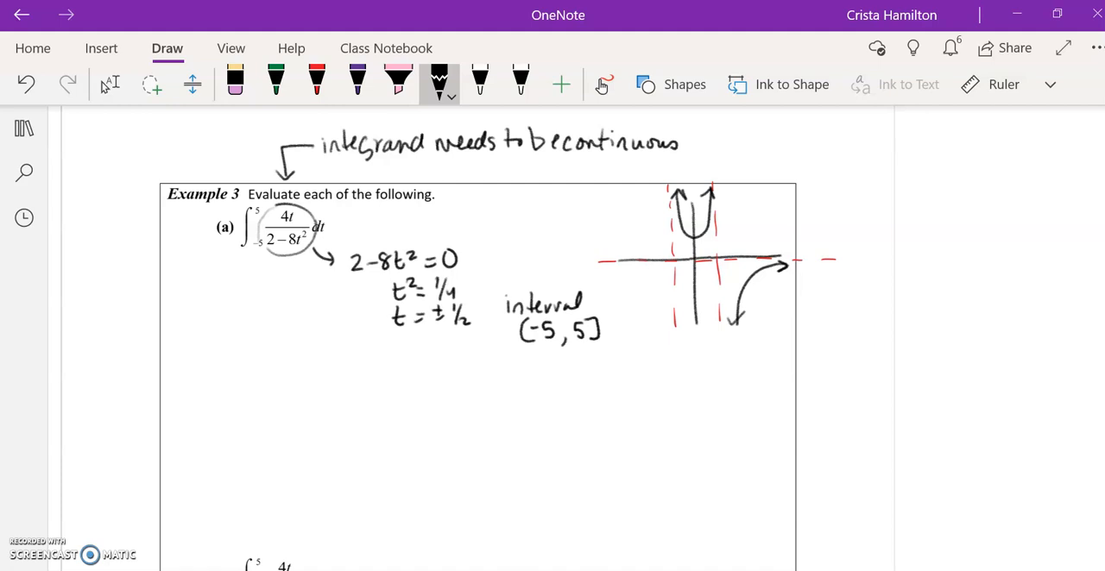
drag(604, 251, 656, 194)
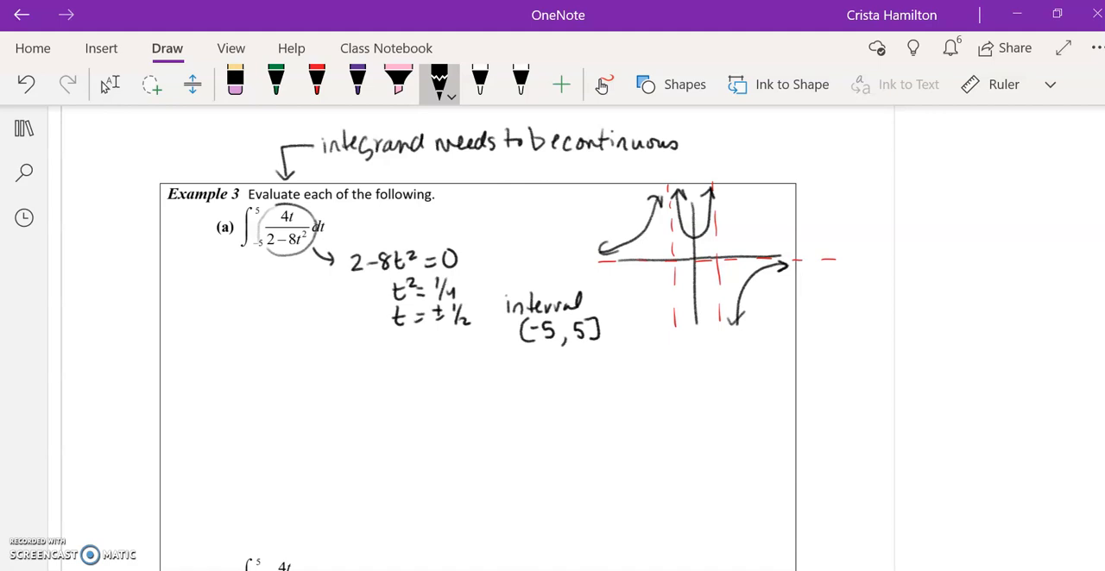
click(390, 83)
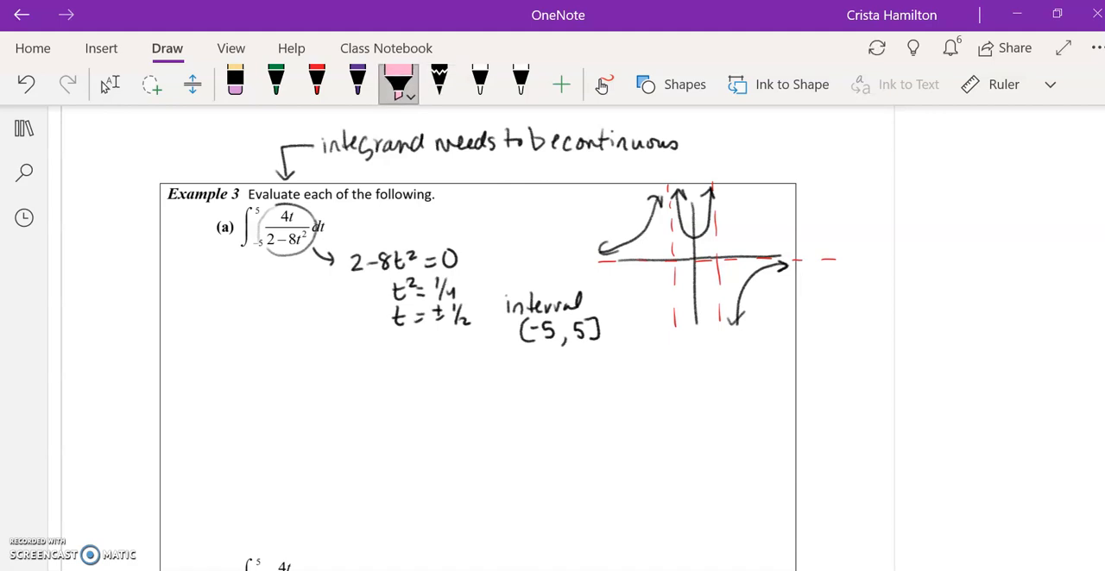
click(394, 83)
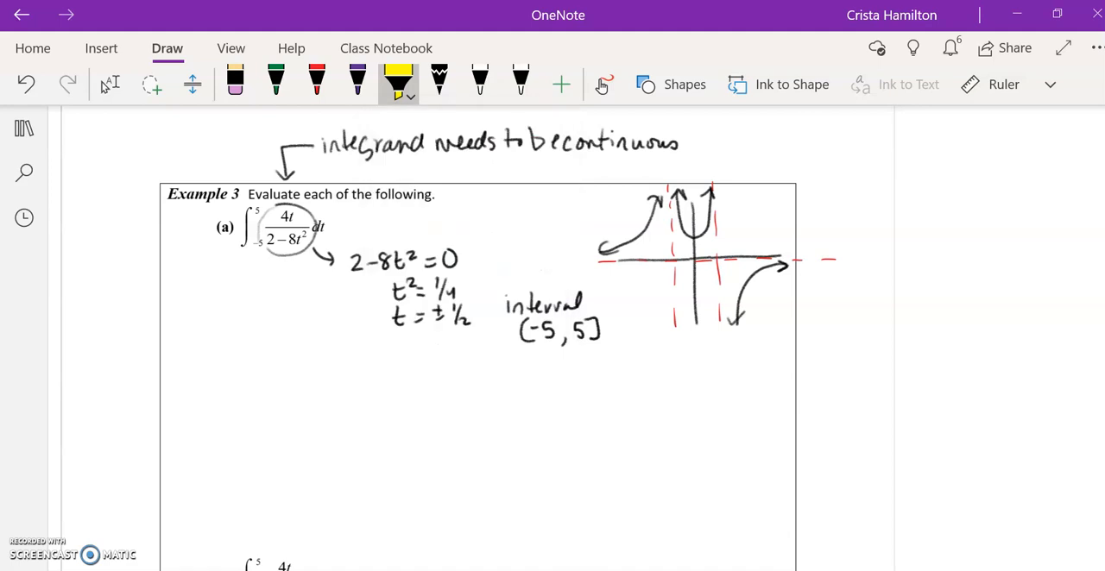
Label −5 and 5 in red and shade the area under the curve yellow.
click(314, 82)
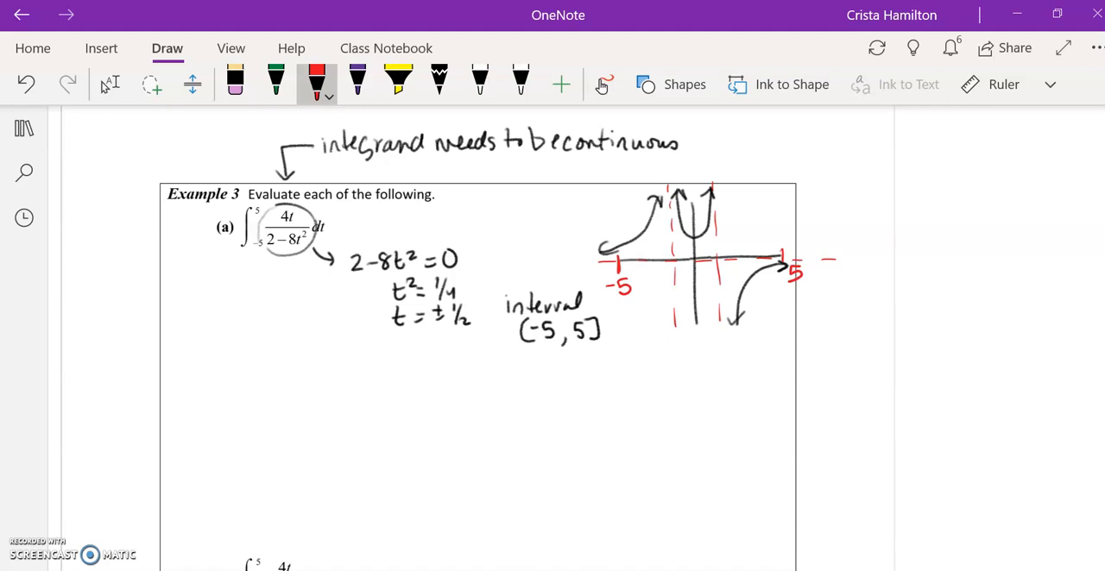
click(397, 77)
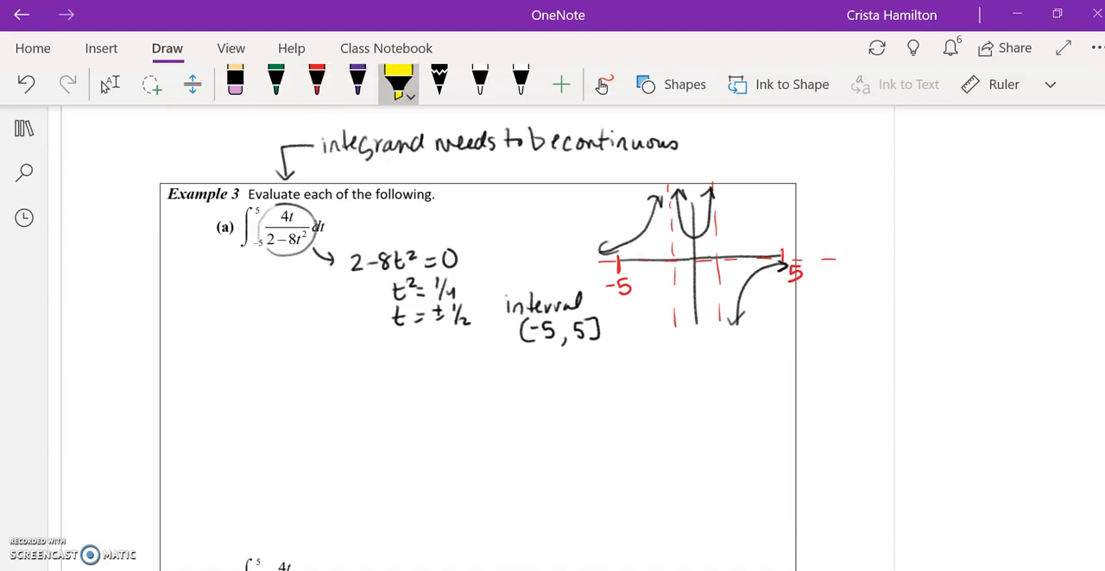
drag(625, 259, 647, 221)
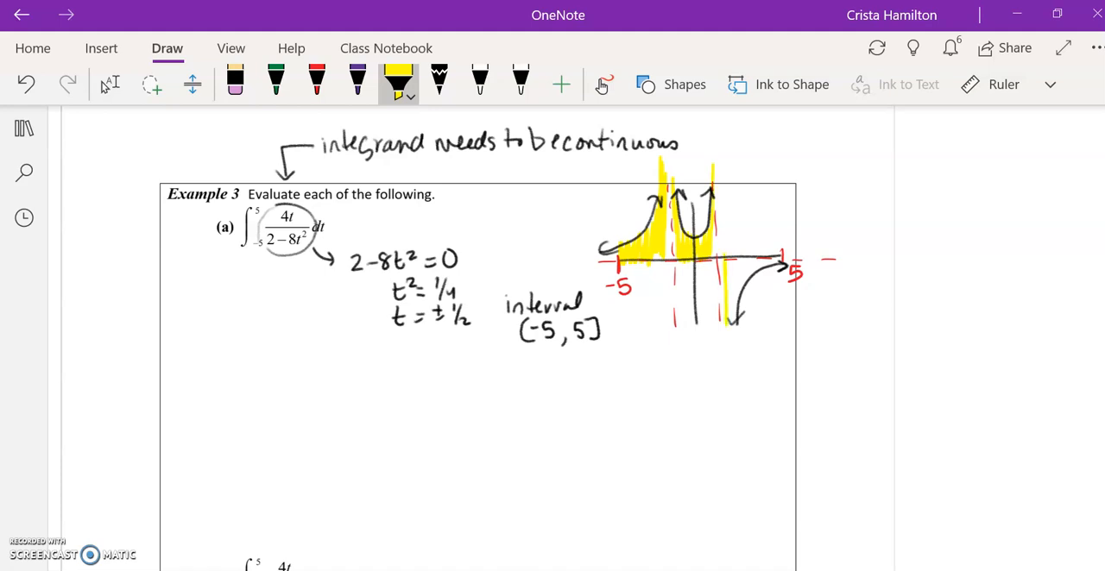
drag(722, 267, 759, 311)
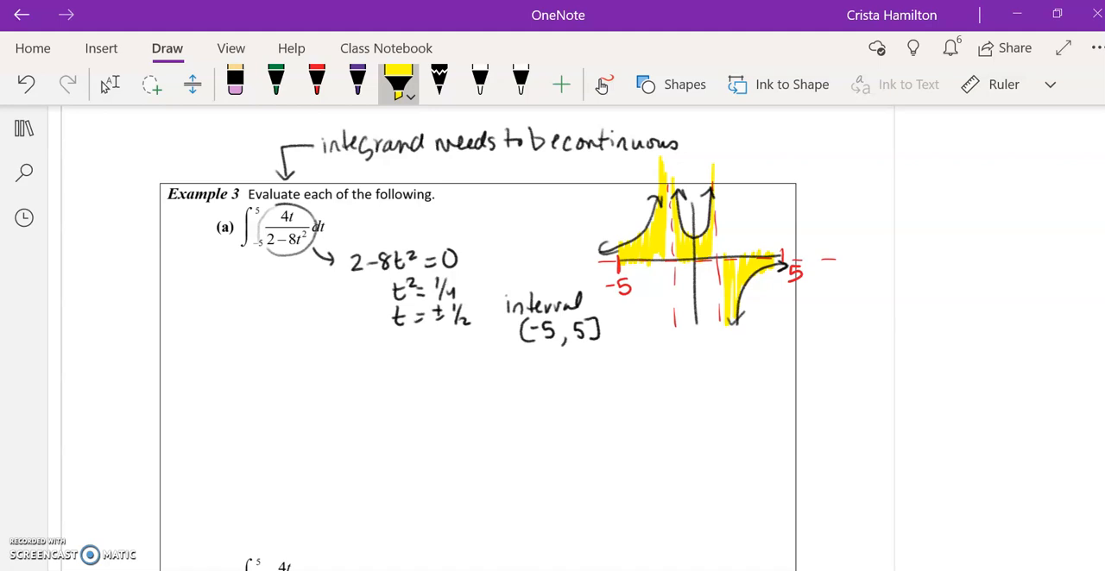
click(312, 83)
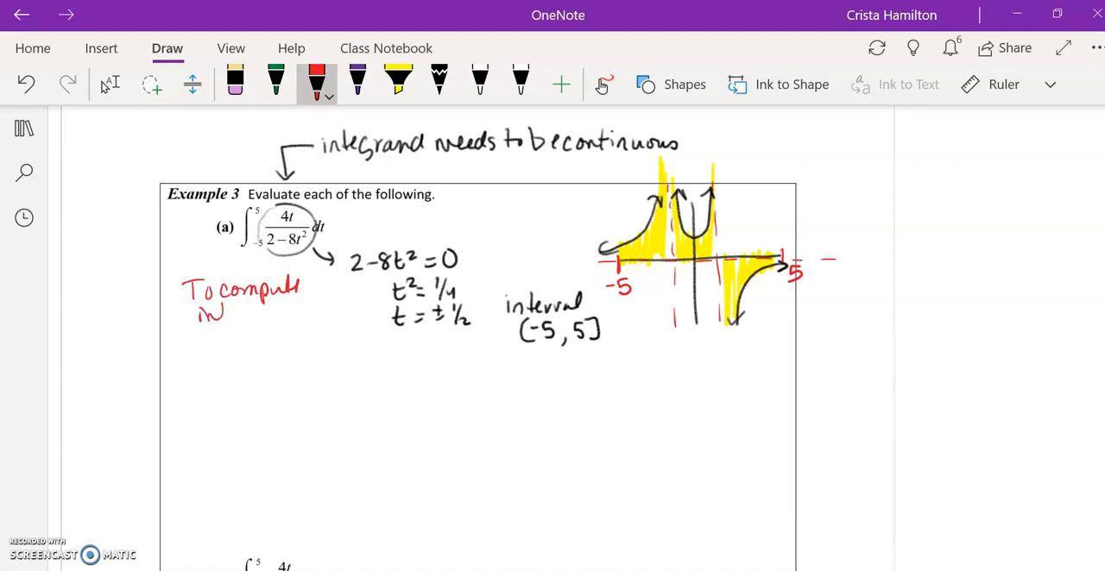
Write 'To compute integrals need integrand continuous on interval' in red.
drag(196, 315, 292, 324)
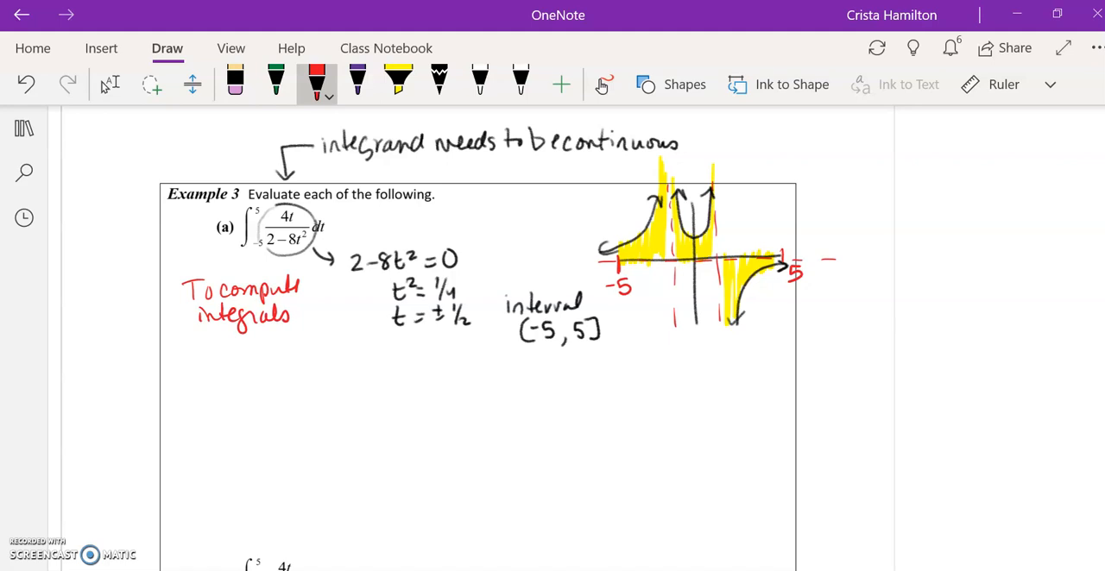
drag(186, 337, 242, 349)
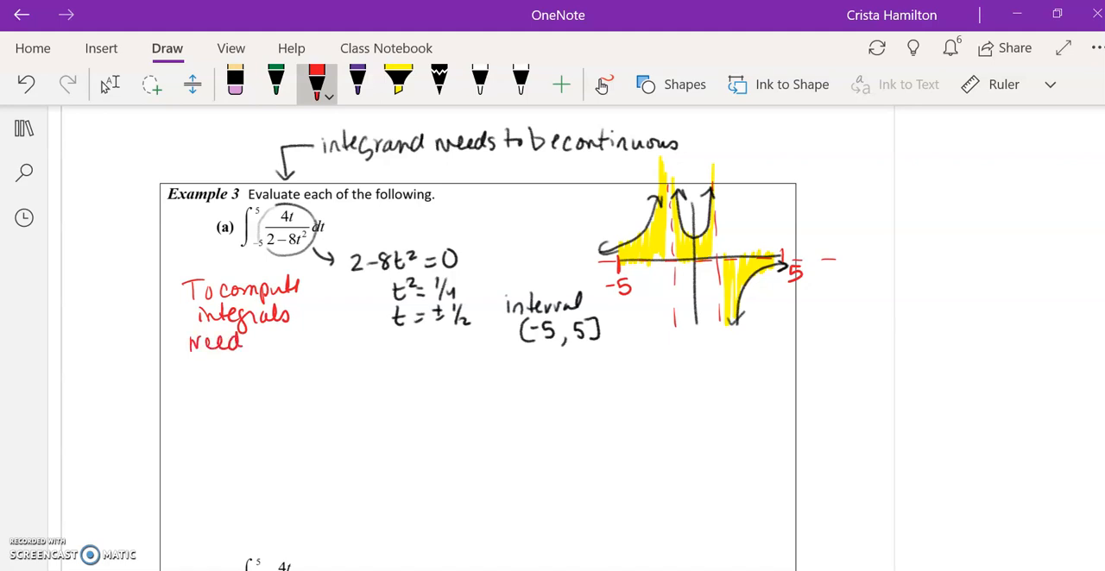
drag(251, 343, 320, 344)
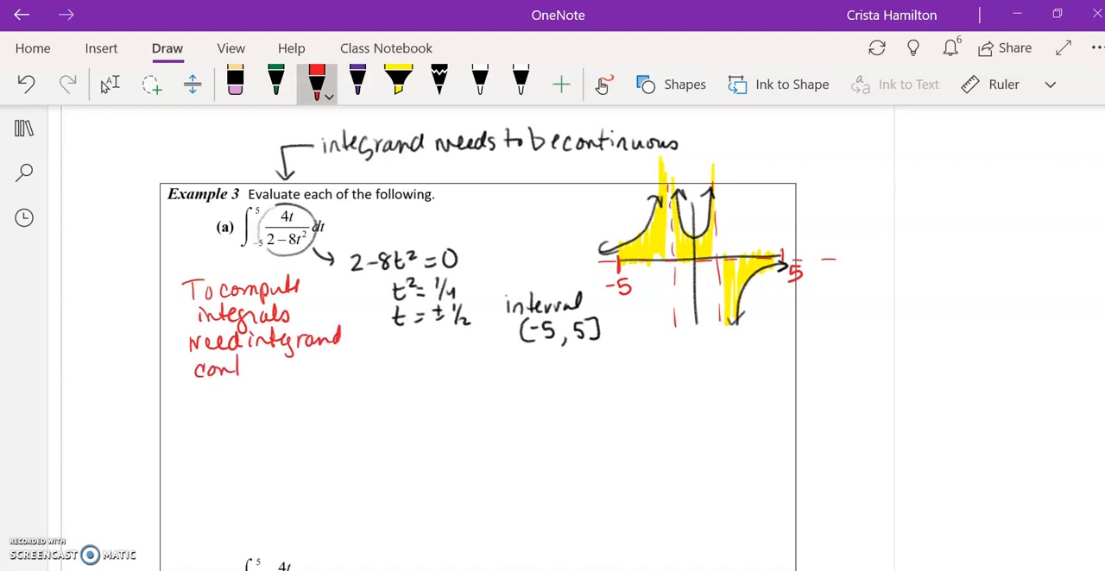
drag(241, 366, 325, 366)
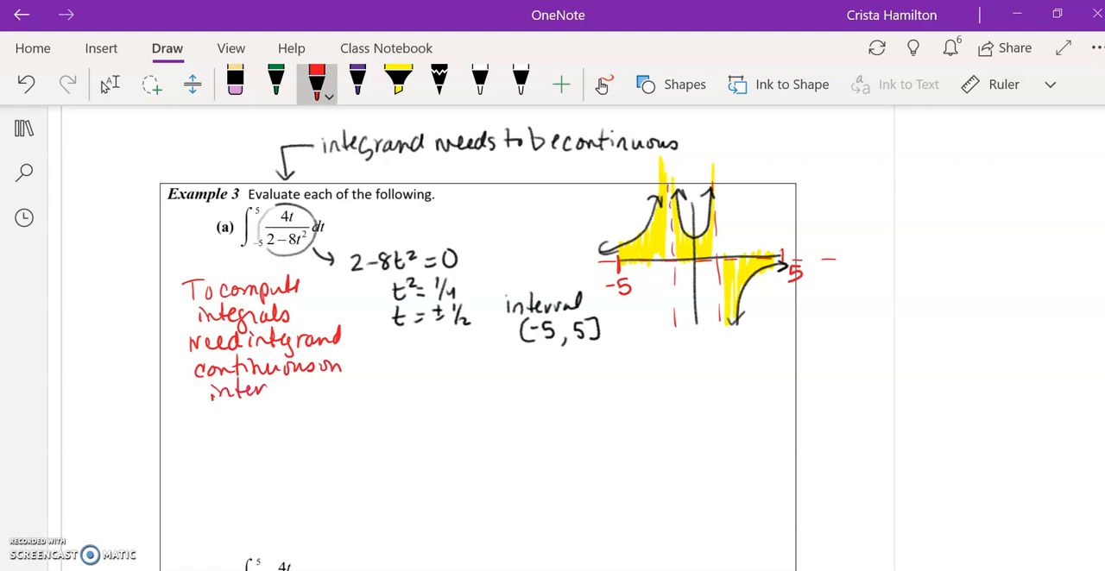
drag(267, 388, 297, 389)
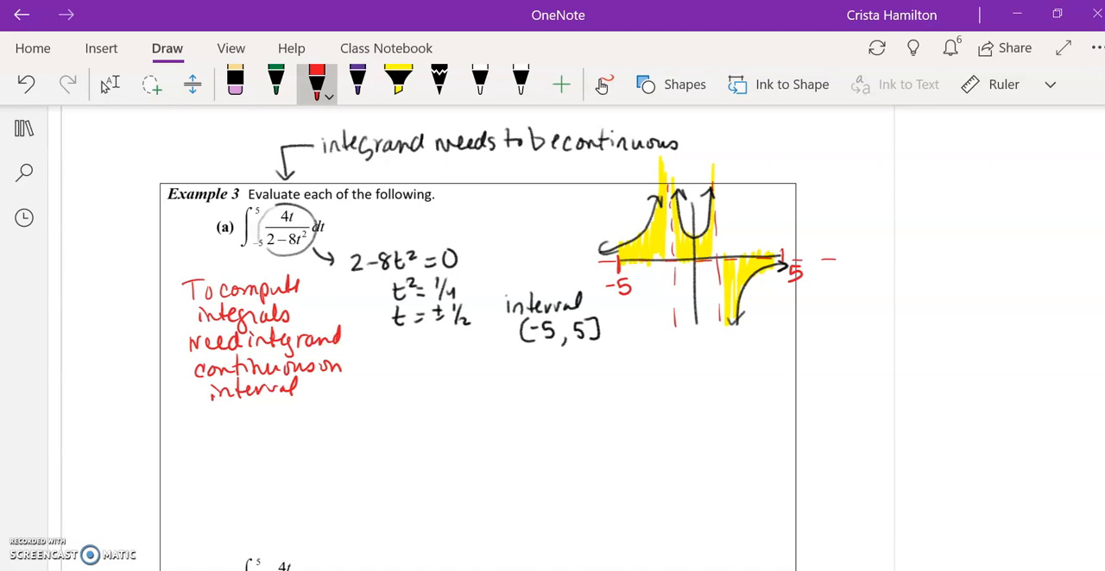
scroll(down, 3)
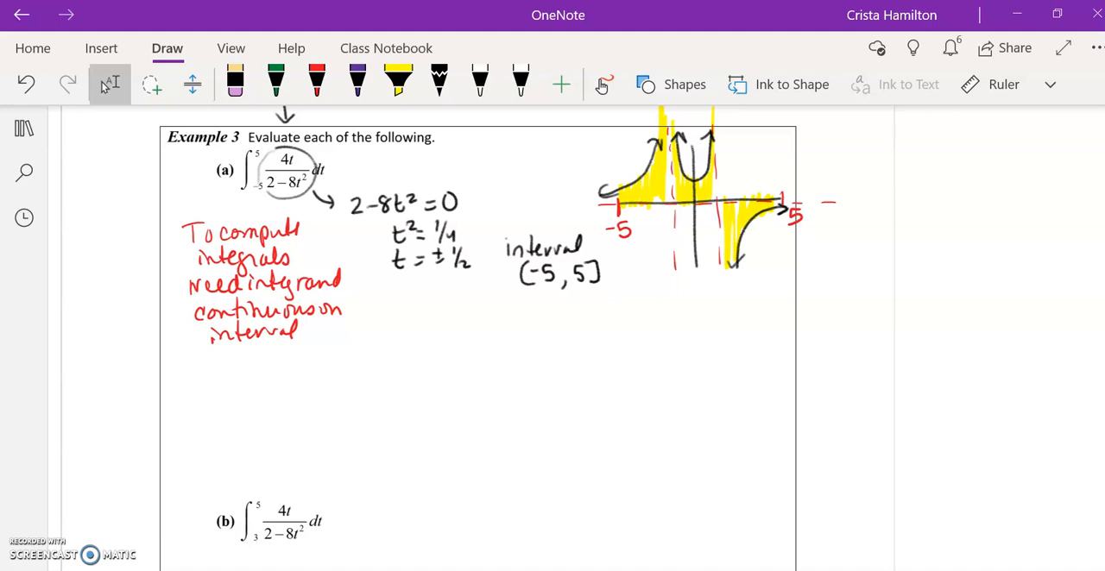
Bring Example 3(b) into view and start the purple solution beneath its integral.
scroll(down, 3)
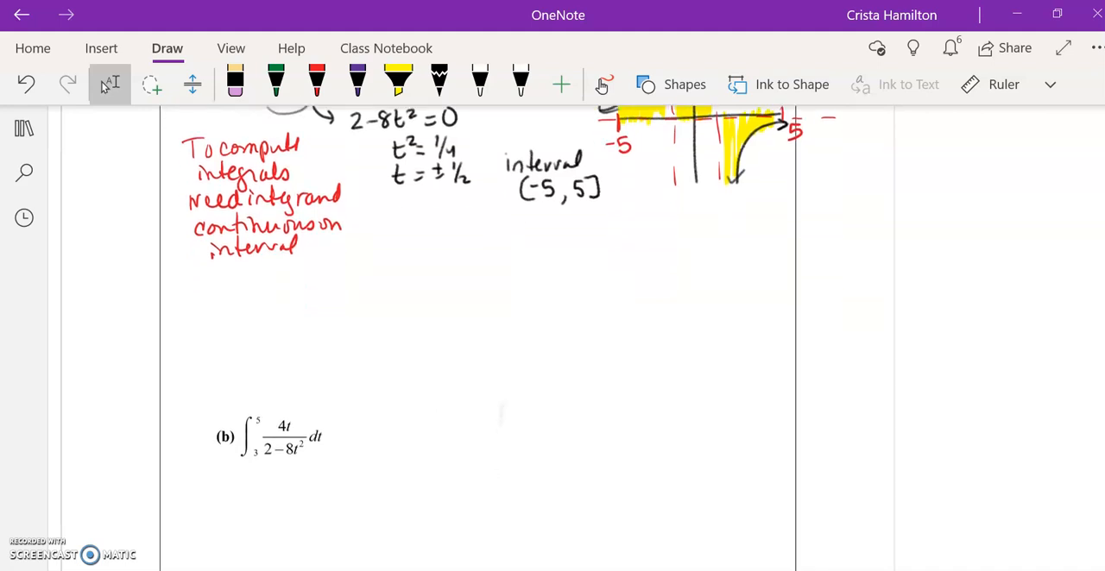
scroll(down, 3)
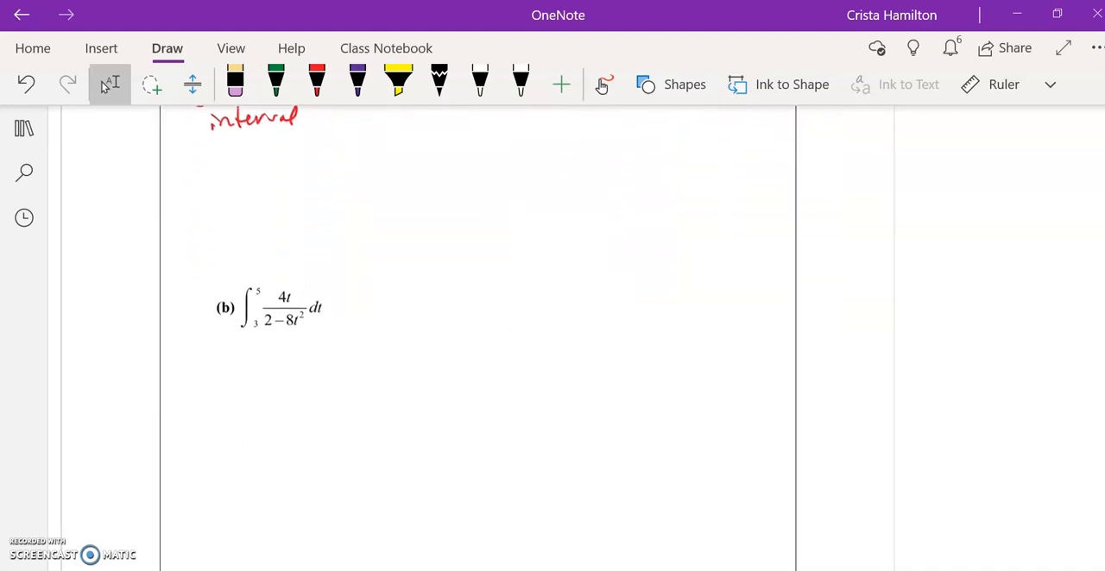
scroll(down, 3)
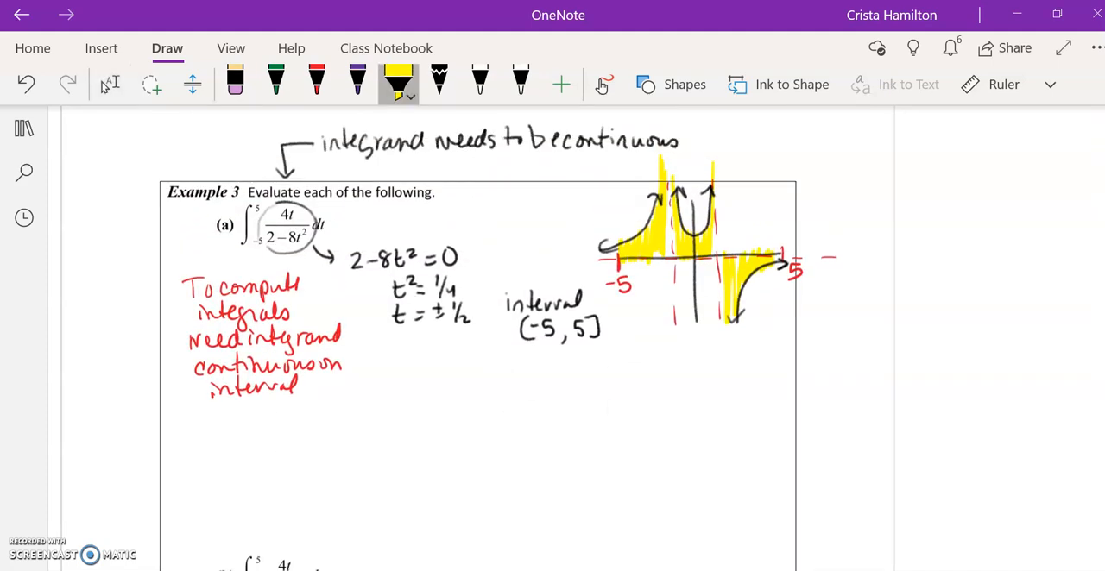
click(397, 82)
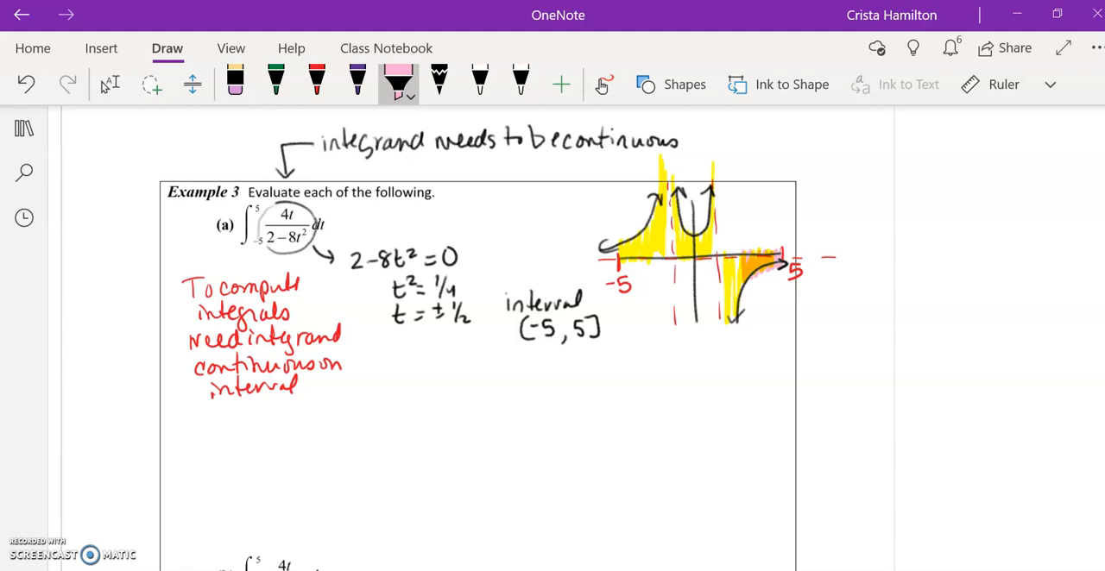
scroll(down, 3)
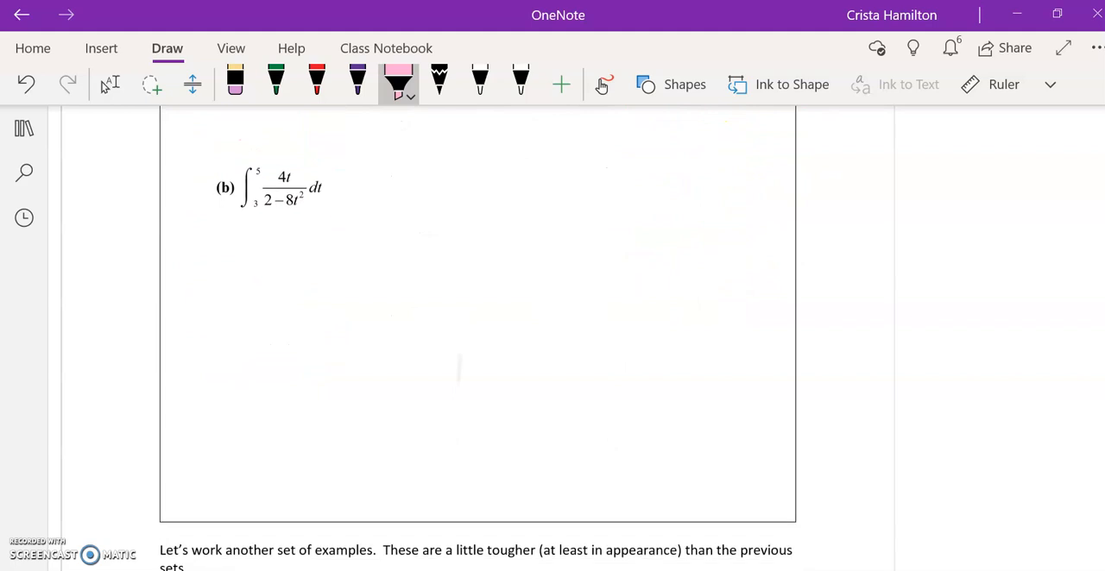
click(359, 83)
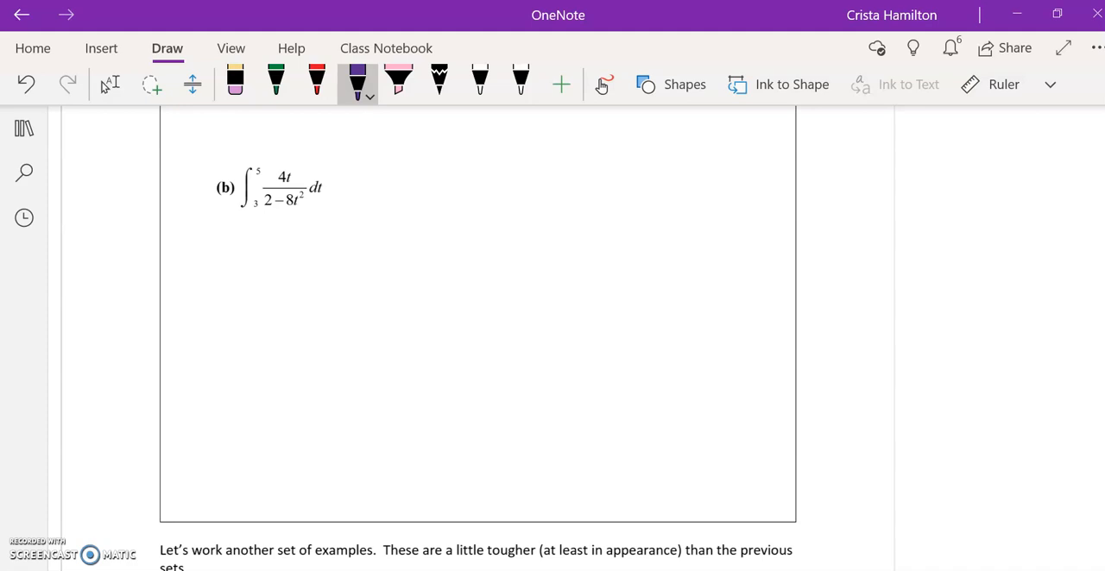
drag(176, 245, 187, 238)
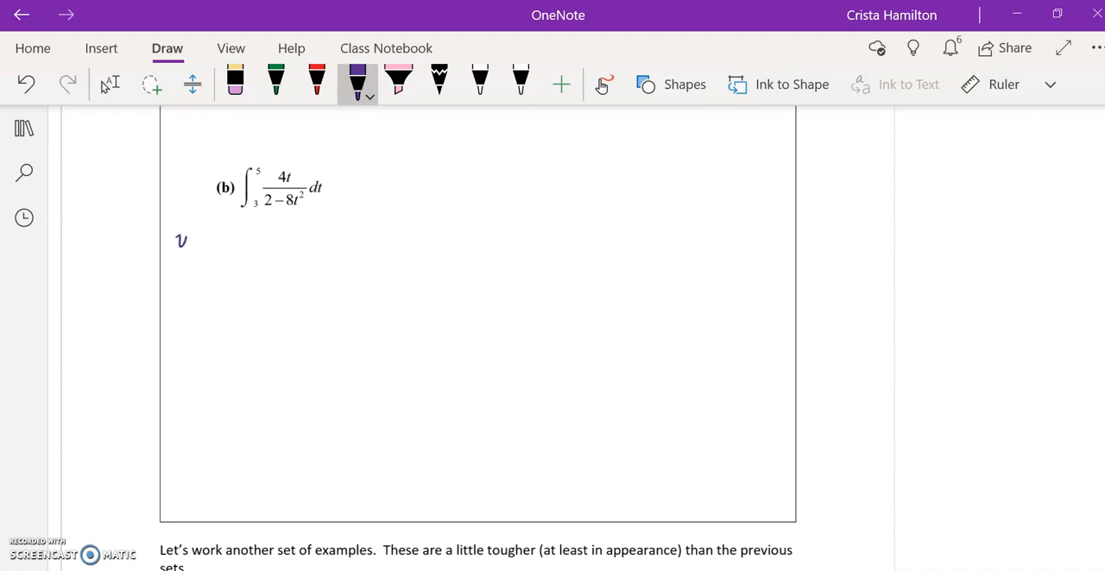
Write u = 2−8t² and du = −16t dt, underline −16 and circle 4t.
drag(181, 240, 245, 240)
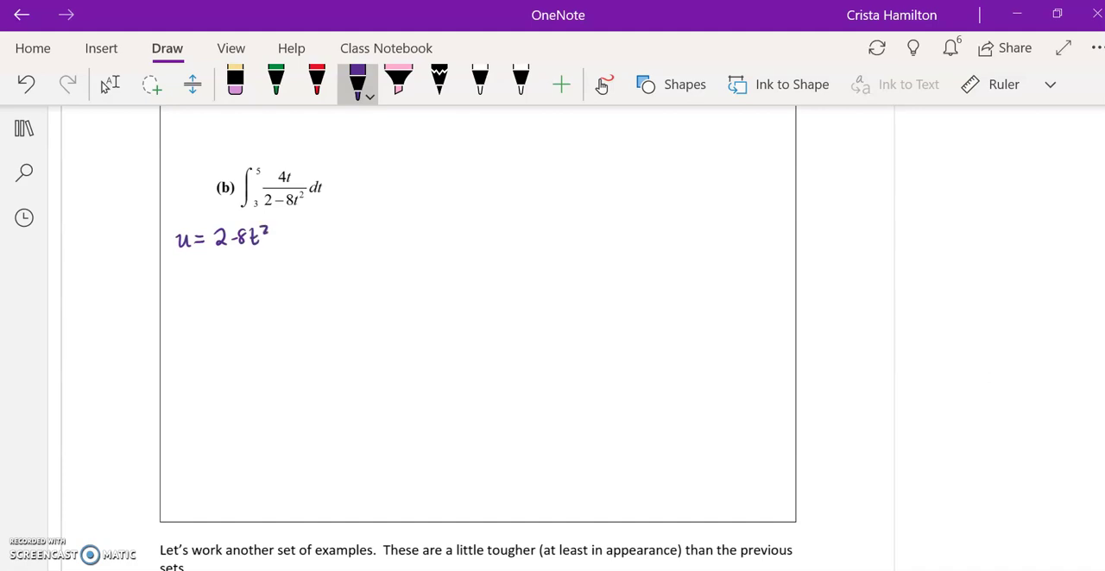
drag(173, 266, 216, 266)
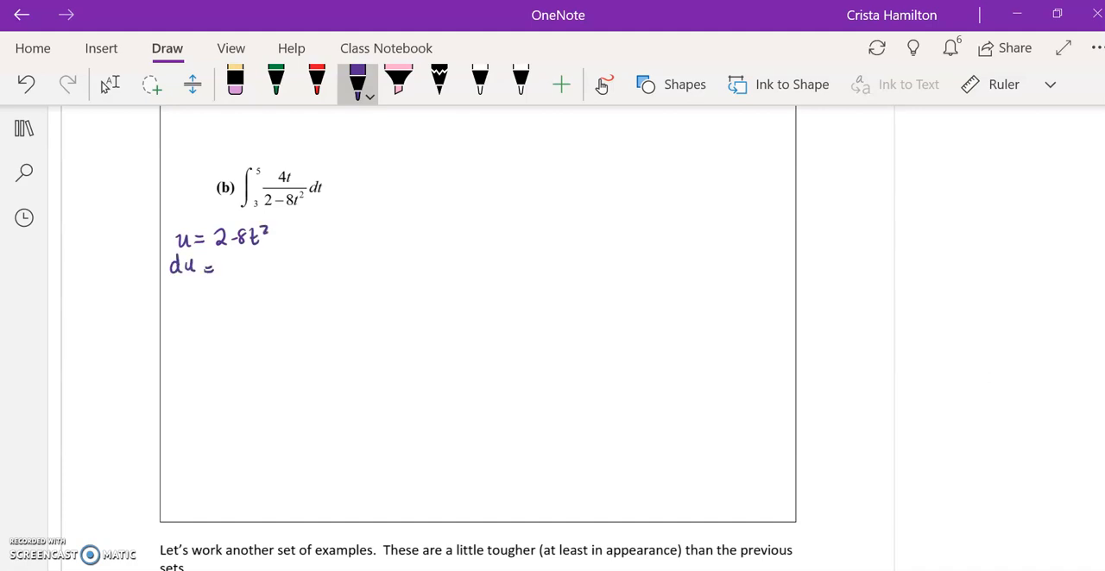
drag(226, 263, 262, 259)
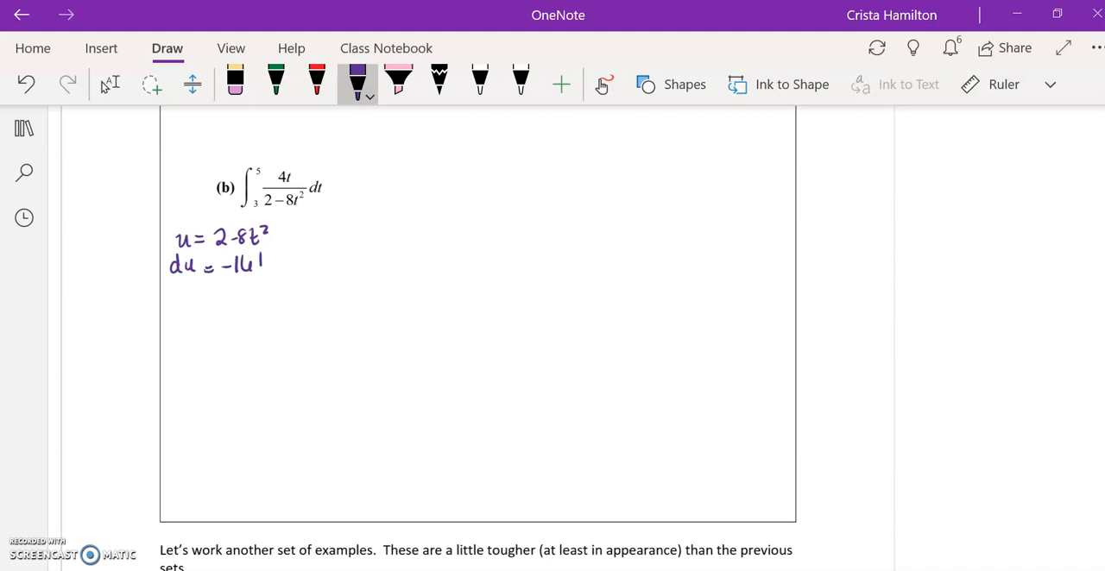
drag(262, 262, 300, 263)
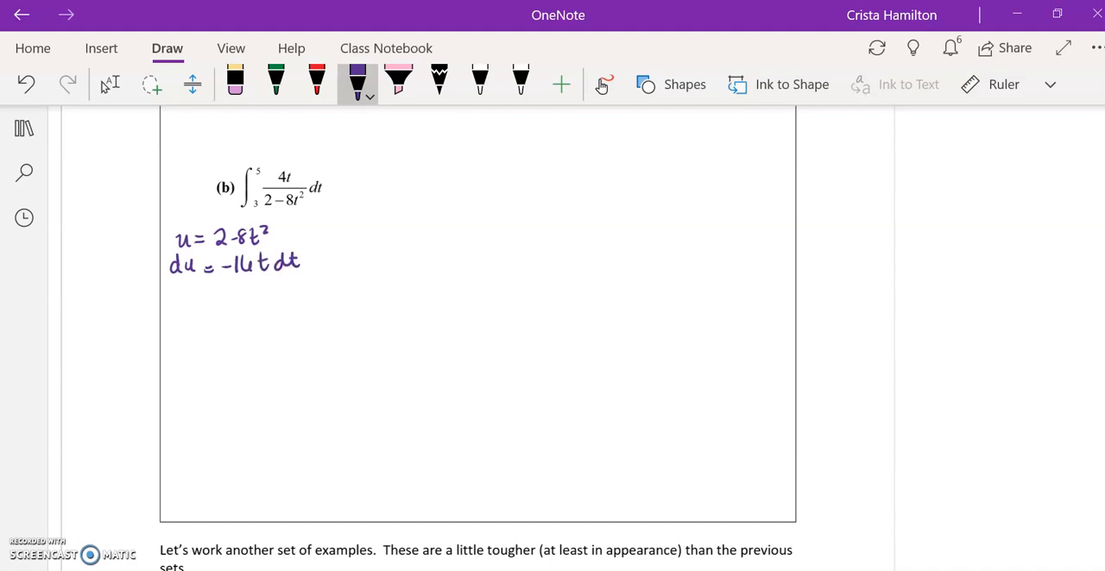
drag(233, 280, 256, 285)
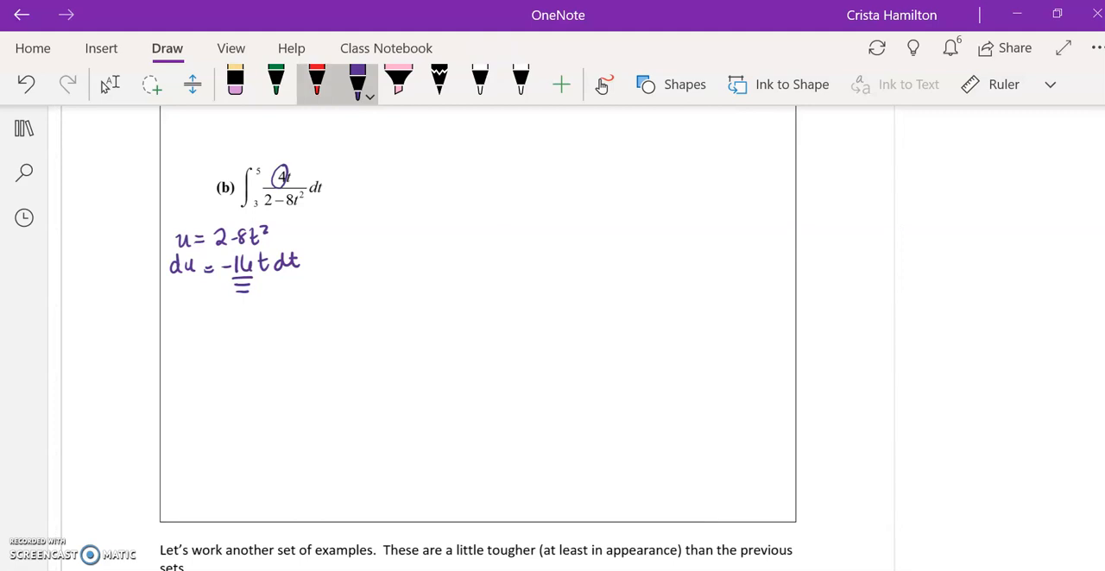
click(316, 82)
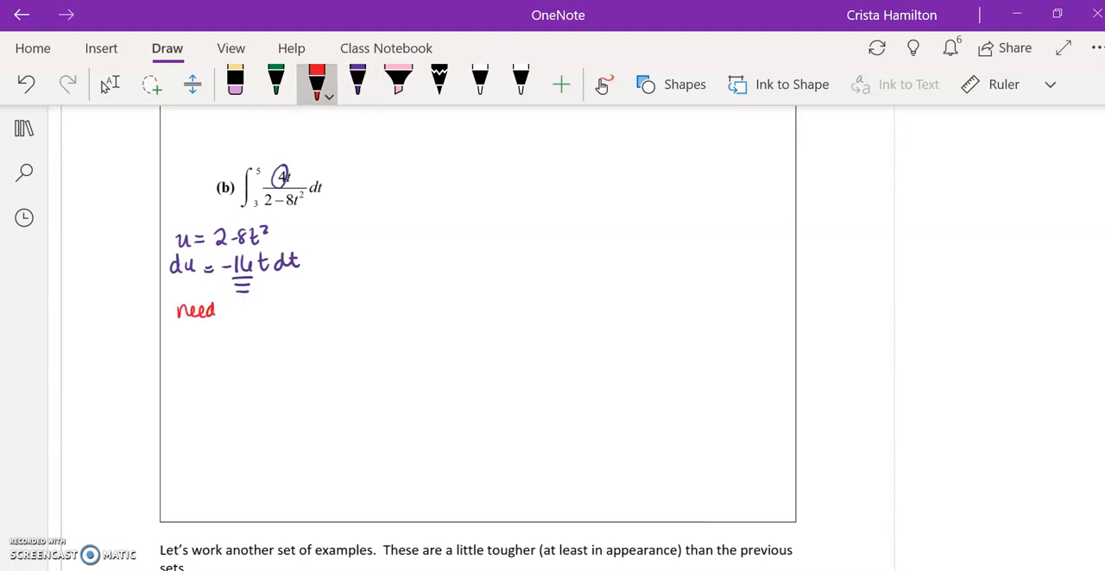
Write the red 'need corrector' note and remove a stray mark over 4t.
drag(223, 309, 278, 309)
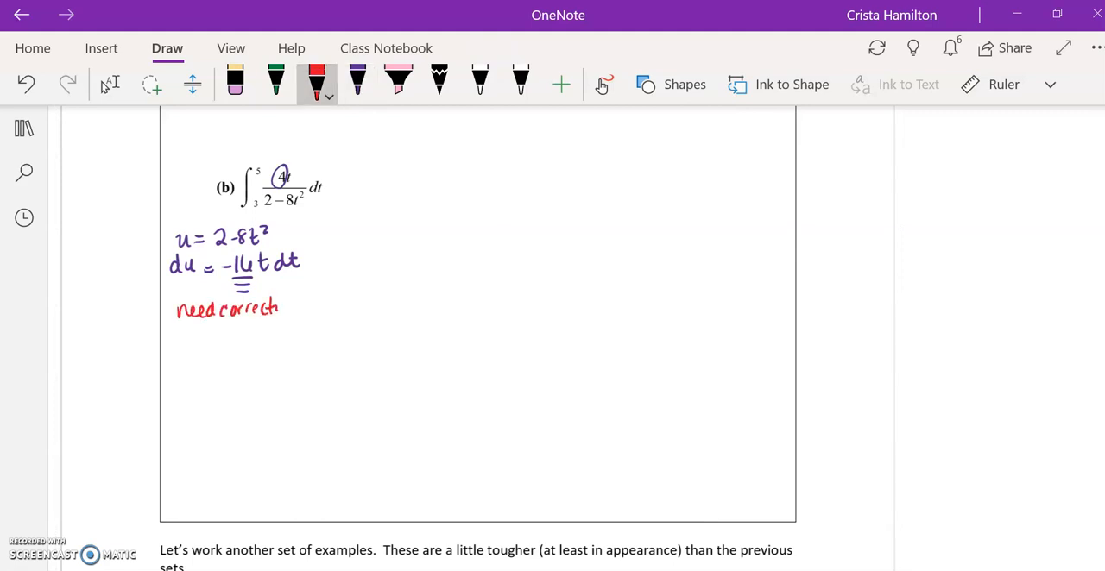
drag(278, 309, 293, 309)
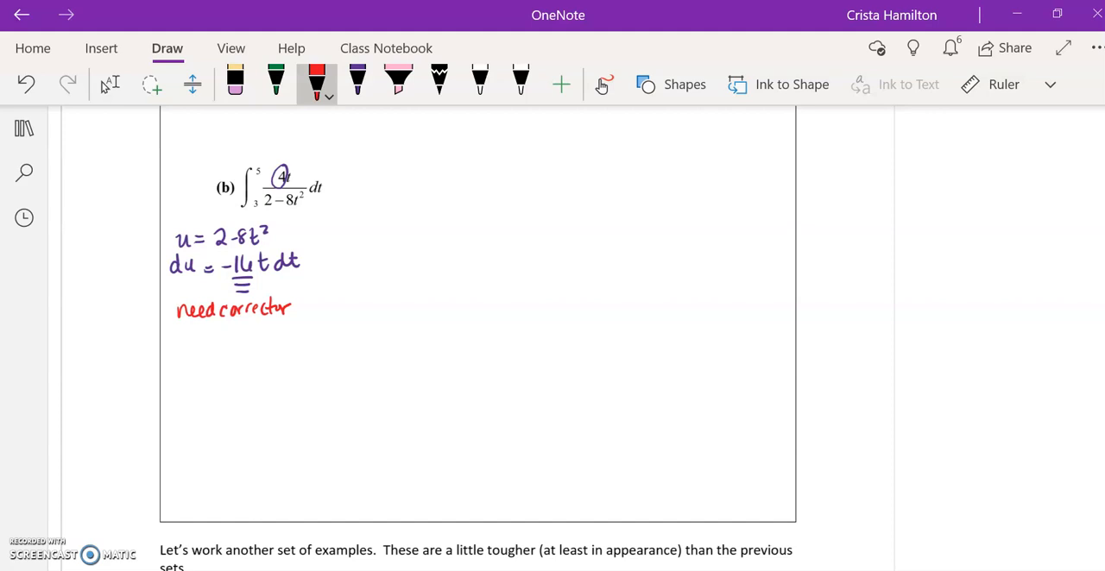
click(355, 83)
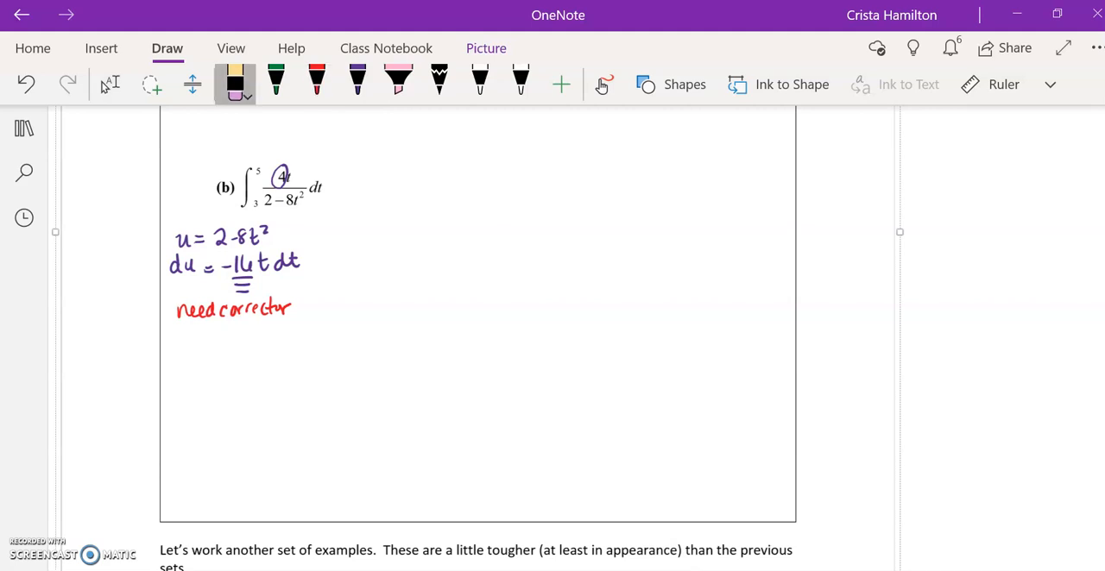
click(314, 83)
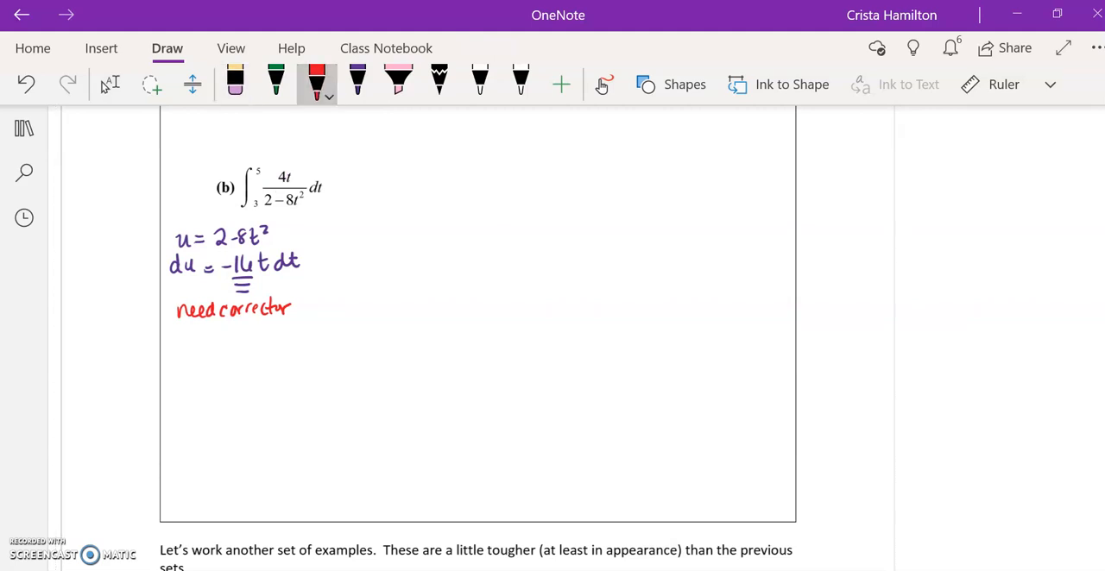
Insert −4( ) around 4t, −1/4 before the integral, and check −1/4(−4)=1.
drag(265, 176, 297, 181)
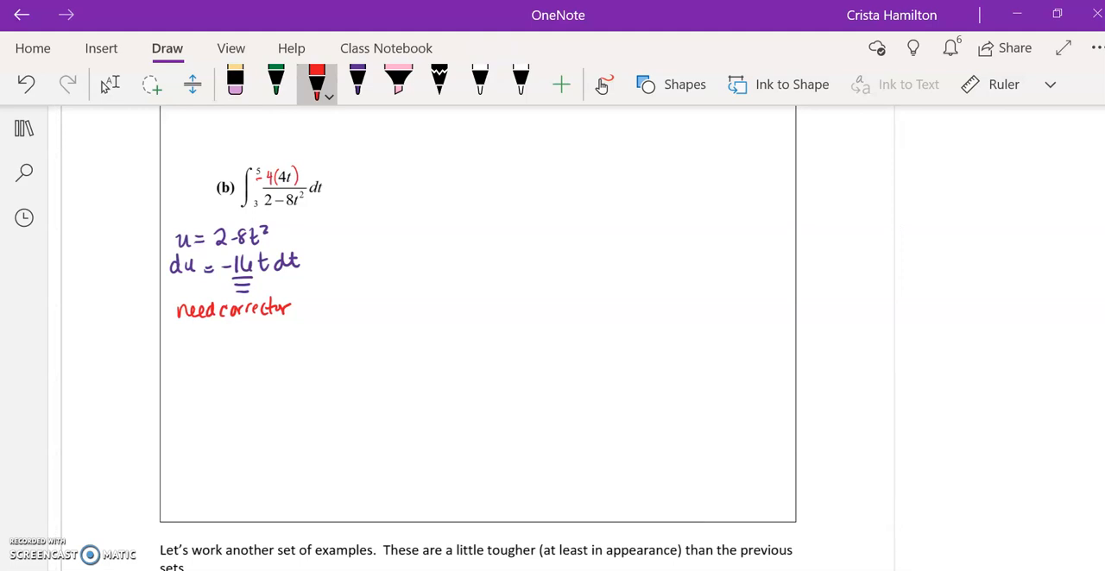
drag(233, 176, 245, 173)
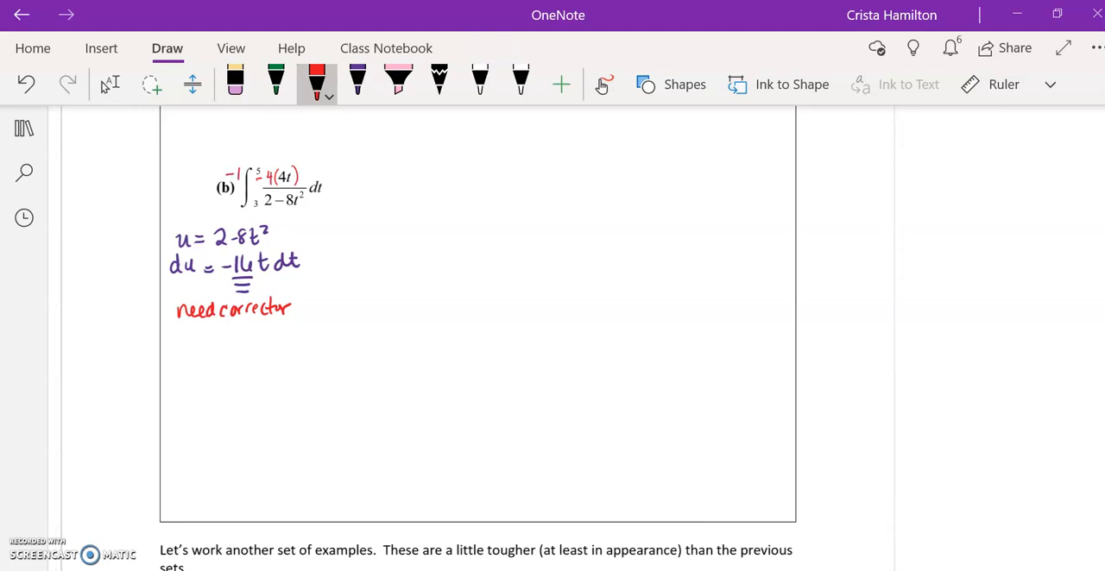
drag(227, 193, 238, 204)
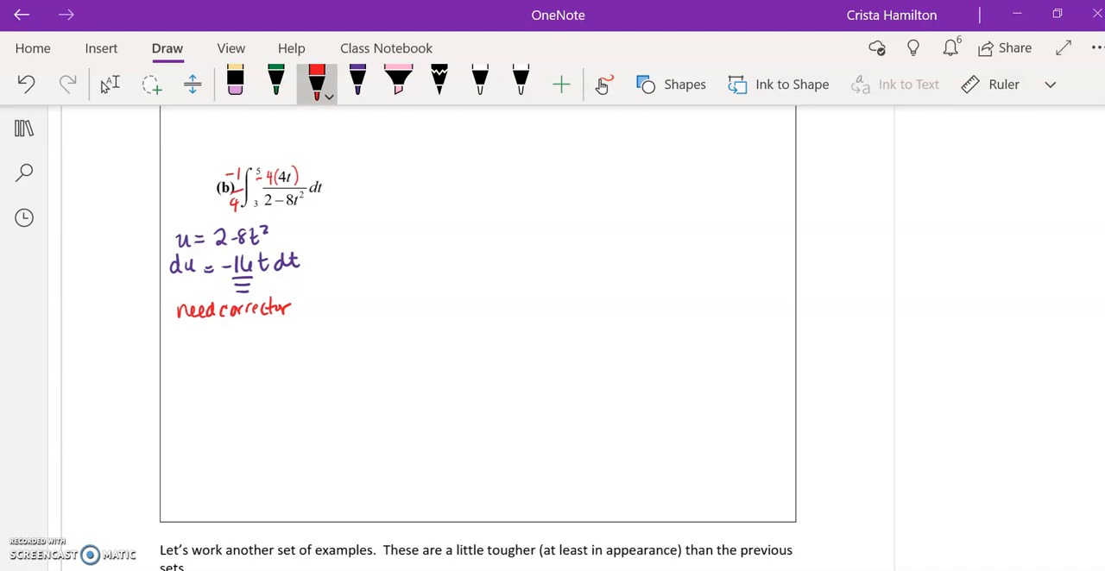
drag(205, 331, 221, 345)
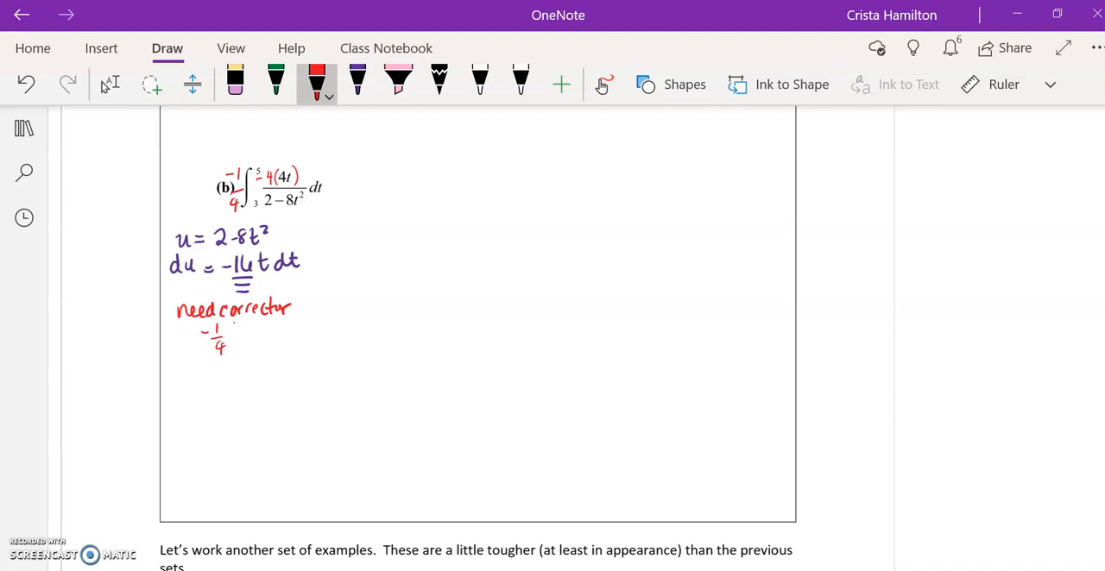
drag(238, 331, 269, 332)
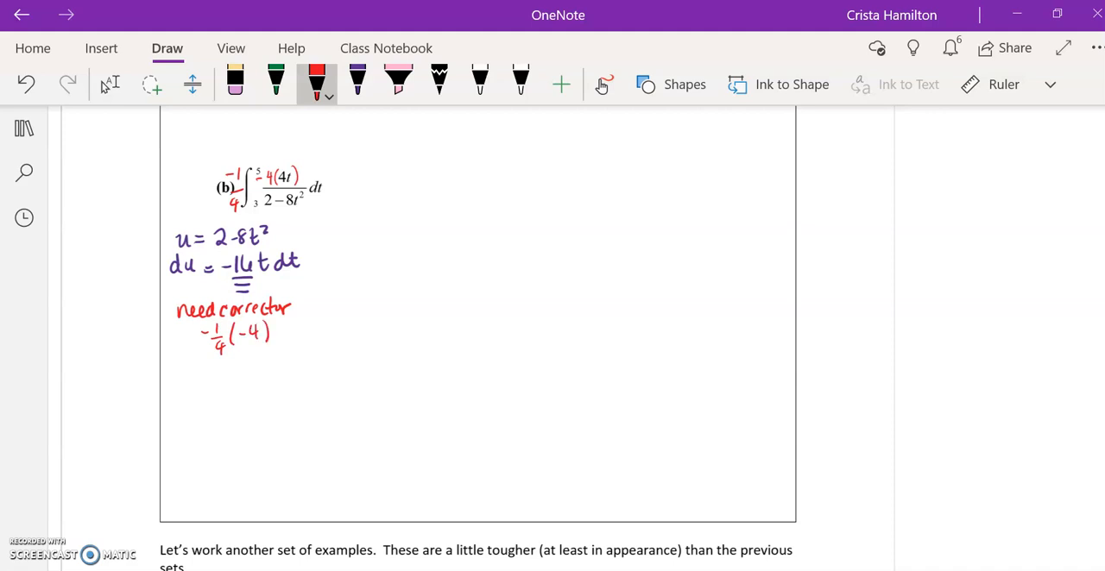
drag(278, 335, 293, 335)
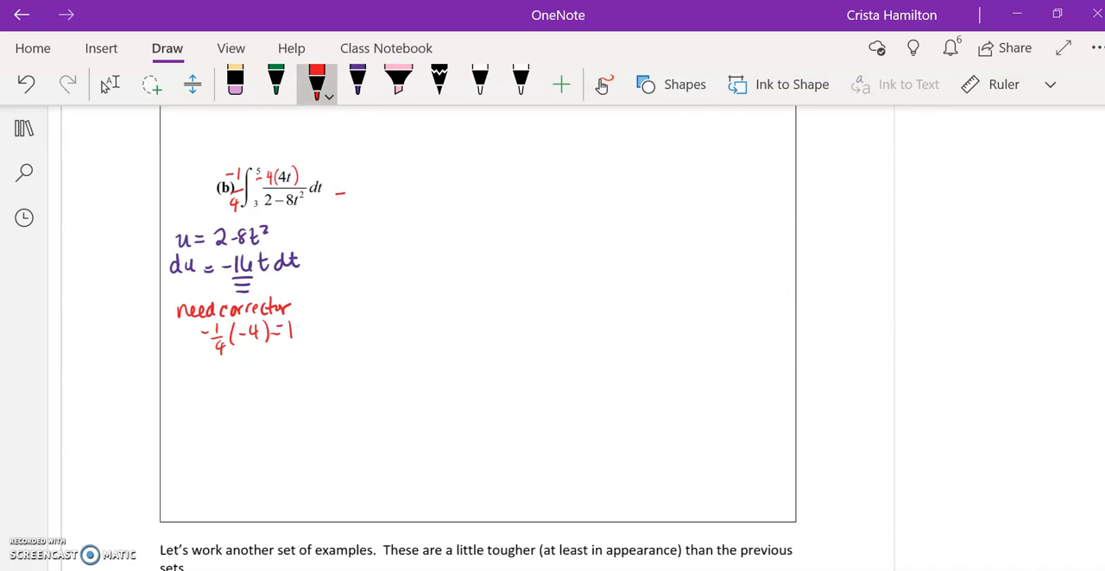
Write = −1/4 ∫ with pink du, then 1/u and u at t=3 in purple.
drag(342, 176, 383, 207)
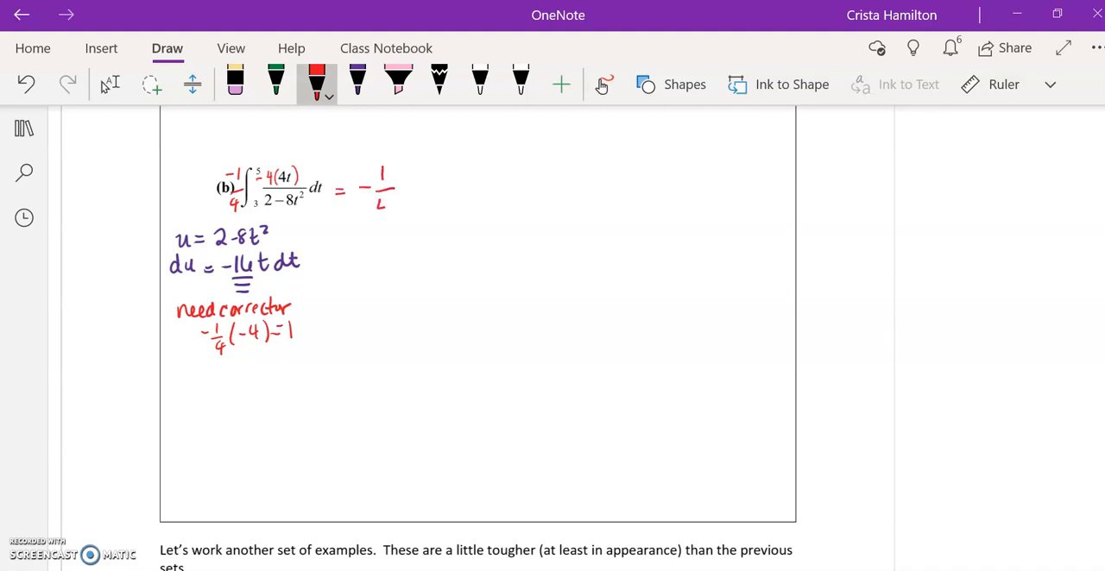
drag(378, 204, 394, 193)
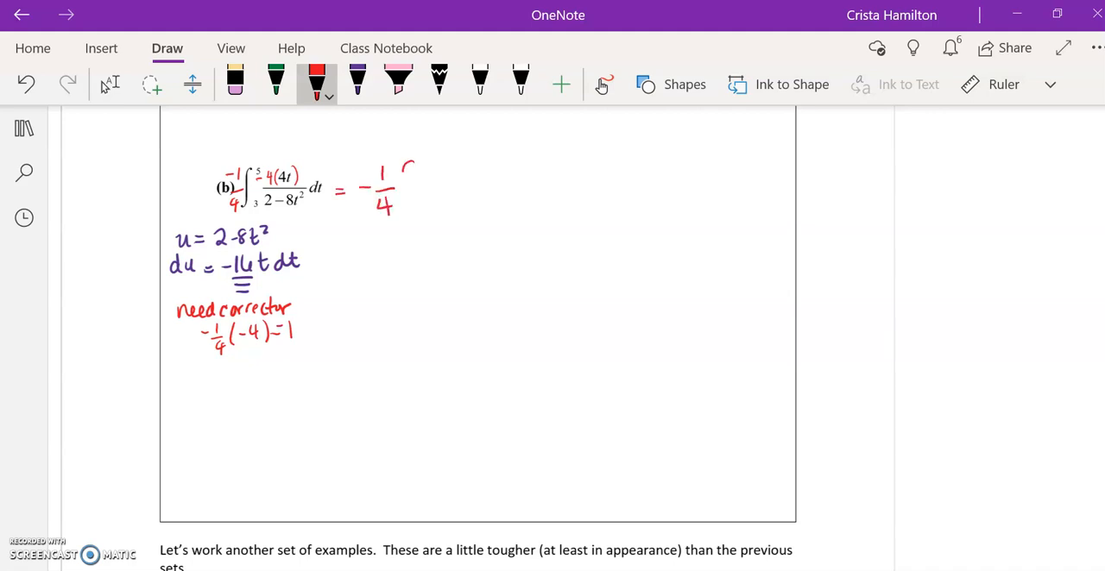
drag(406, 159, 406, 216)
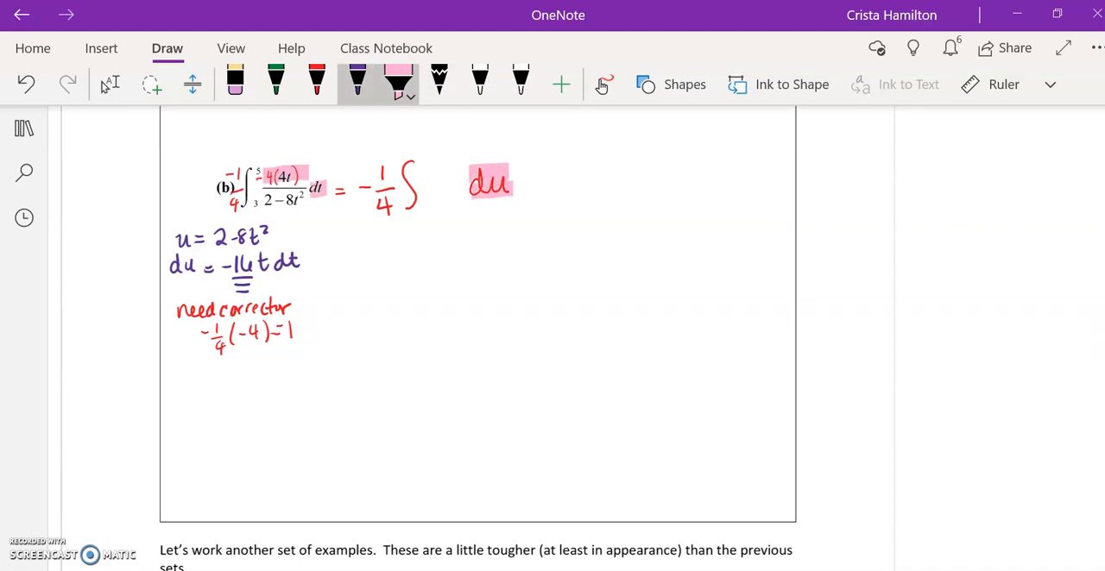
click(356, 83)
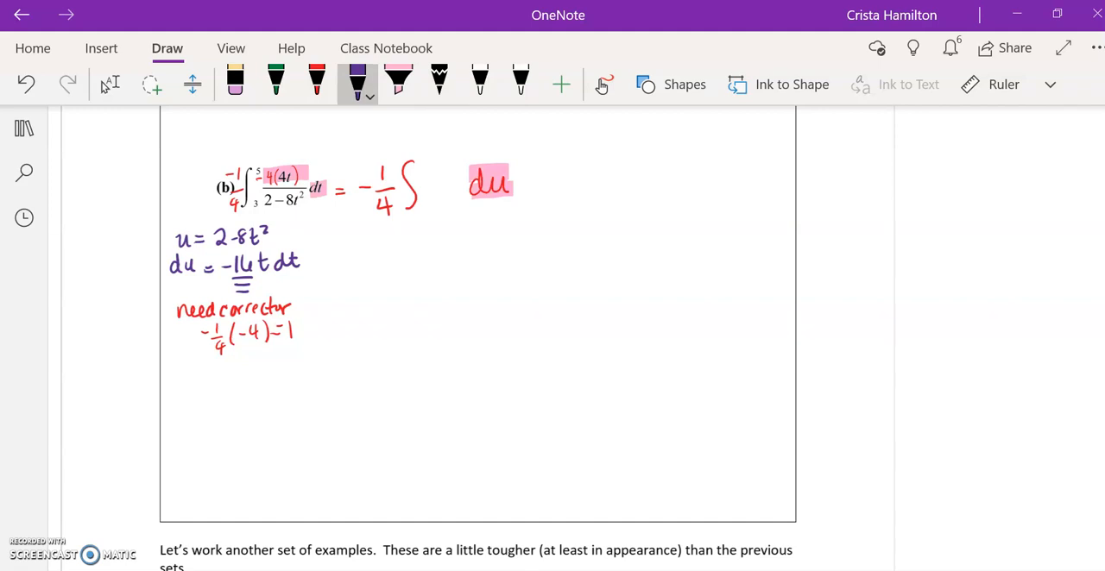
drag(435, 173, 449, 198)
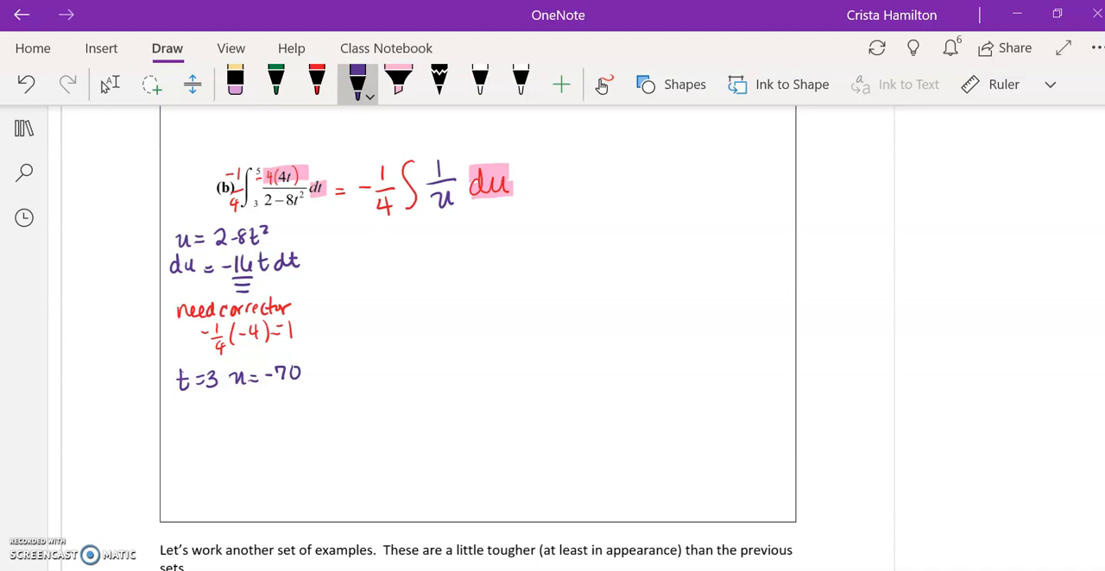
Note u = −198 at t = 5, set the integral limits −70 to −198, and begin = −1/4 ln.
drag(183, 411, 188, 401)
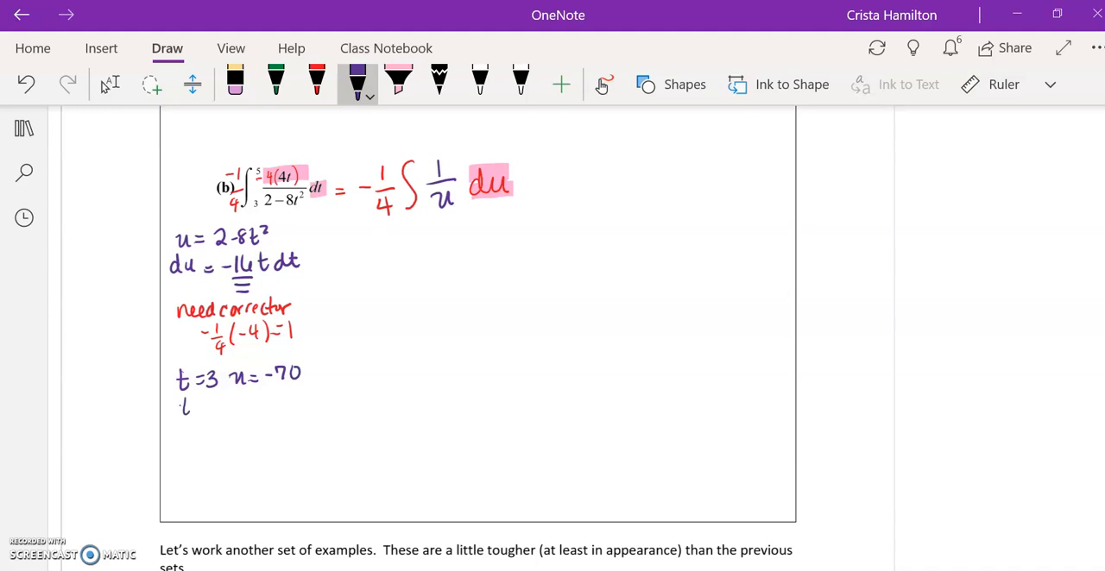
drag(176, 406, 225, 406)
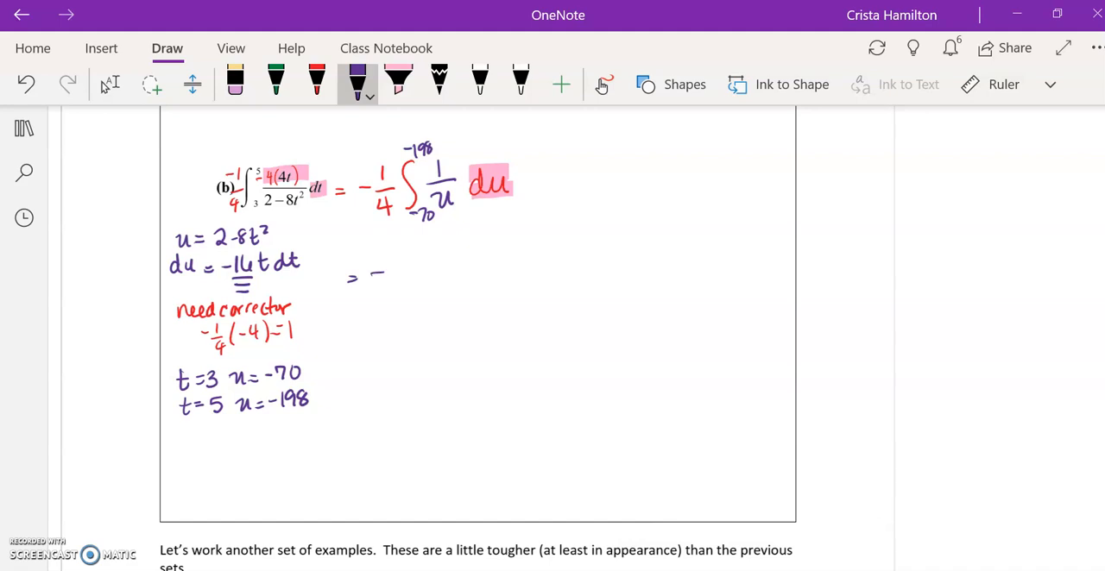
drag(372, 268, 435, 289)
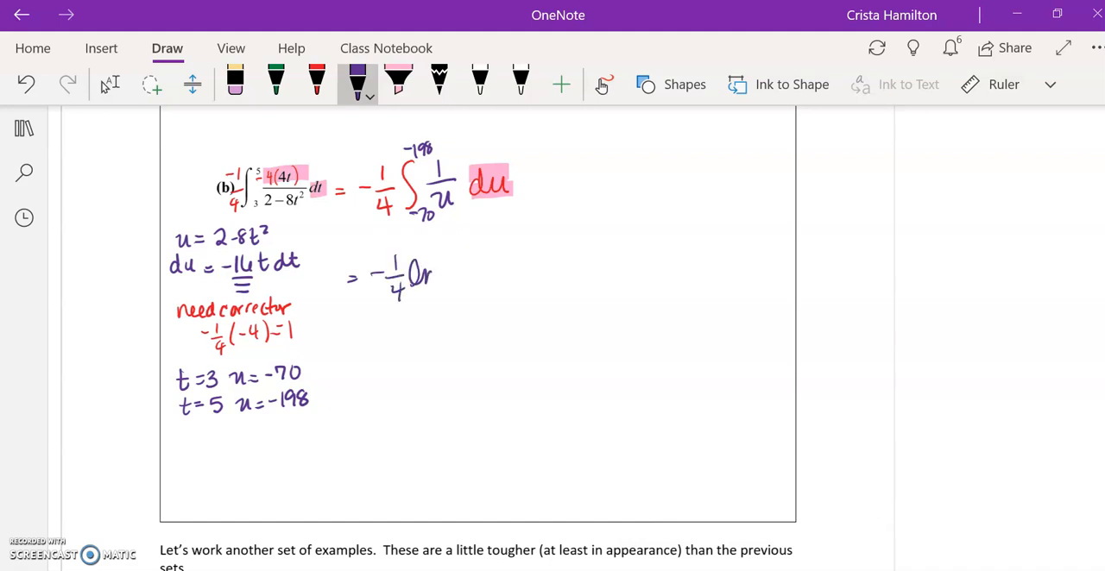
Write ln|u| evaluated from −70 to −198, then = −1/4 ln 198 + 1/4 ln 70.
drag(445, 273, 469, 280)
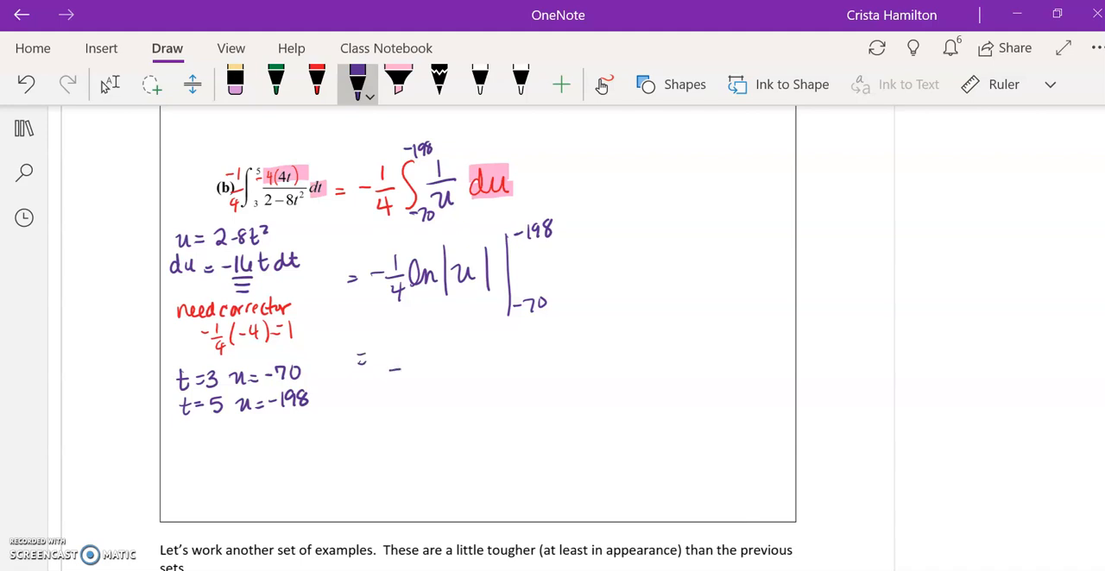
drag(394, 362, 466, 384)
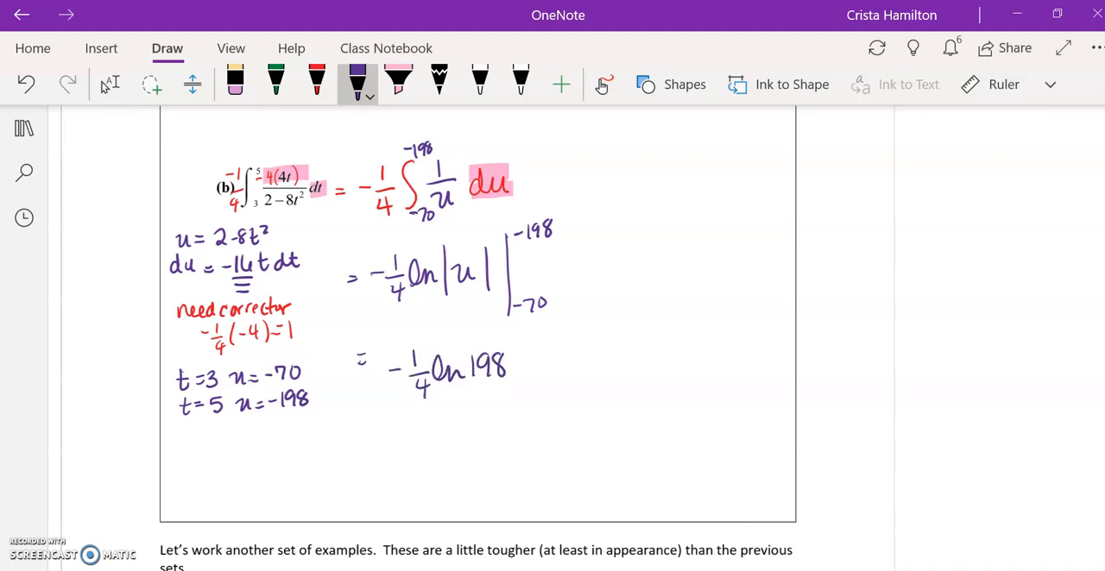
drag(531, 370, 561, 369)
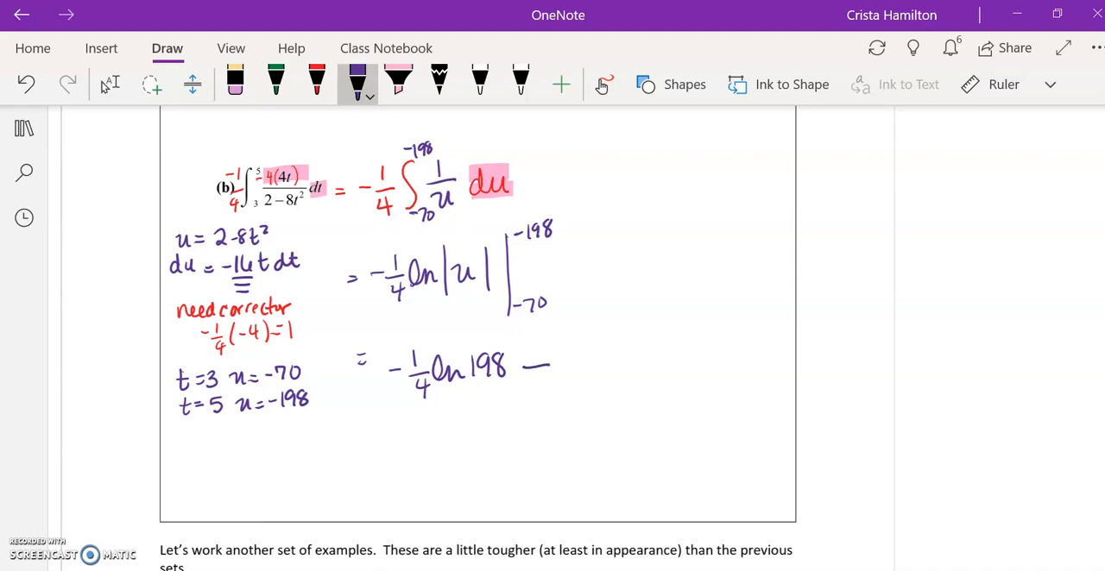
drag(535, 366, 552, 366)
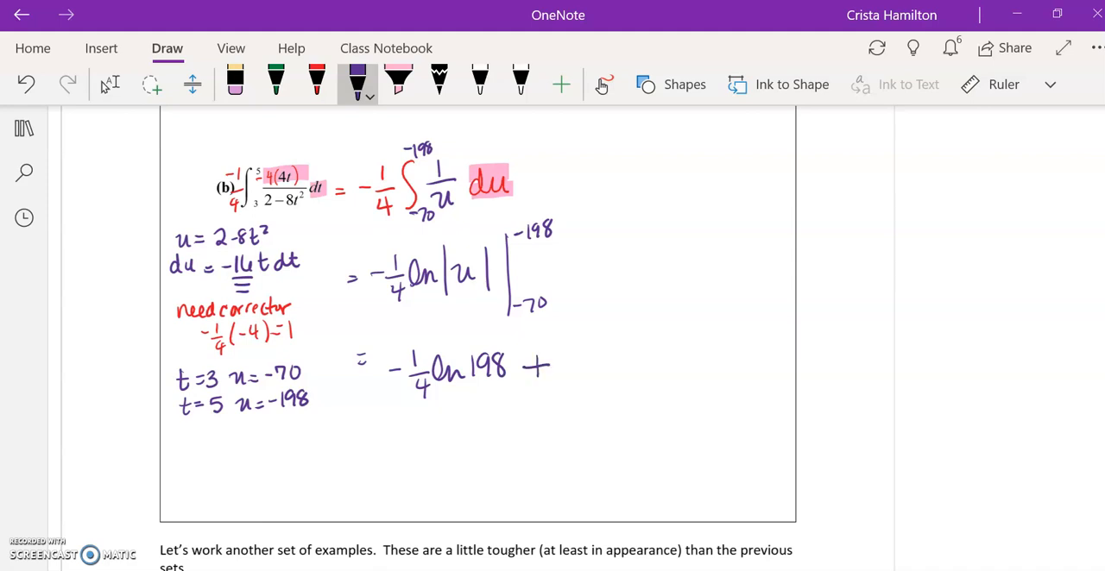
drag(561, 354, 618, 380)
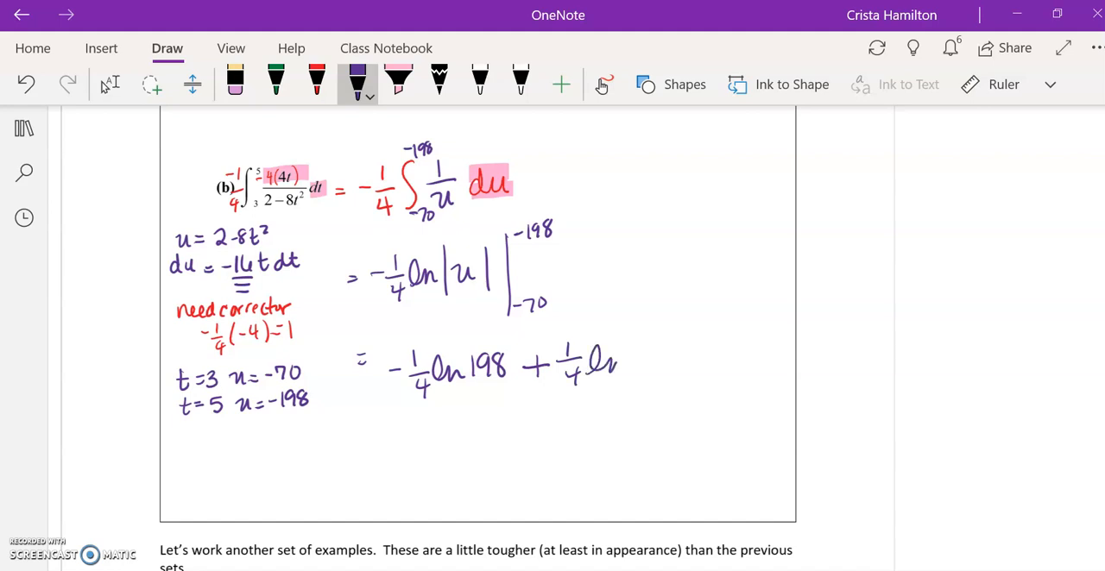
drag(618, 362, 665, 354)
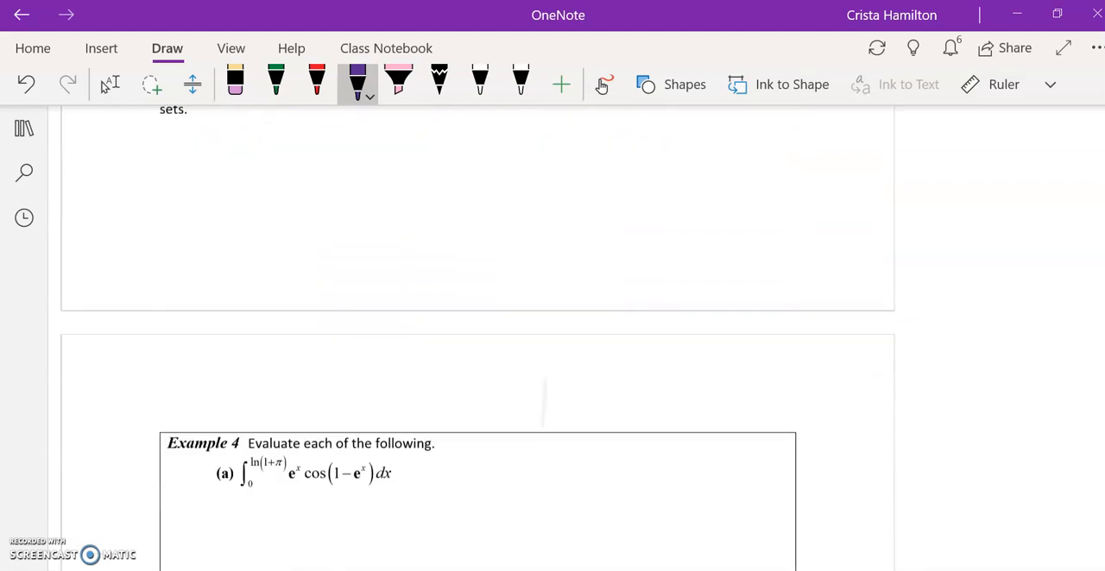
Under Example 4(a), write the substitution u = 1 − e^x and du = −e^x dx in red.
scroll(down, 3)
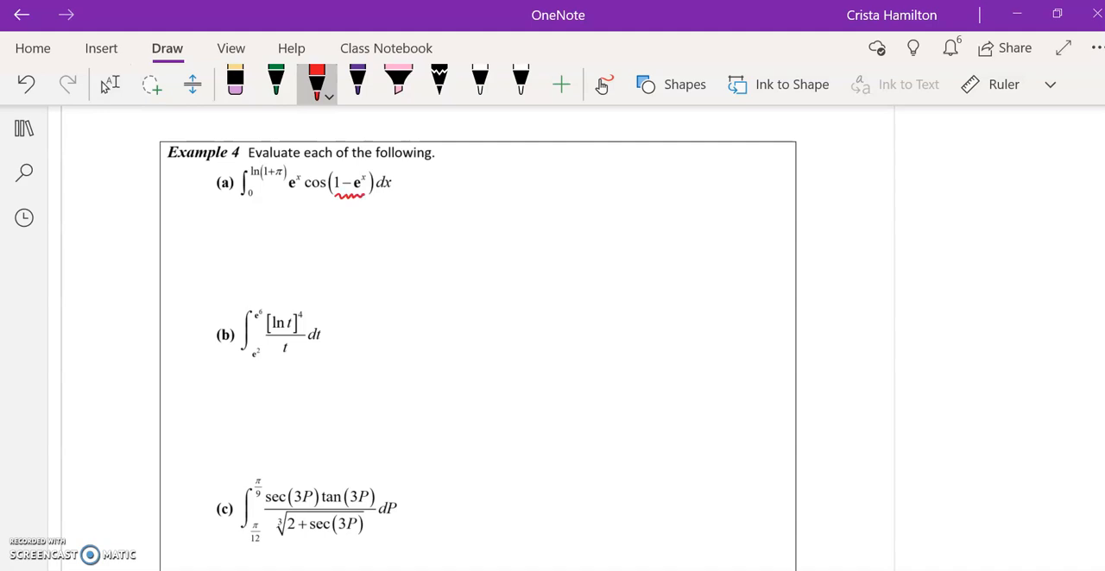
drag(169, 222, 233, 222)
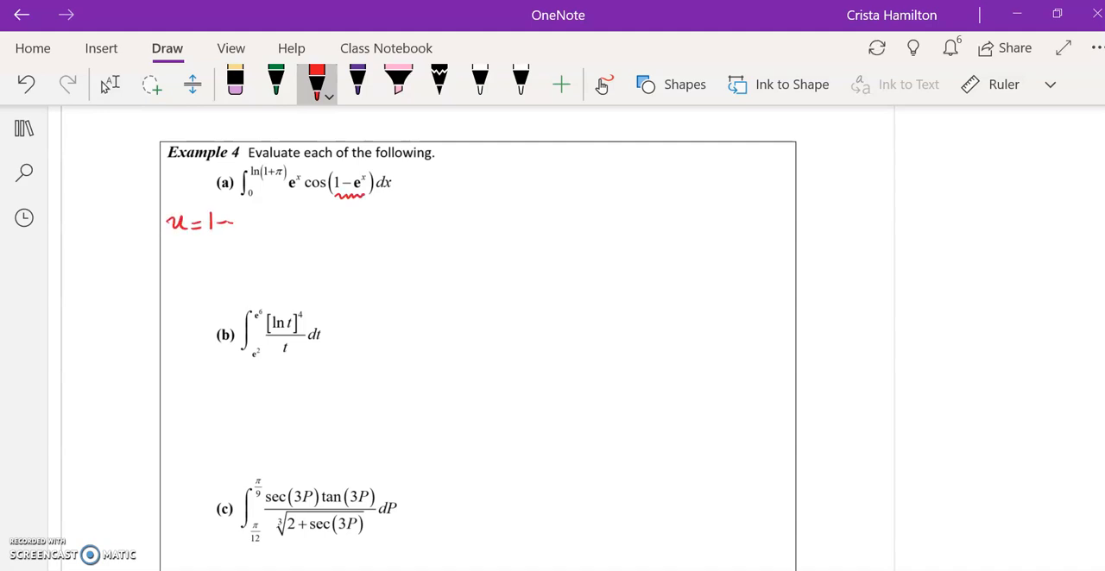
drag(228, 223, 255, 214)
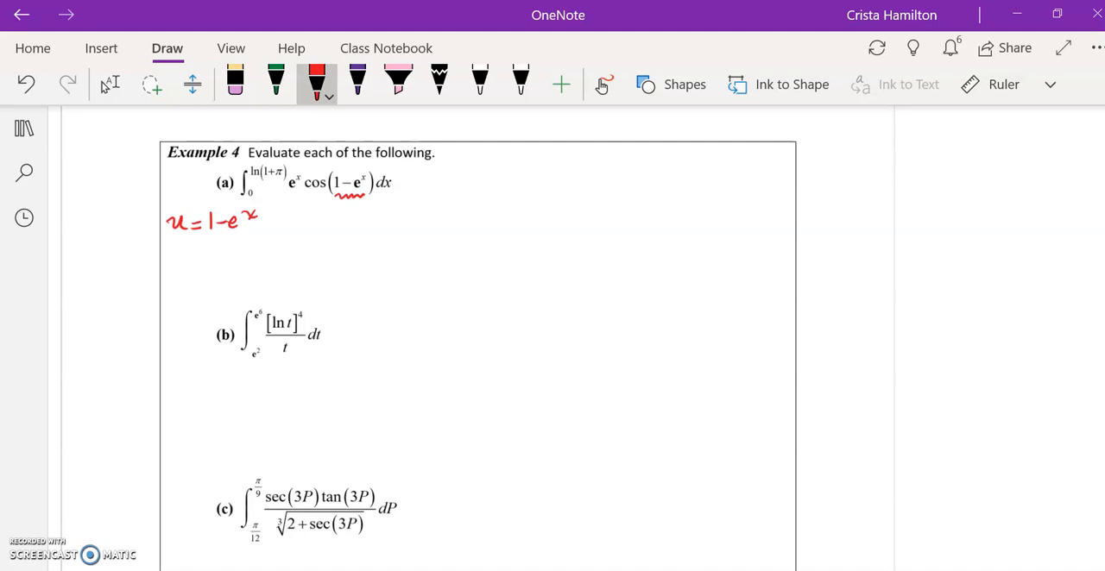
drag(164, 245, 190, 256)
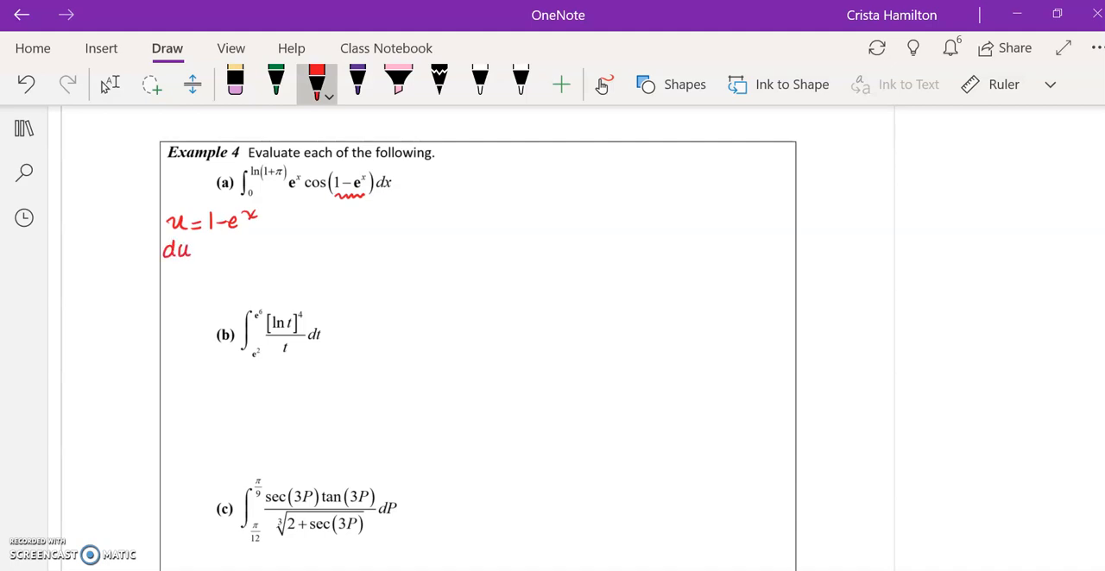
drag(204, 250, 221, 251)
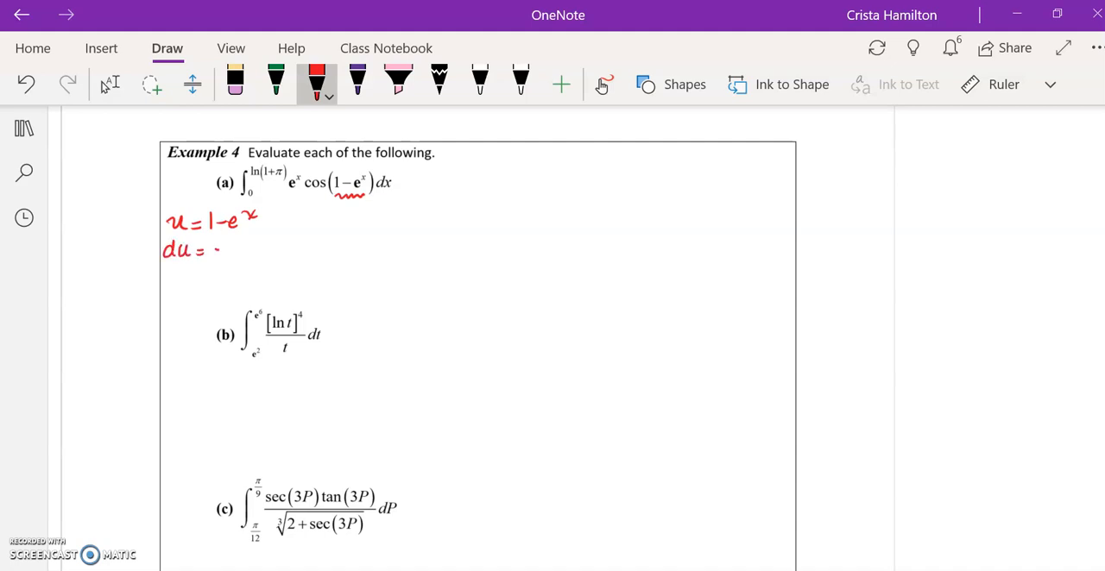
drag(221, 249, 257, 241)
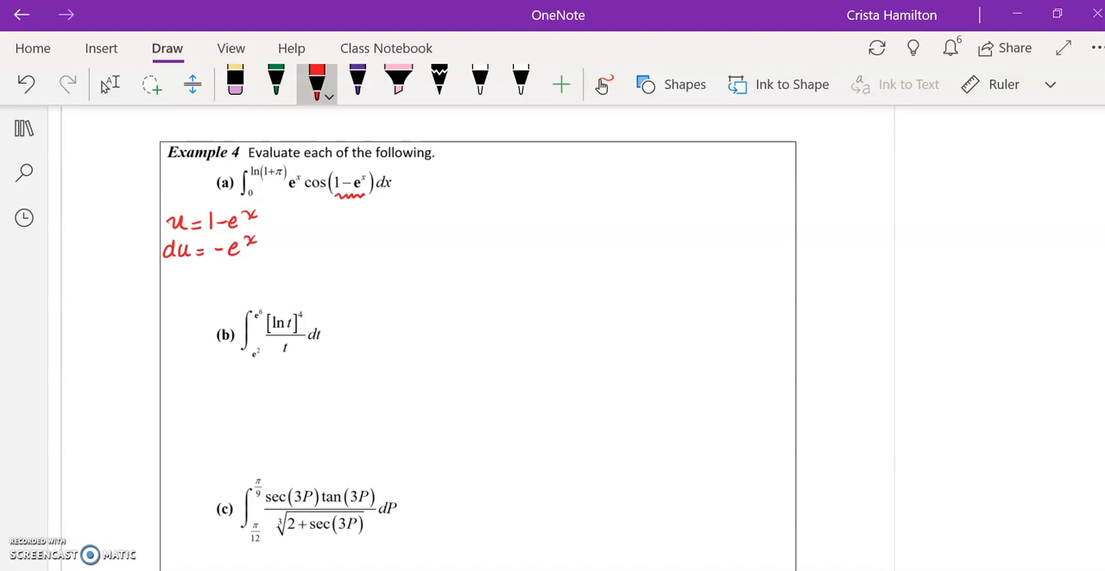
drag(259, 245, 290, 245)
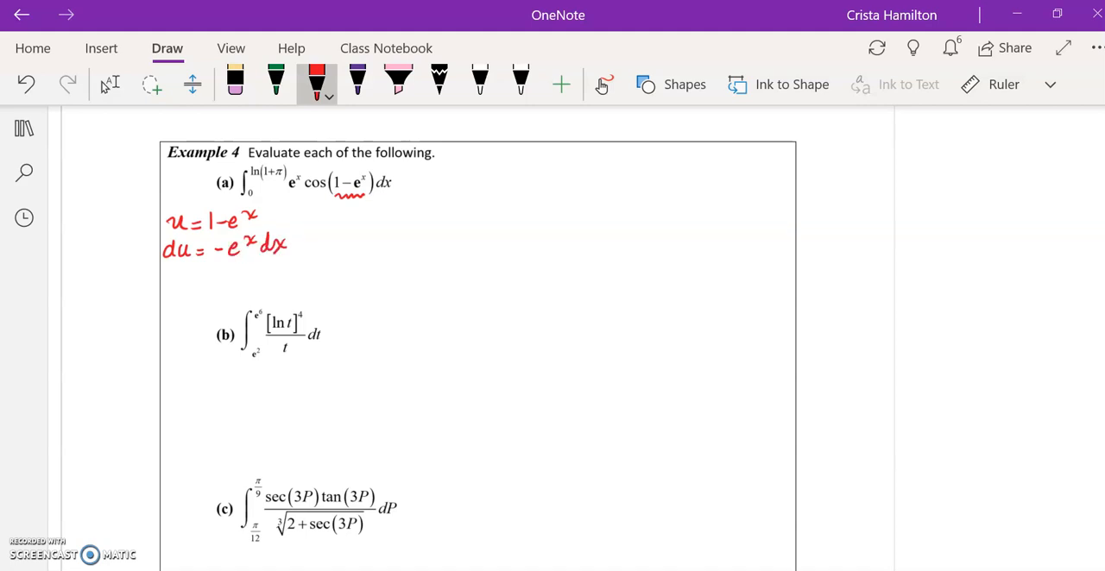
Add the red note 'Need corrector' beneath the substitution.
text(Need)
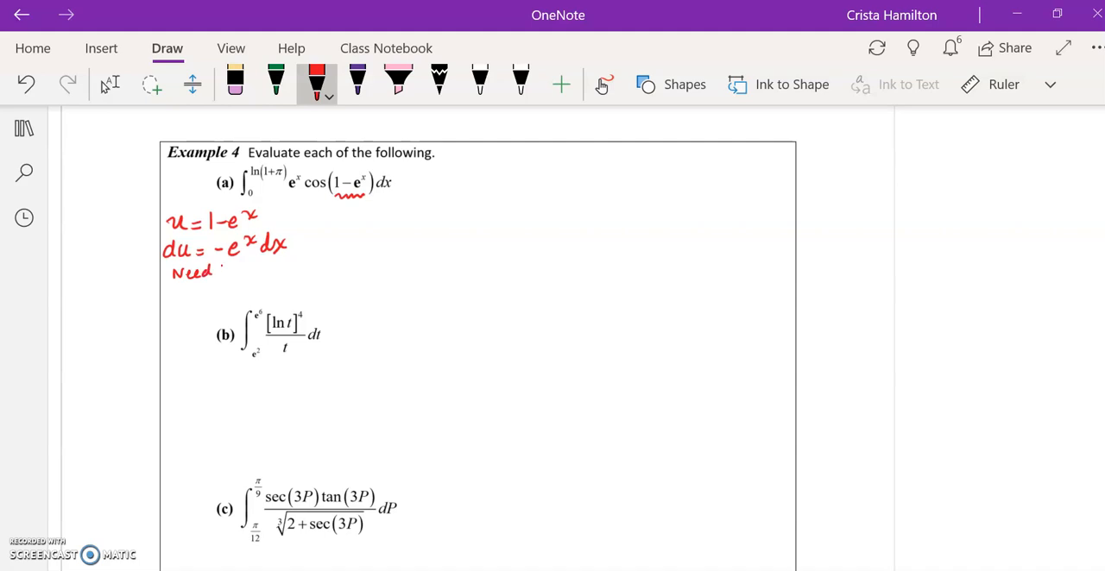
drag(221, 273, 279, 276)
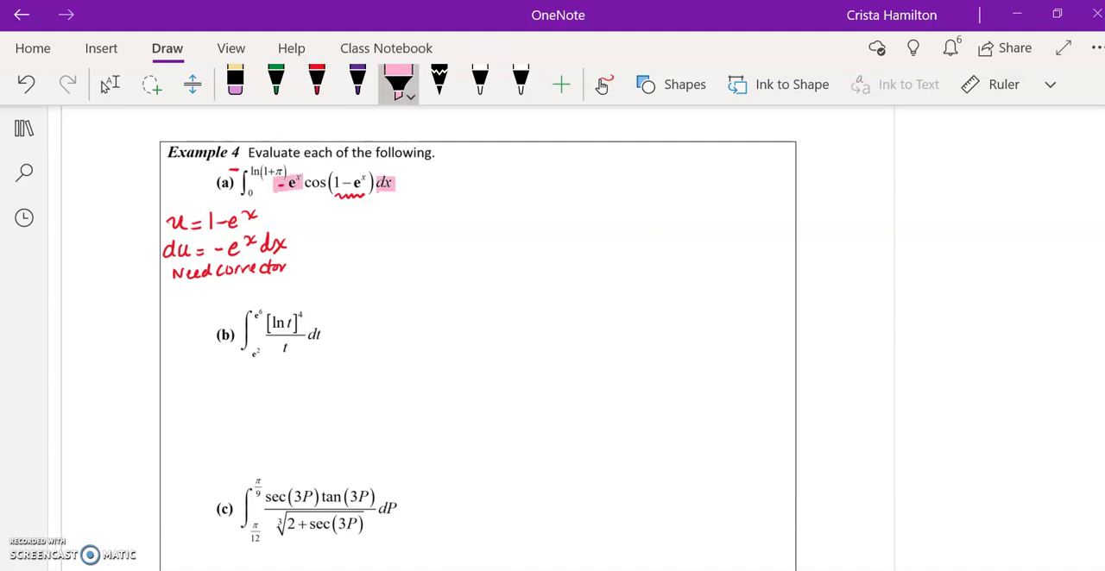
In purple, continue part (a) as = −∫ cos u du and start the lower-limit note.
click(349, 83)
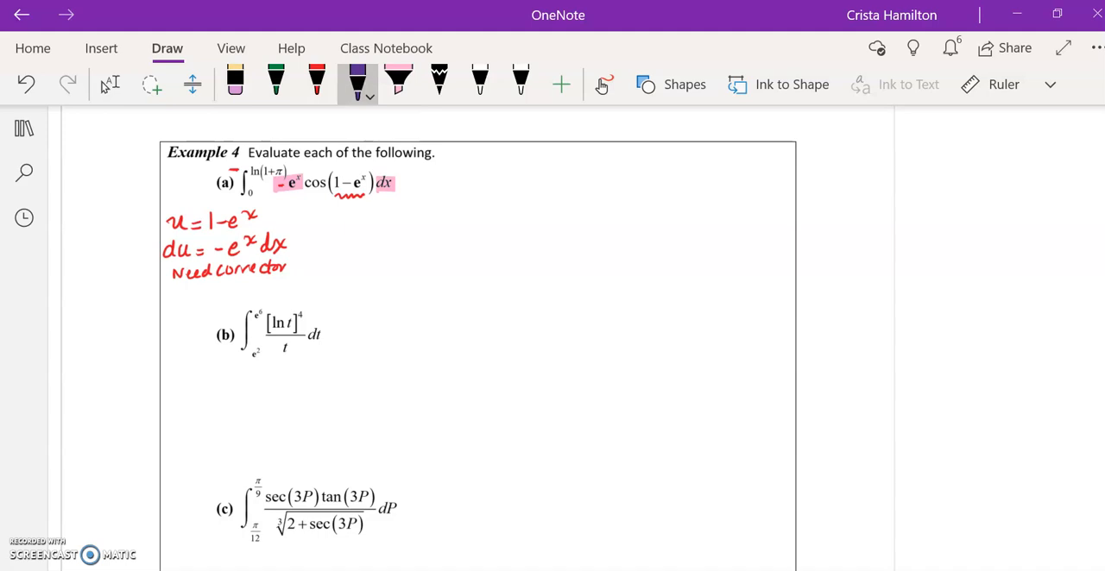
drag(411, 183, 470, 159)
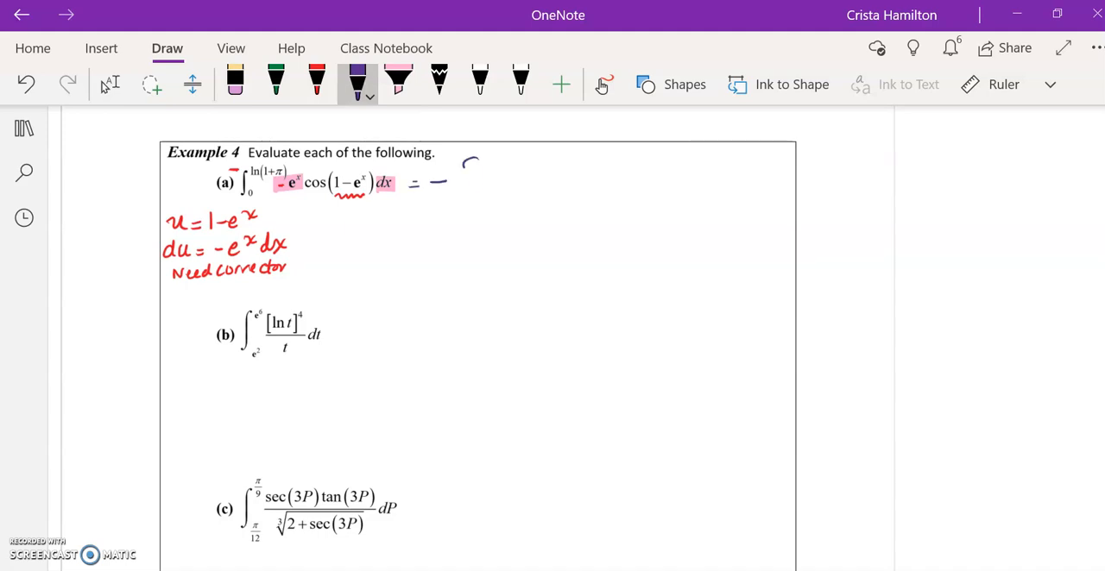
drag(466, 159, 570, 187)
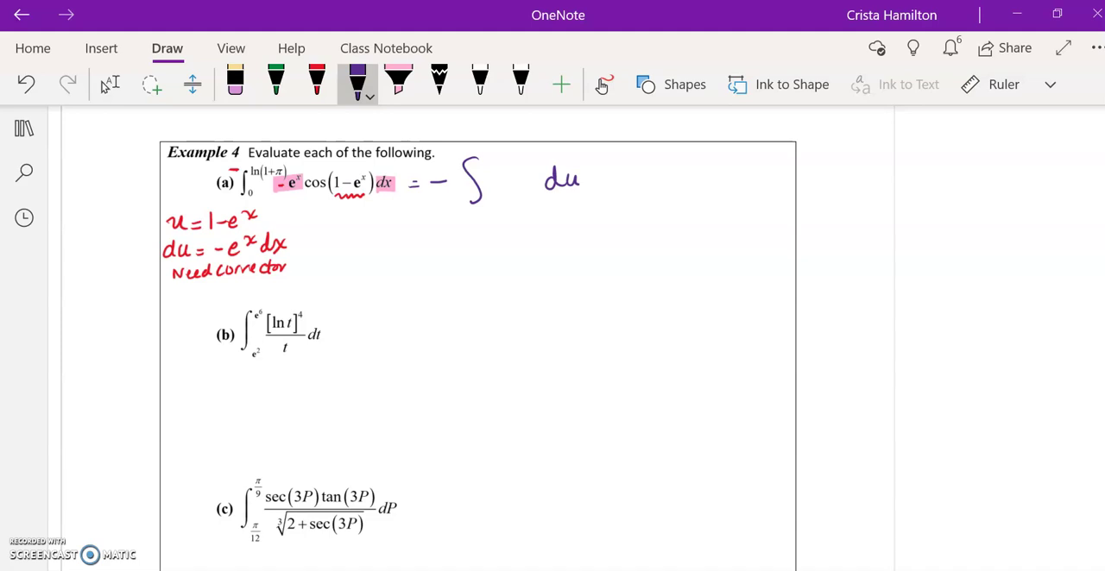
drag(486, 182, 514, 181)
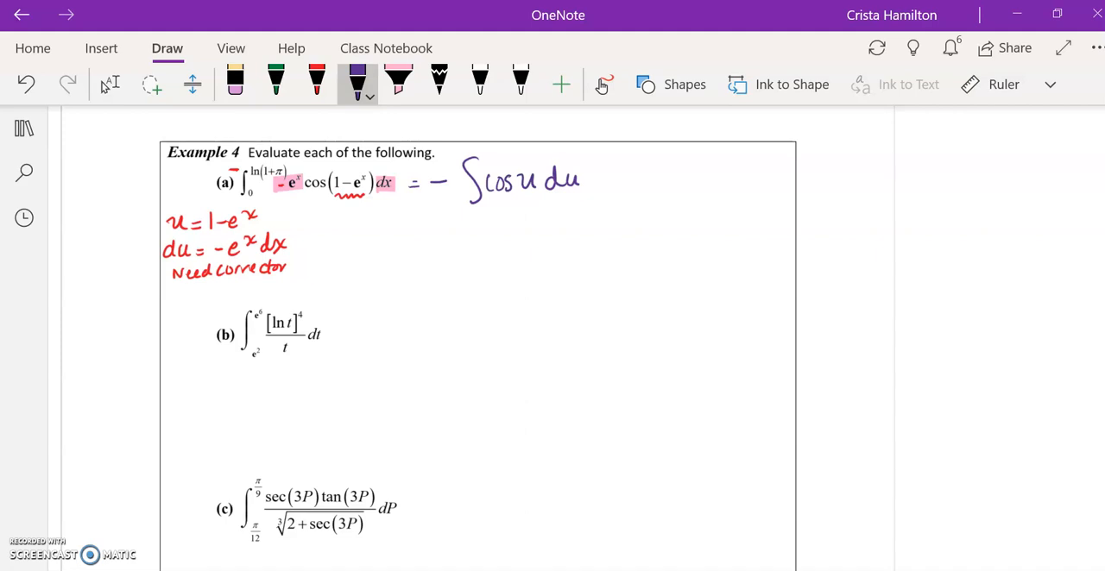
drag(311, 231, 326, 223)
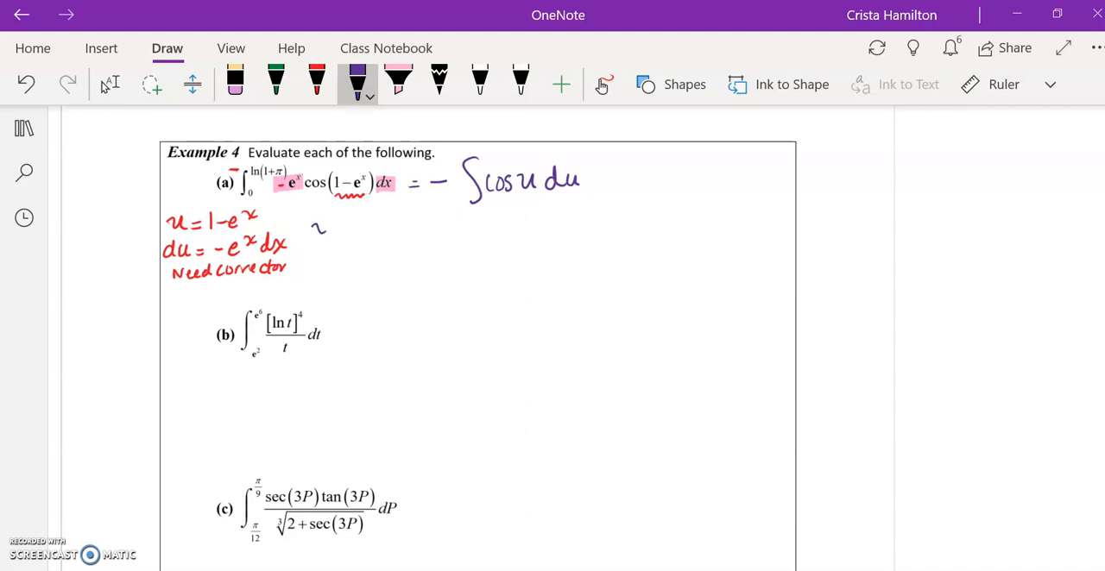
Write x = 0 → u = 1 − e^0 = 0 and begin x = ln(1+π) → u = 1 − e^ln(1+π).
drag(314, 228, 349, 228)
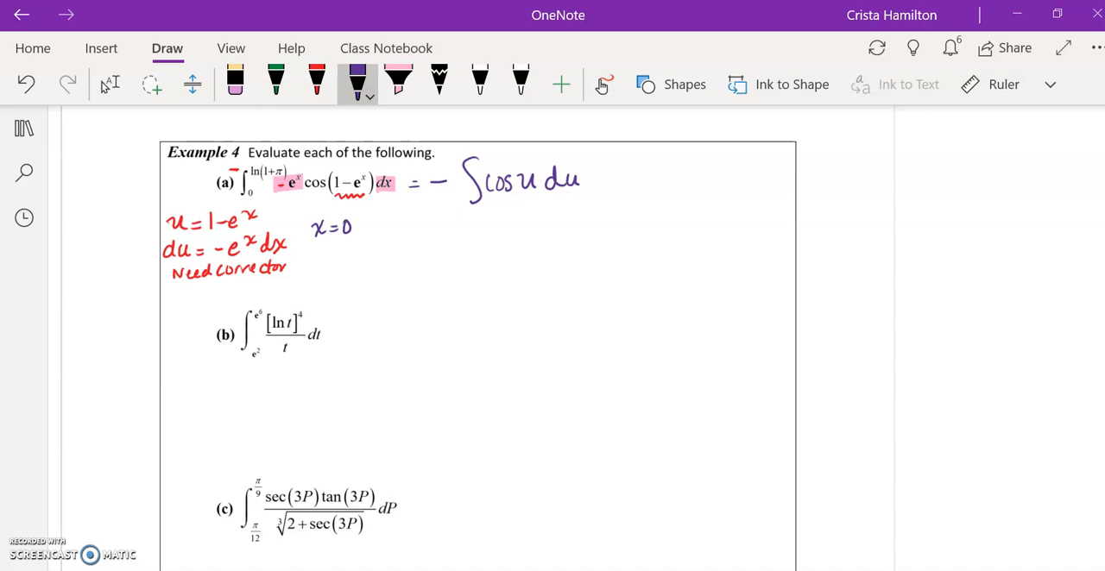
drag(371, 224, 401, 228)
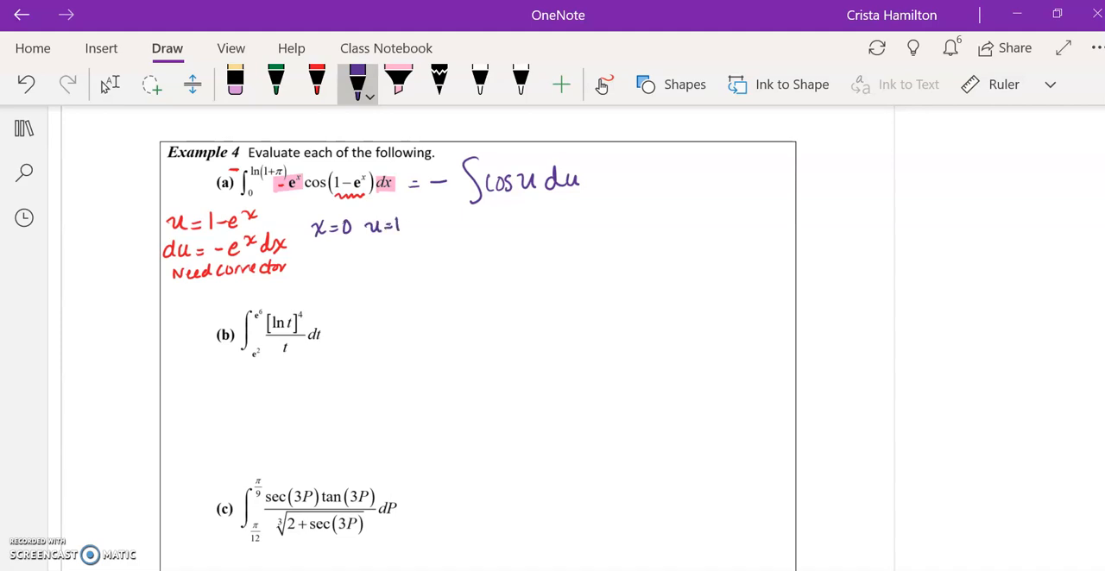
drag(405, 226, 445, 226)
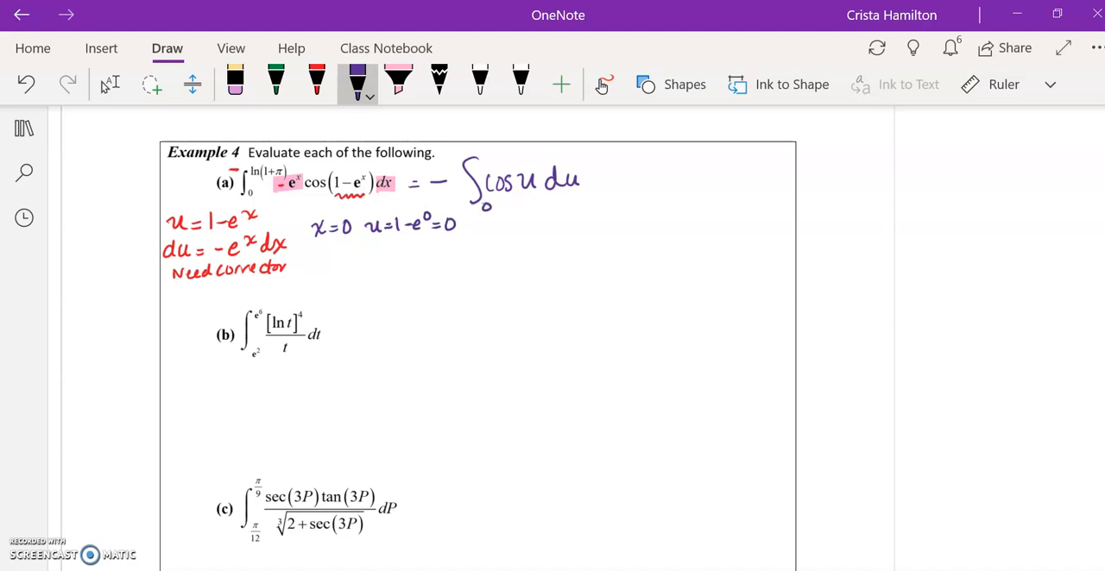
drag(319, 255, 336, 258)
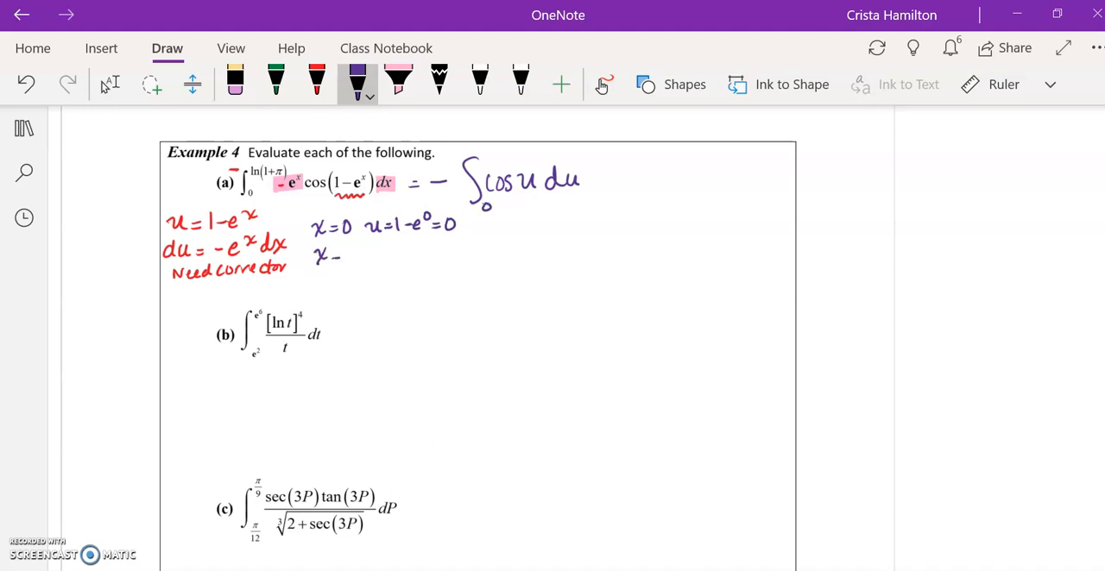
drag(341, 256, 380, 256)
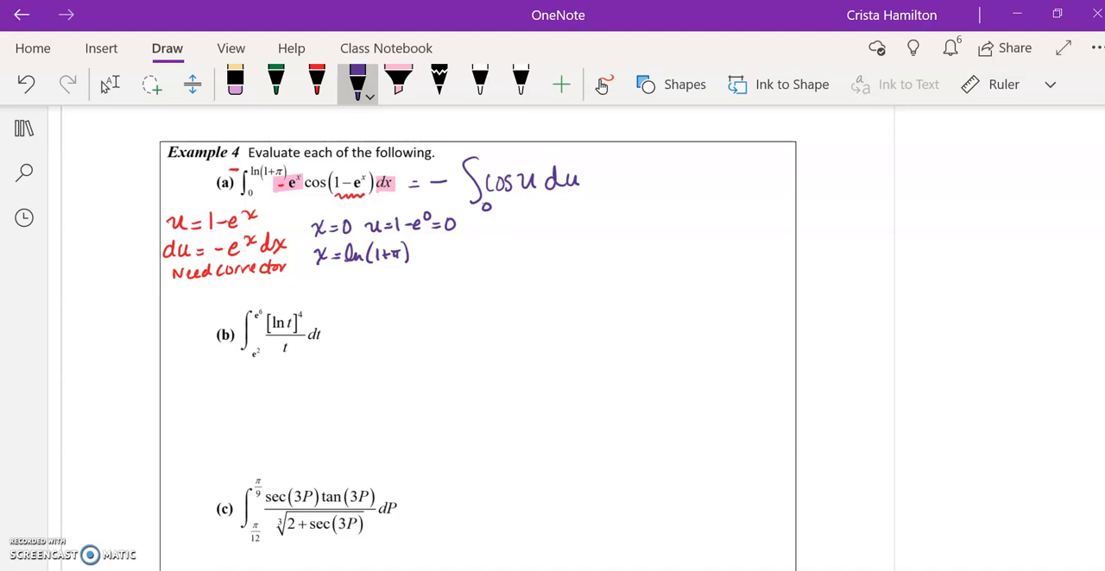
drag(441, 251, 492, 251)
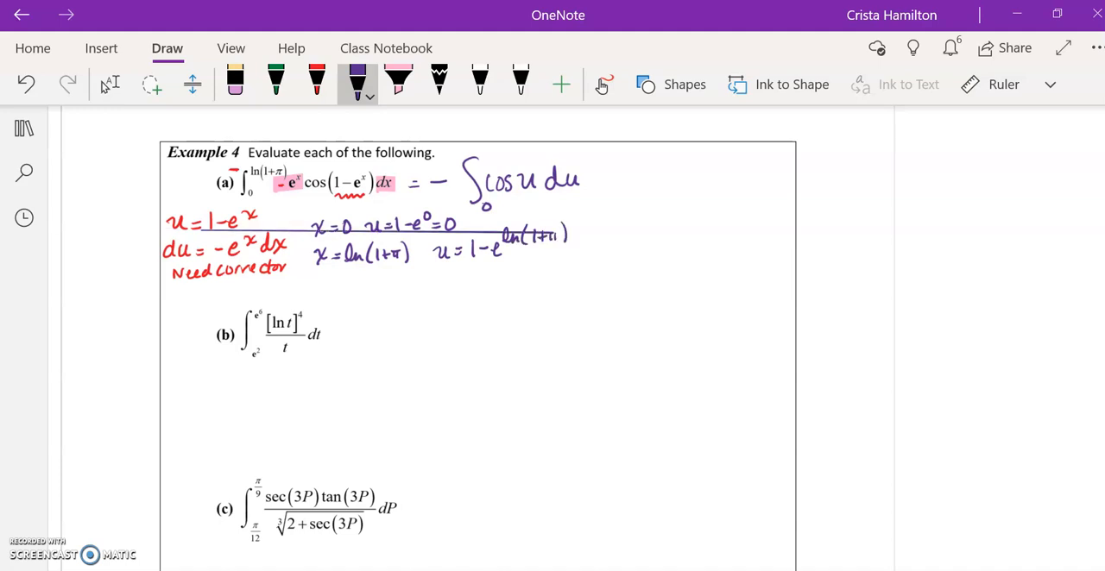
Undo a stray stroke, then simplify the upper limit to 1 − (1+π) = −π.
click(235, 83)
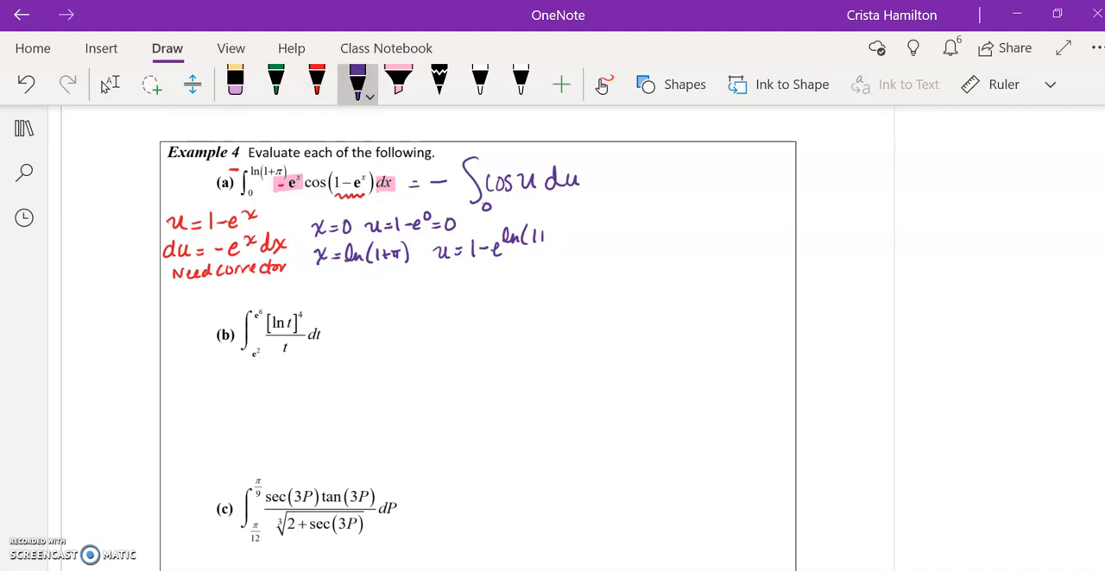
drag(544, 239, 570, 251)
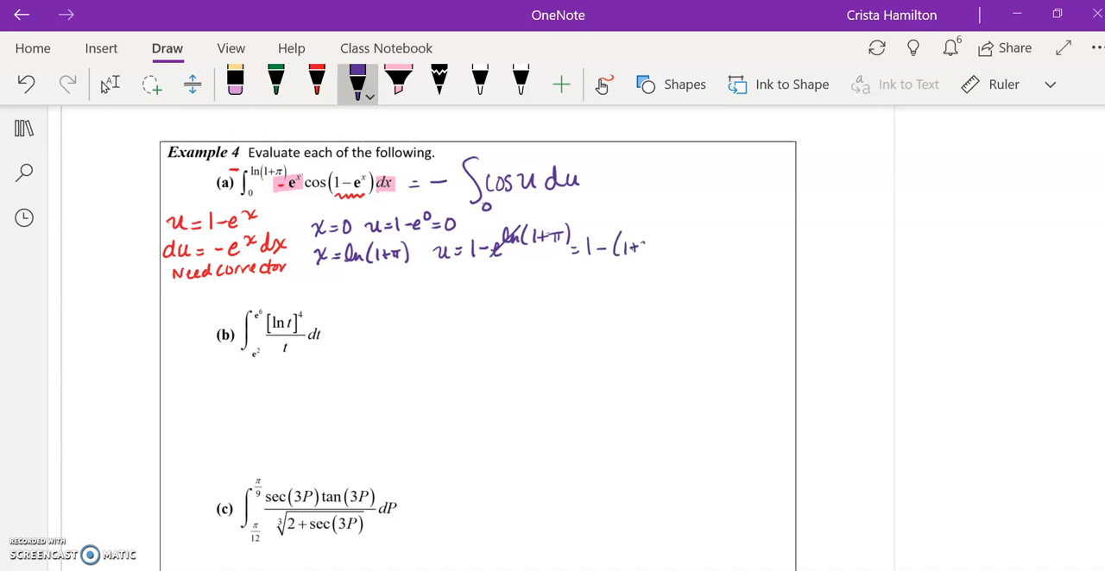
drag(648, 246, 700, 245)
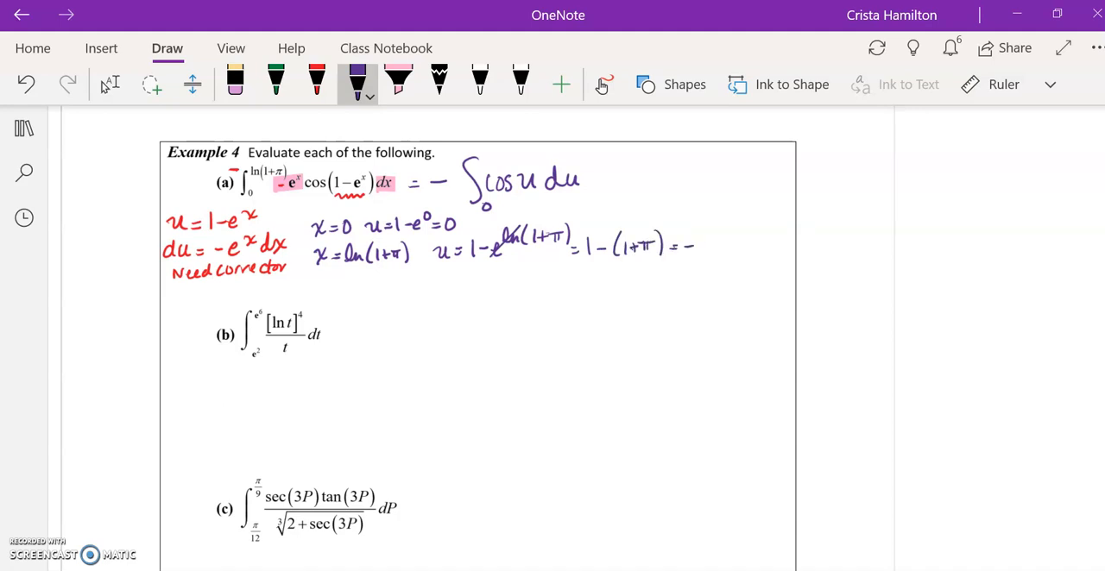
drag(699, 245, 711, 245)
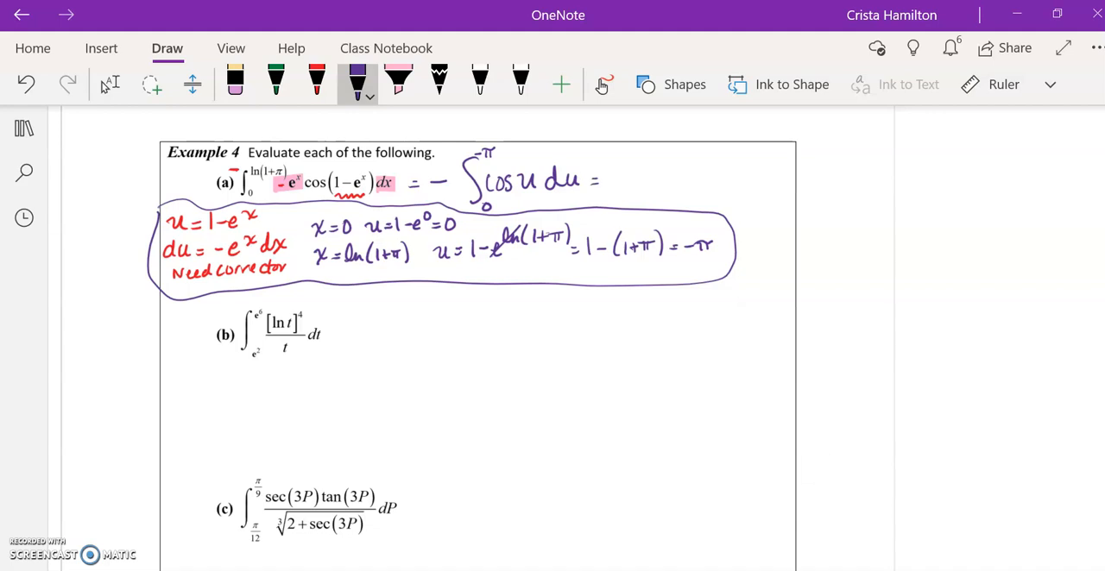
Evaluate part (a) as = −sin u from 0 to −π = −sin(π) + sin 0 = 0.
drag(621, 176, 656, 186)
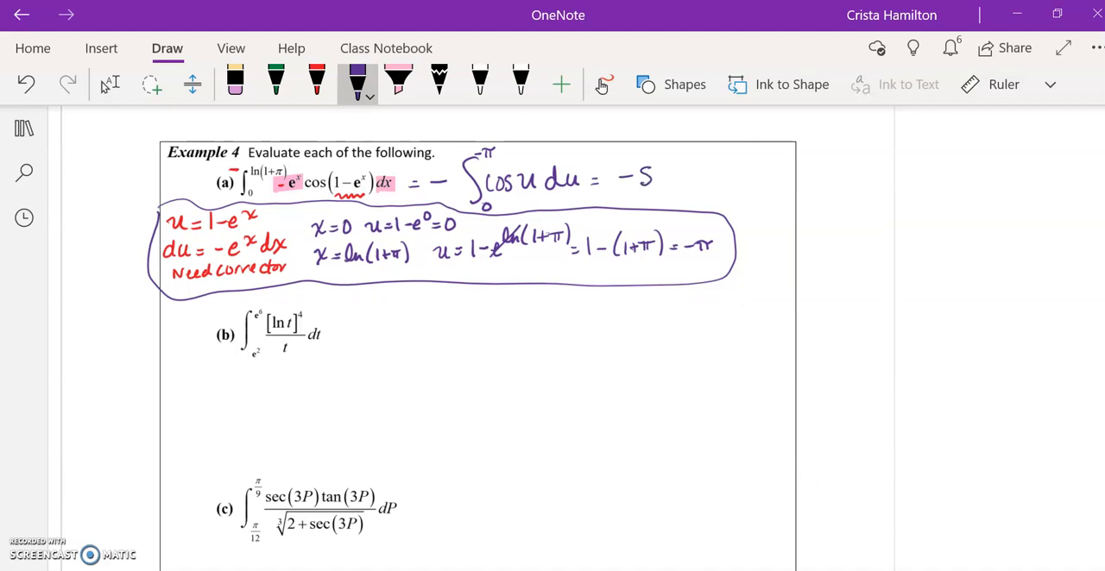
drag(630, 176, 712, 176)
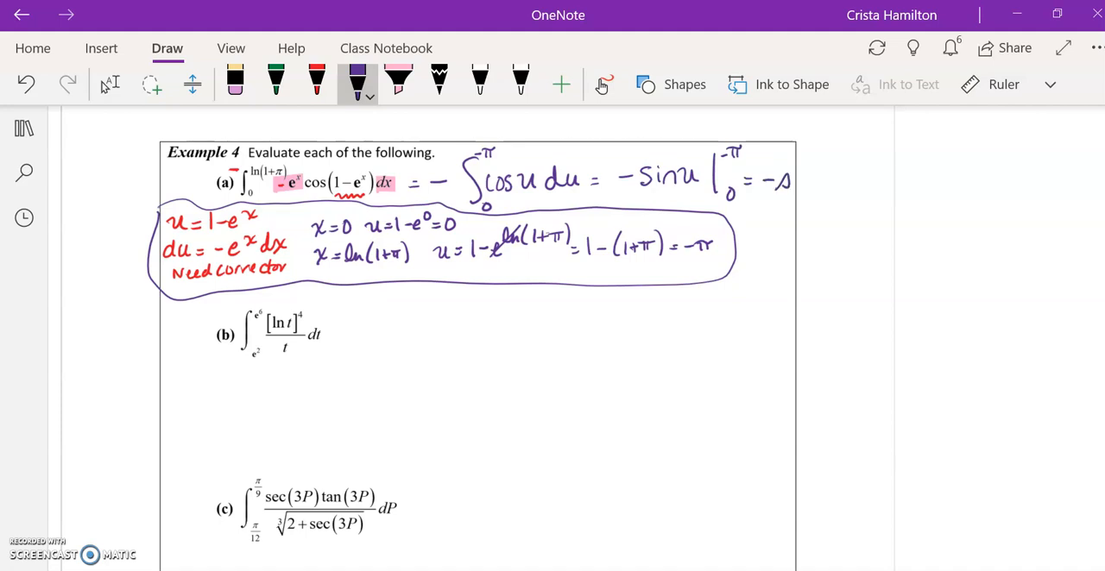
drag(774, 179, 846, 179)
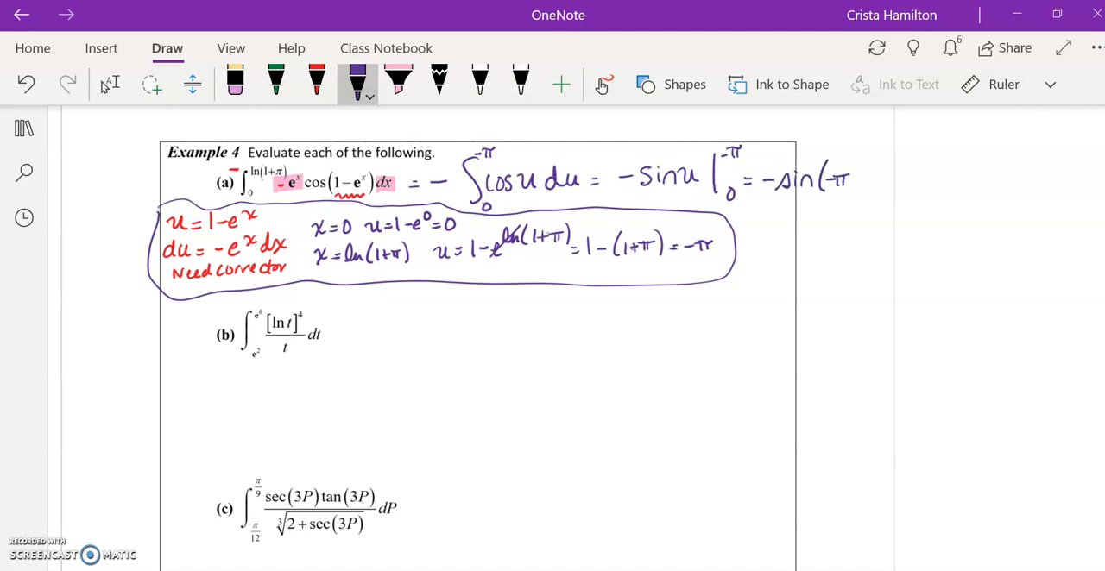
drag(855, 181, 884, 182)
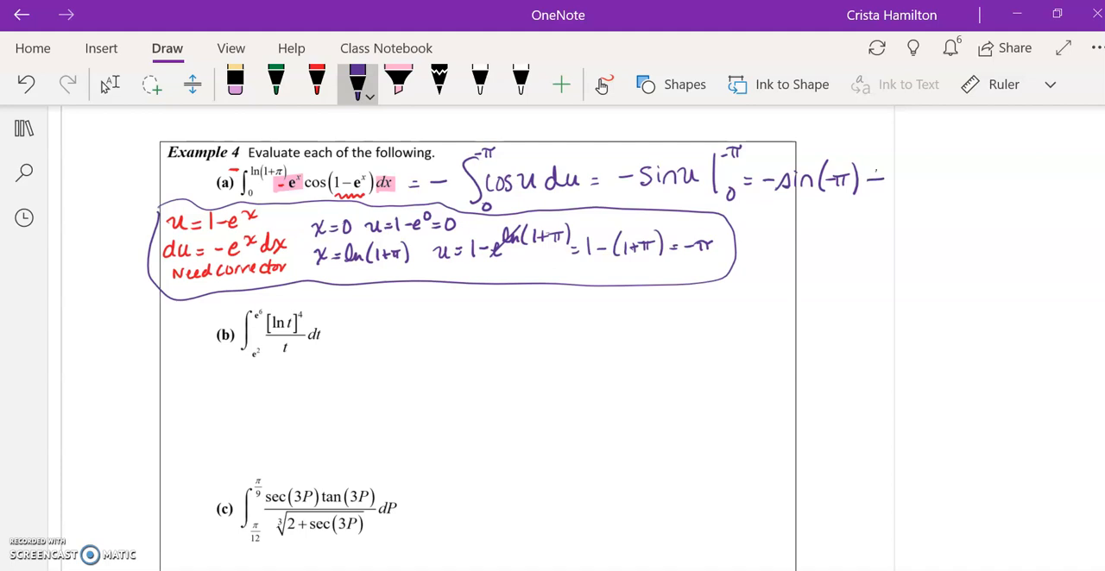
drag(890, 180, 936, 179)
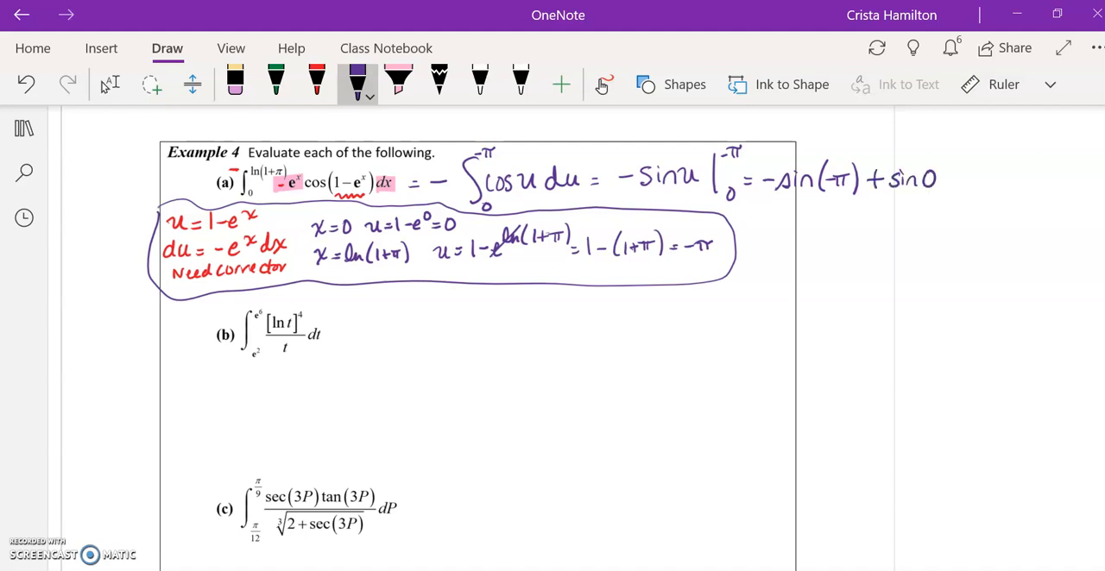
drag(950, 179, 964, 179)
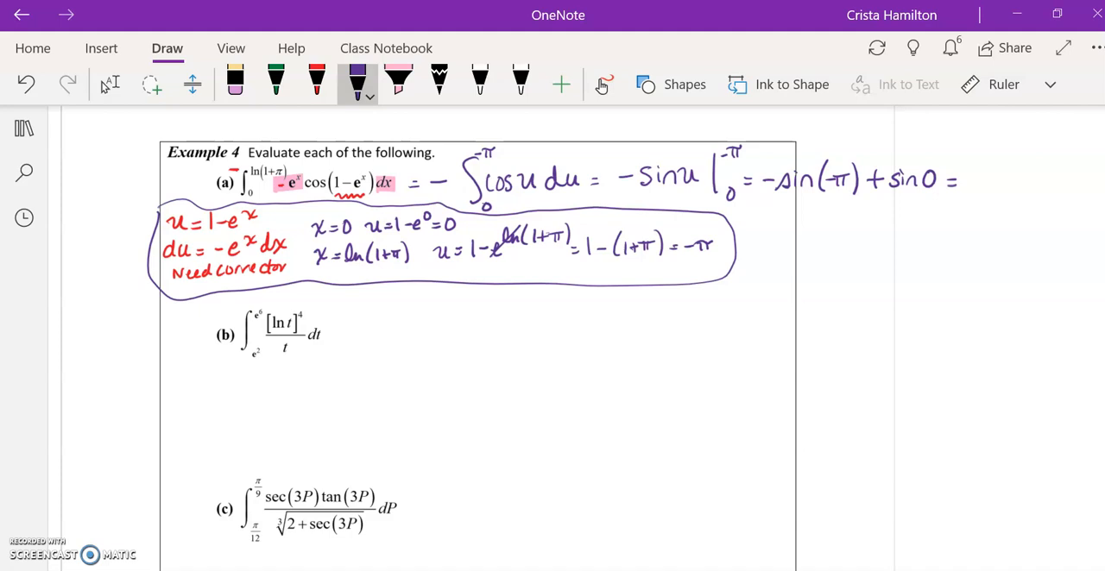
drag(976, 179, 992, 180)
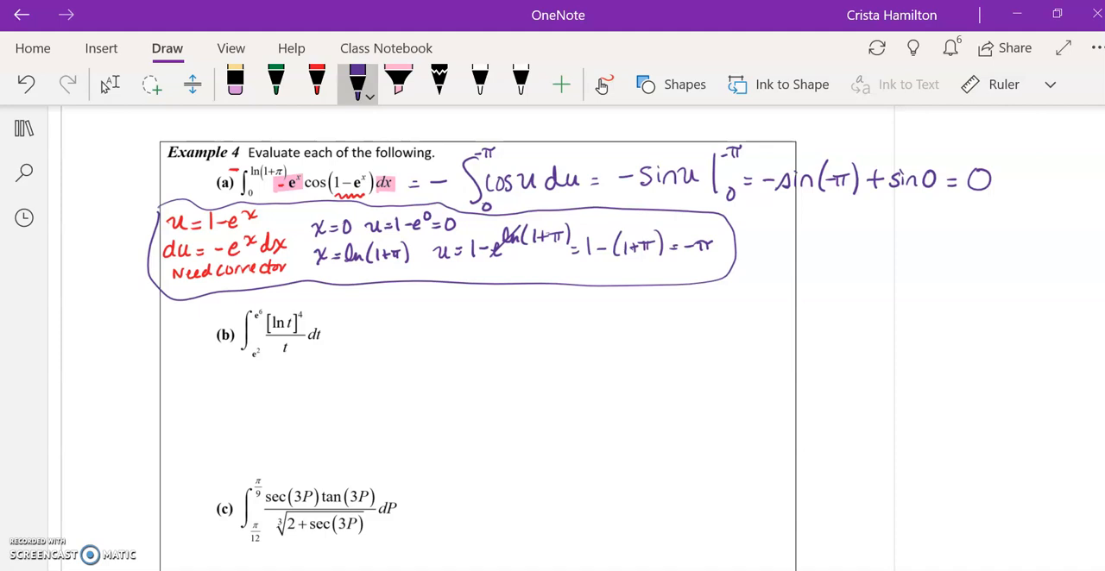
Write 'You try' beside part (b).
scroll(down, 3)
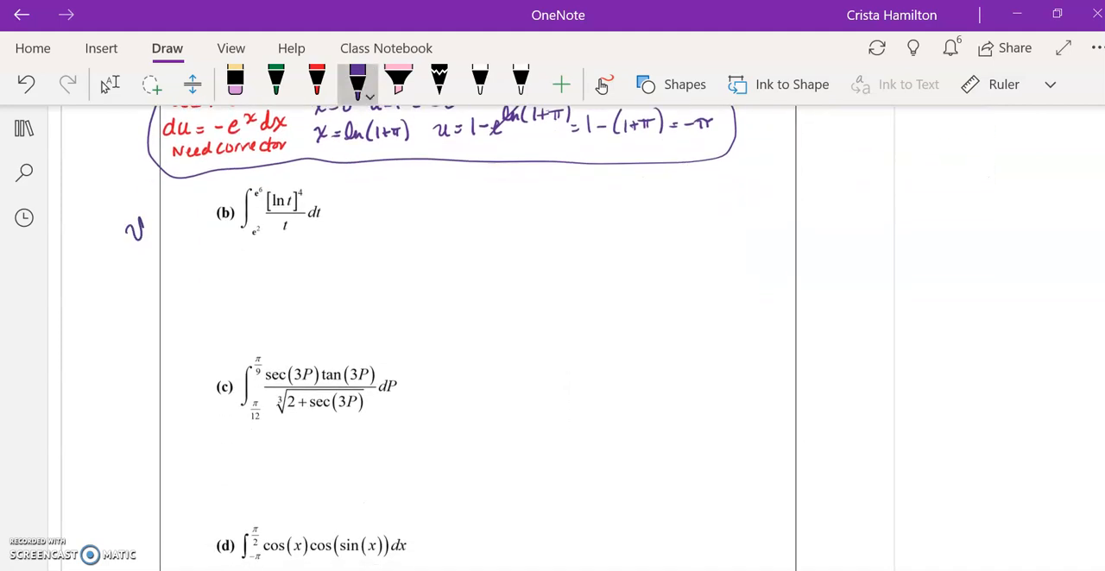
drag(130, 224, 172, 267)
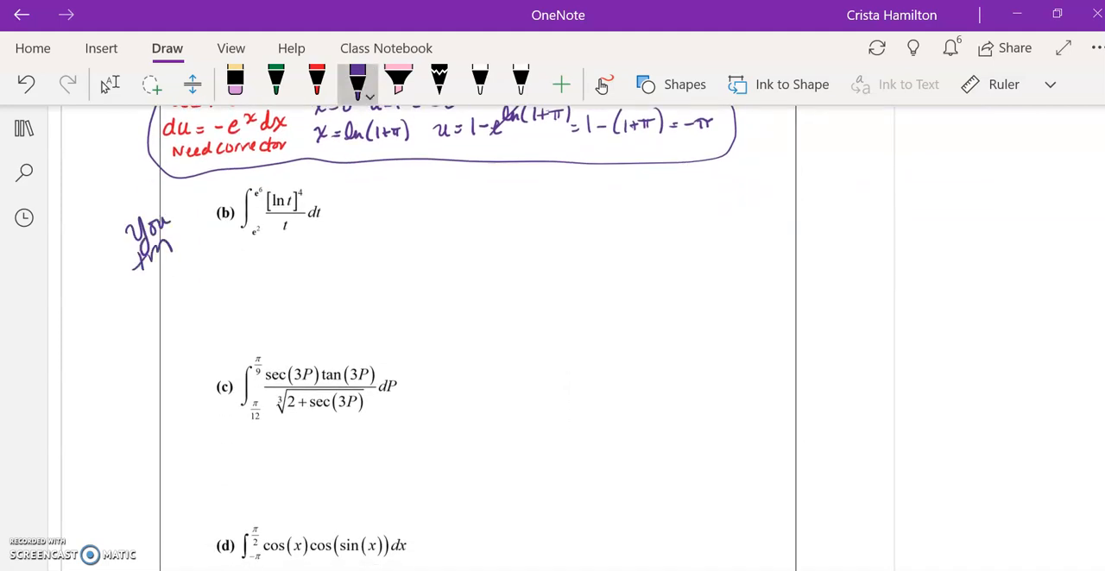
drag(142, 250, 169, 251)
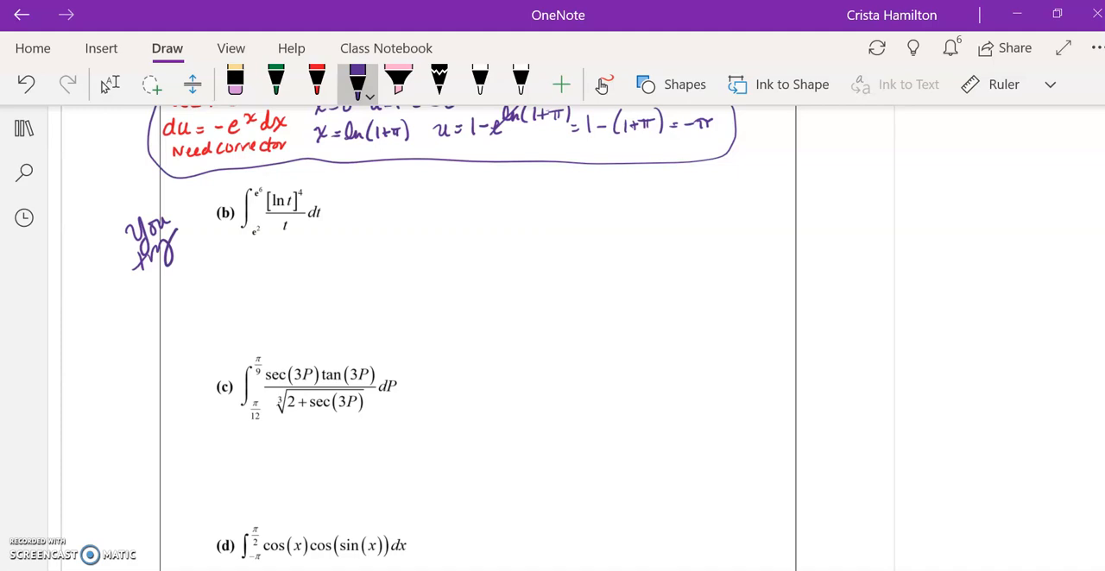